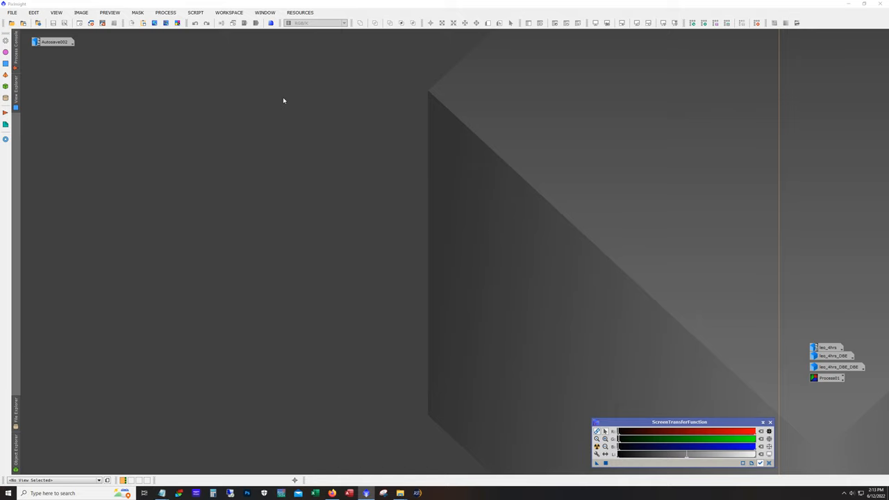
Open Manage Repositories from the Resources > Updates menu.
{"action": "left_click", "coordinate": [299, 13]}
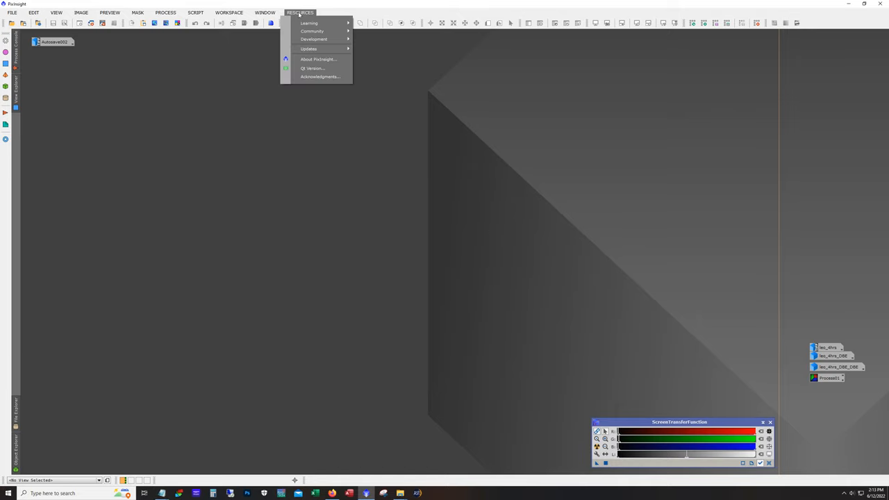
{"action": "mouse_move", "coordinate": [308, 49]}
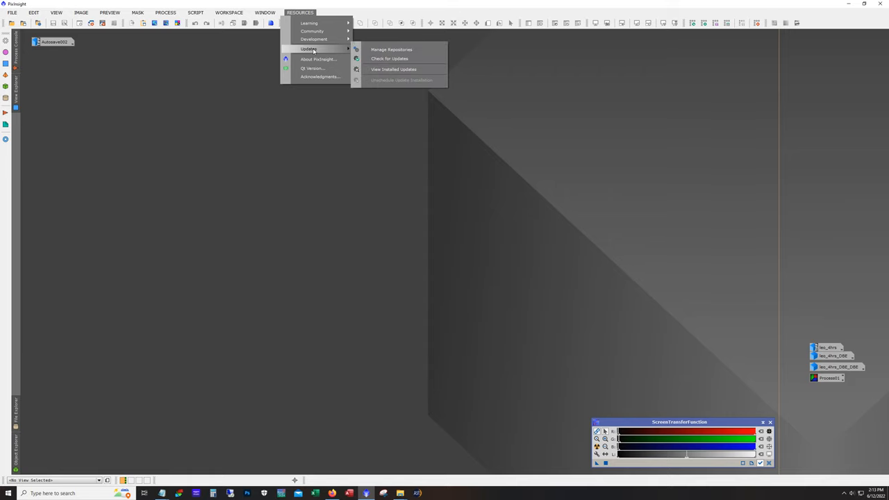
{"action": "left_click", "coordinate": [391, 49]}
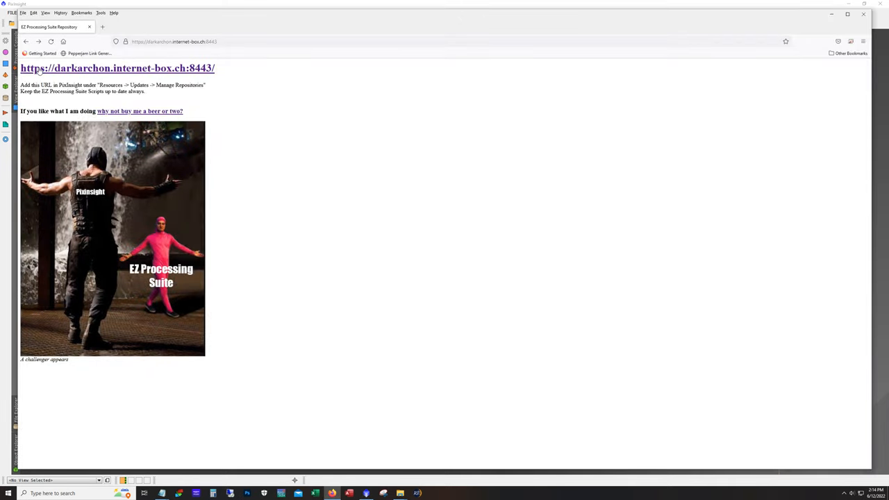
Highlight the 'Resources -> Updates -> Manage Repositories' instruction on the EZ Processing Suite page.
{"action": "left_click_drag", "start_coordinate": [107, 69], "coordinate": [215, 68]}
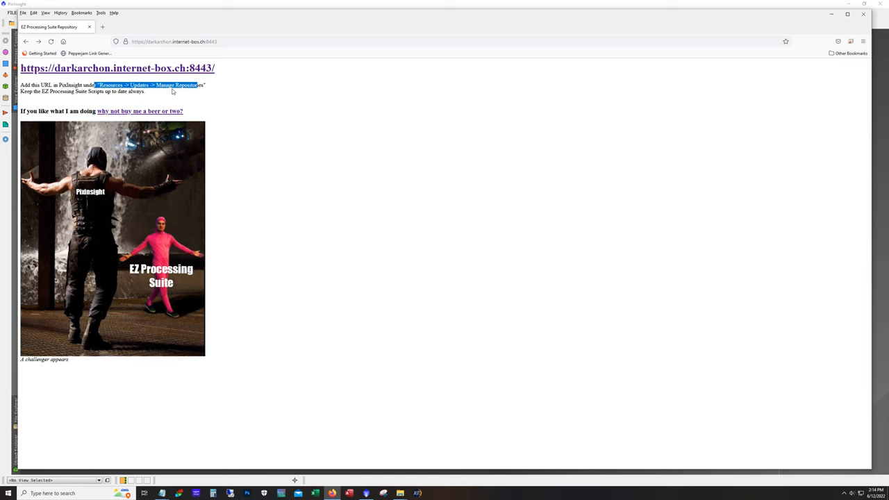
{"action": "mouse_move", "coordinate": [831, 22]}
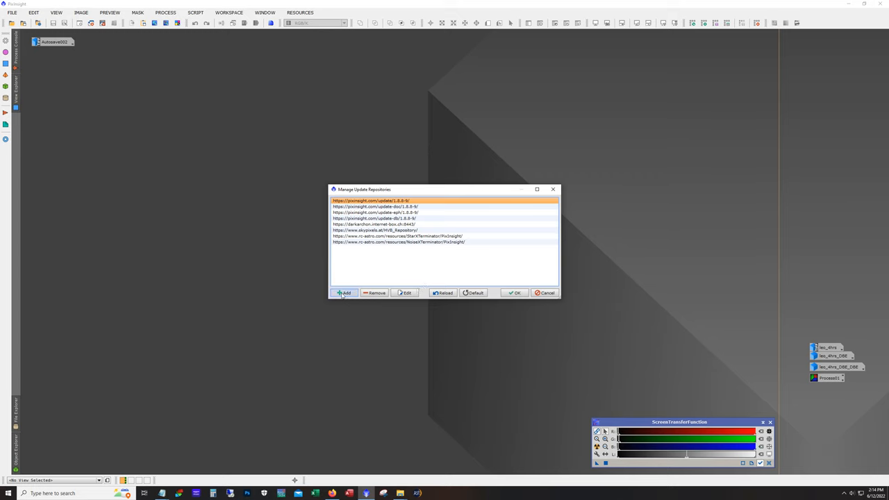
Try adding a repository, dismiss the empty-URL error, and close the list unchanged.
{"action": "left_click", "coordinate": [343, 292]}
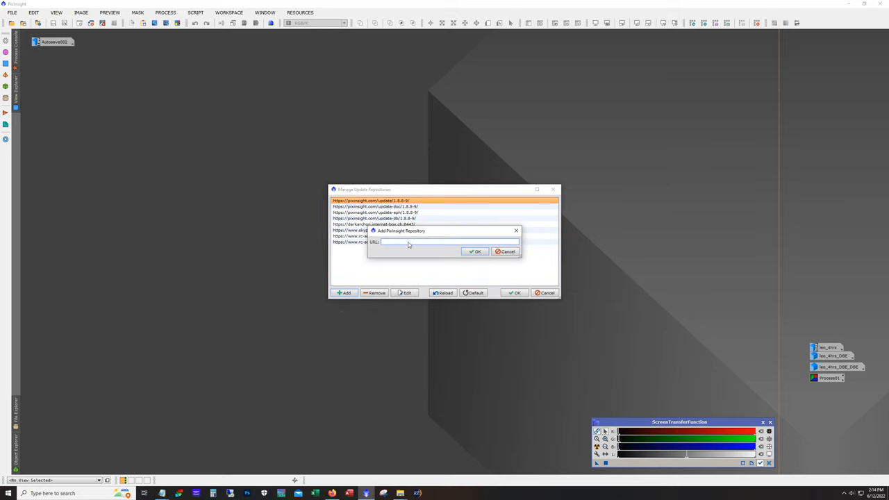
{"action": "left_click", "coordinate": [476, 251]}
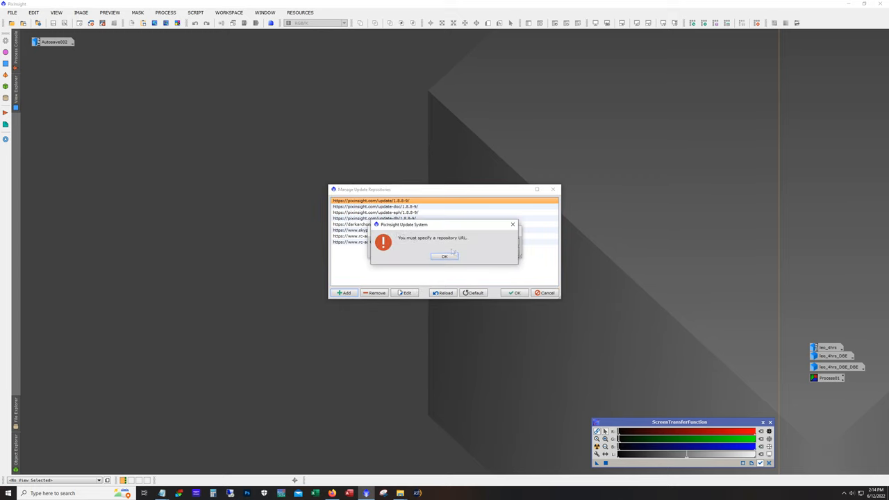
{"action": "left_click", "coordinate": [443, 256]}
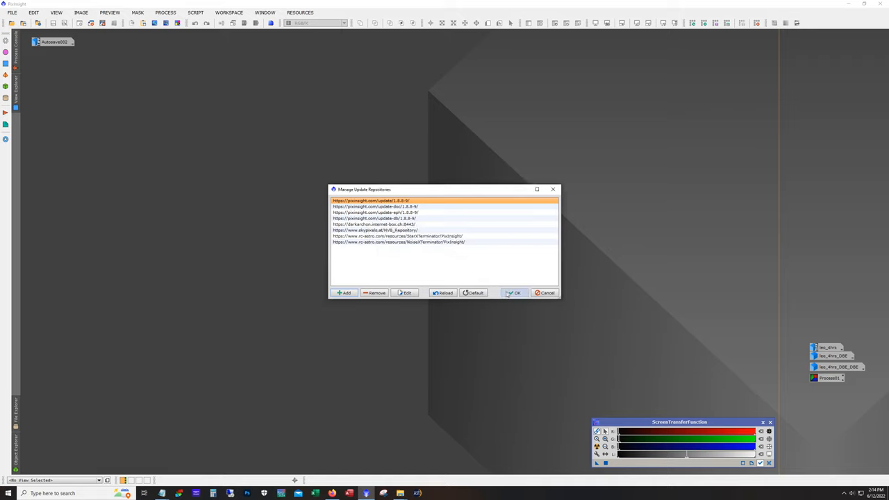
{"action": "left_click", "coordinate": [299, 13]}
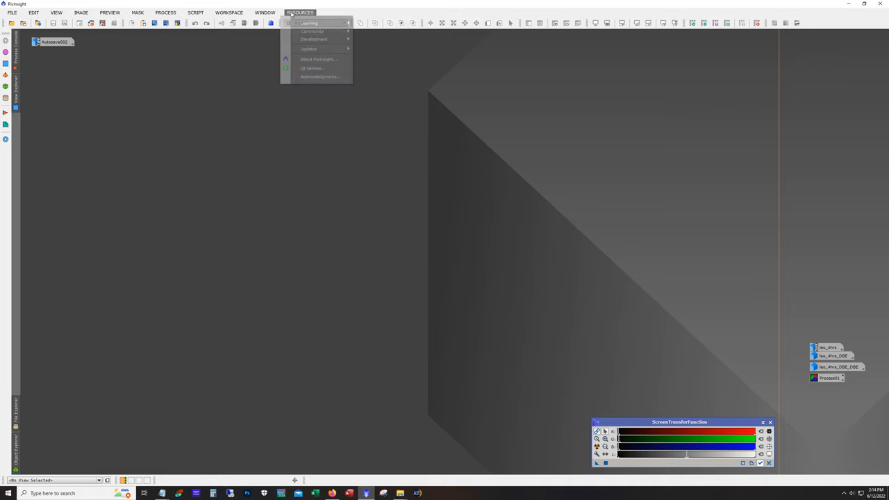
{"action": "mouse_move", "coordinate": [309, 49]}
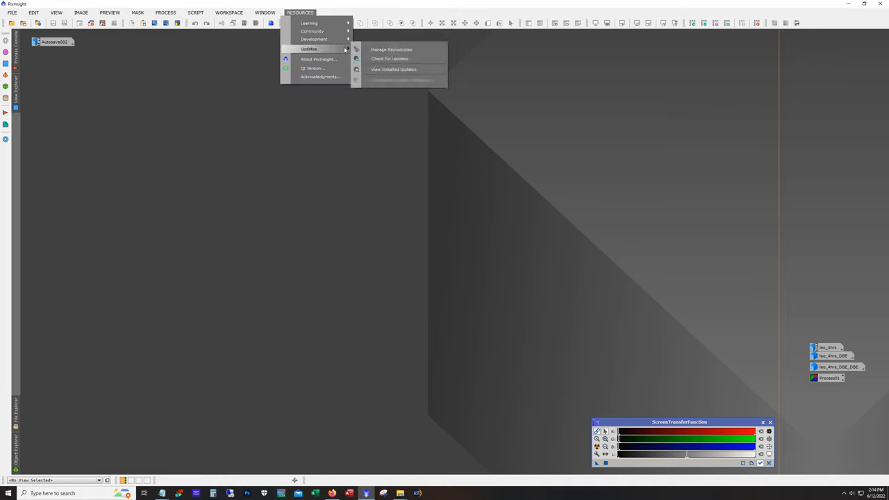
Run Check for Updates and dismiss the no-updates-available notice.
{"action": "left_click", "coordinate": [390, 58]}
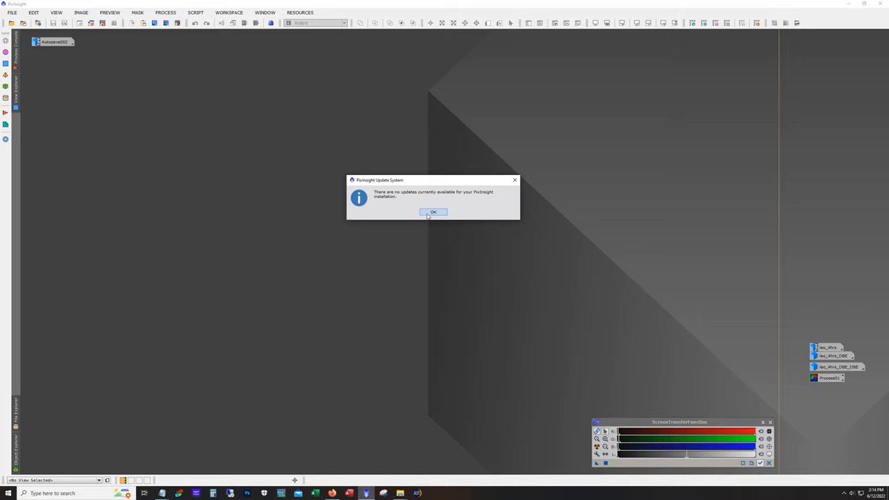
{"action": "left_click", "coordinate": [433, 211]}
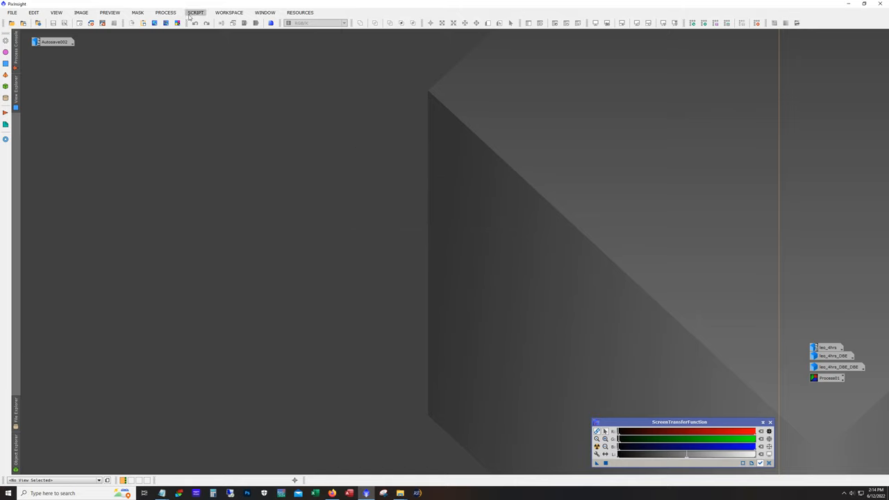
Browse the Script menu's EZ Processing Suite entries, including EZ Denoise and EZ Star Reduction.
{"action": "left_click", "coordinate": [195, 13]}
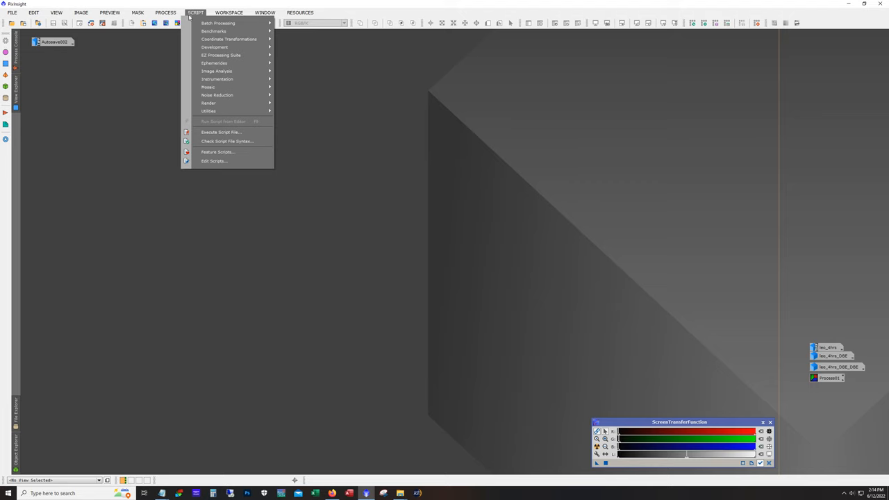
{"action": "mouse_move", "coordinate": [221, 55]}
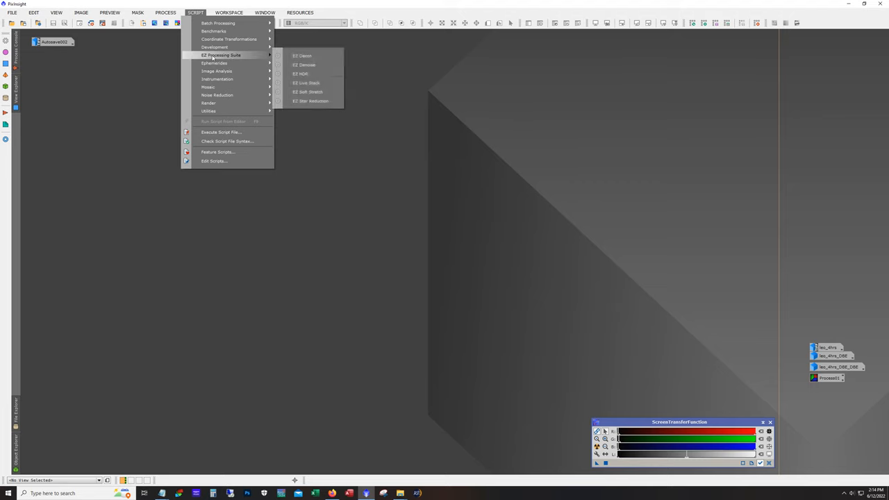
{"action": "mouse_move", "coordinate": [306, 91]}
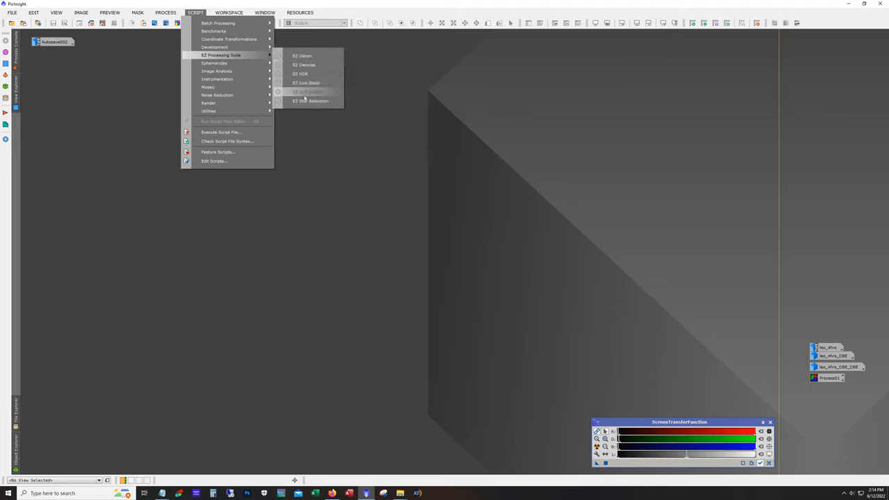
{"action": "mouse_move", "coordinate": [304, 56]}
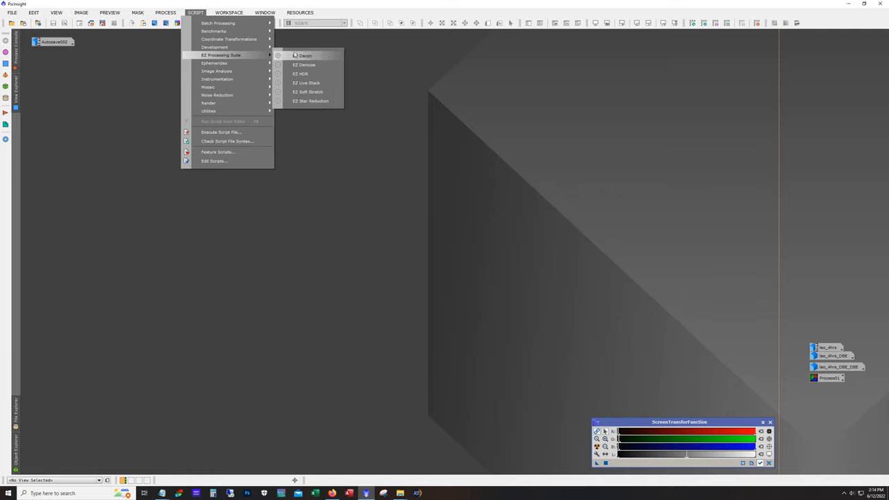
{"action": "mouse_move", "coordinate": [304, 64]}
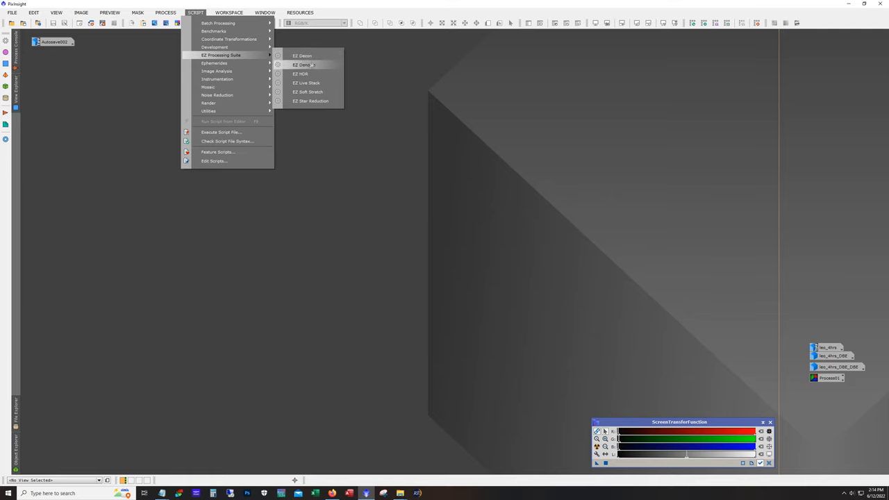
{"action": "mouse_move", "coordinate": [310, 100]}
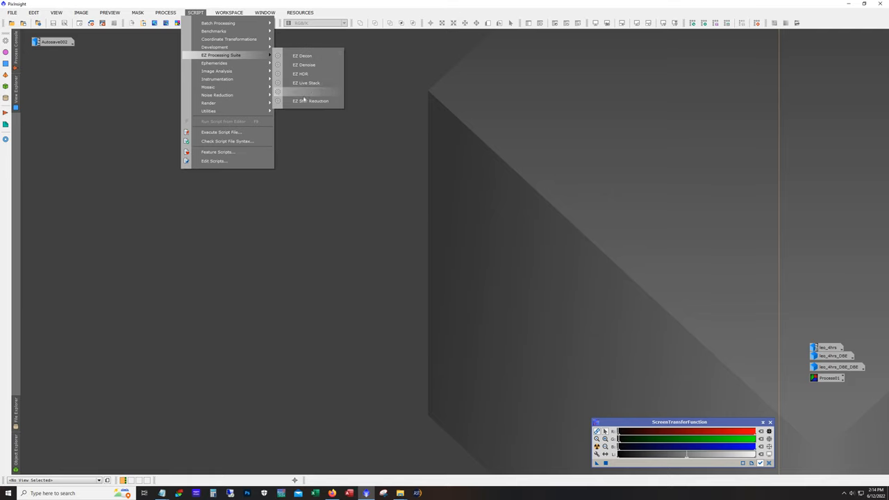
{"action": "mouse_move", "coordinate": [300, 73]}
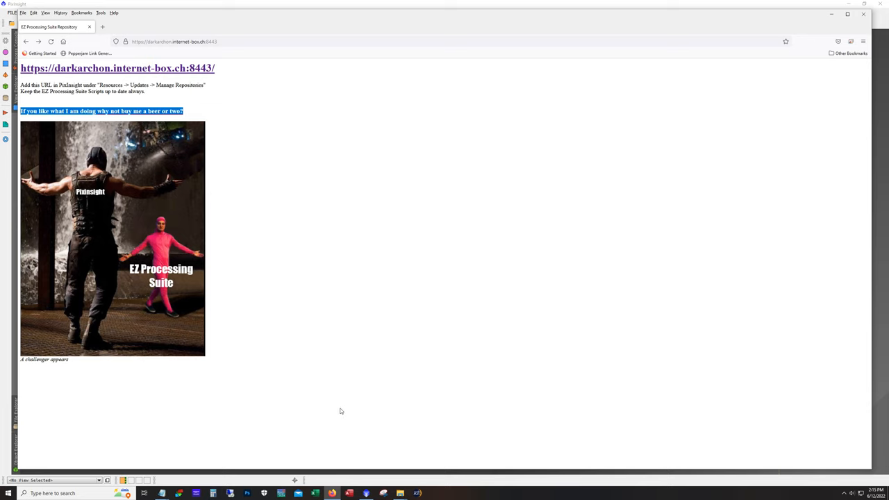
{"action": "mouse_move", "coordinate": [751, 130]}
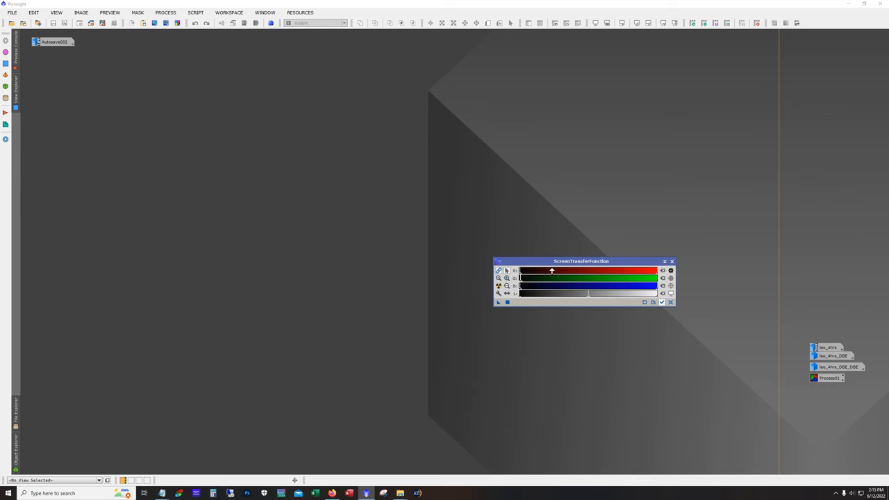
{"action": "mouse_move", "coordinate": [619, 334]}
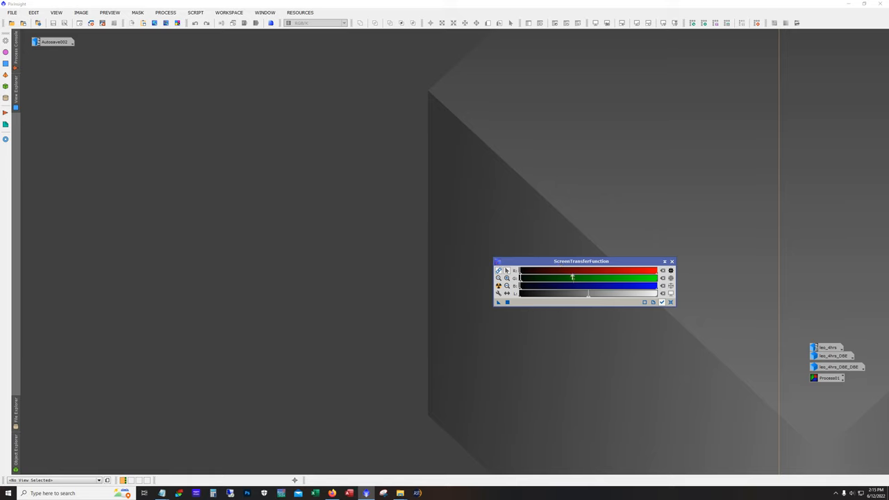
Open ScreenTransferFunction from Process > IntensityTransformations.
{"action": "left_click", "coordinate": [166, 12]}
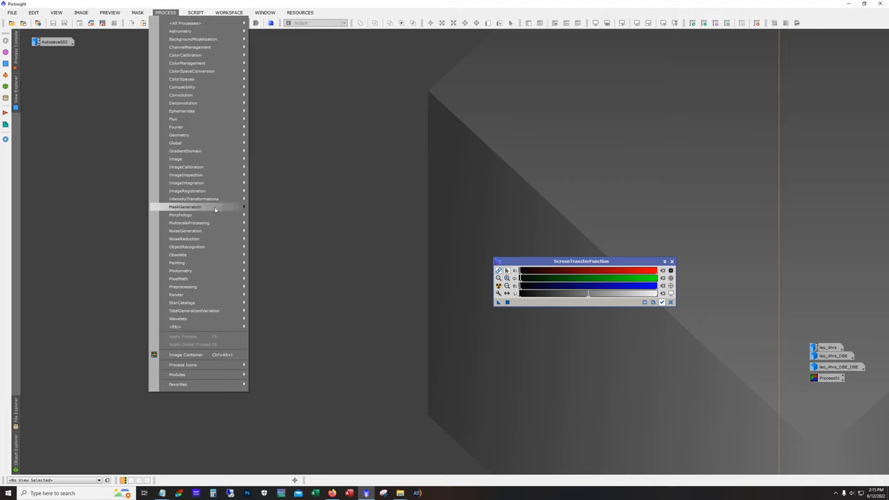
{"action": "mouse_move", "coordinate": [193, 199]}
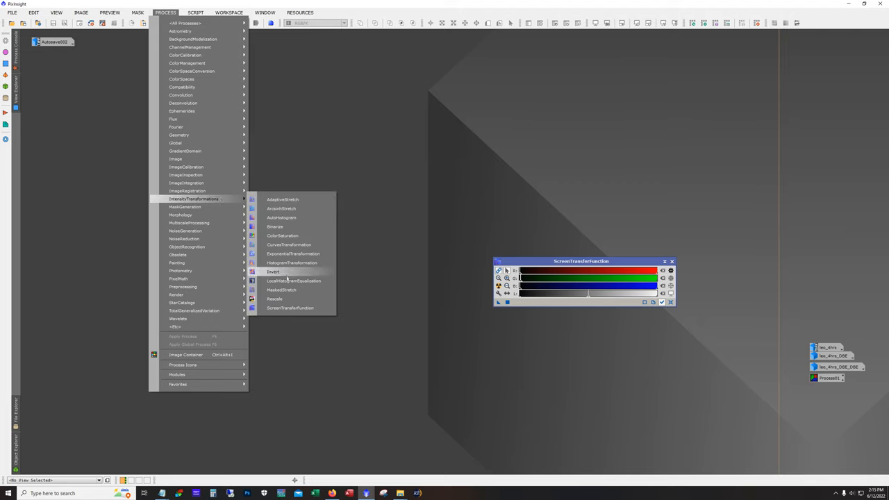
{"action": "mouse_move", "coordinate": [290, 308]}
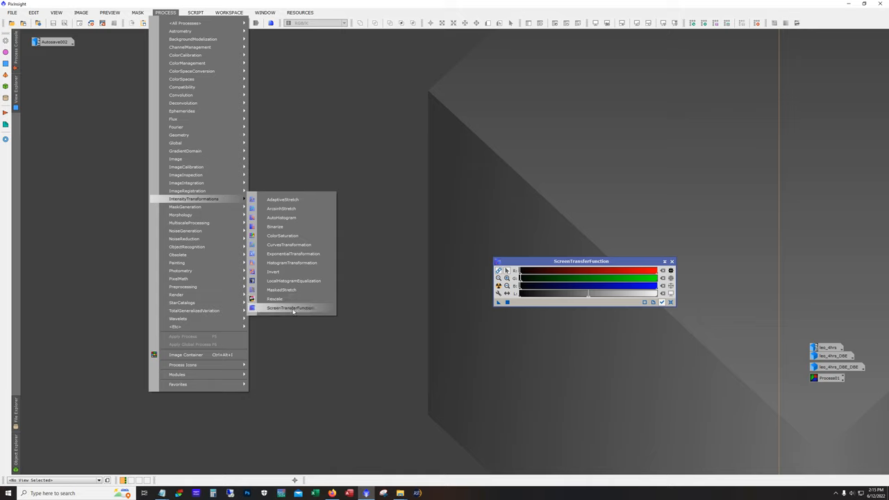
{"action": "left_click", "coordinate": [289, 308]}
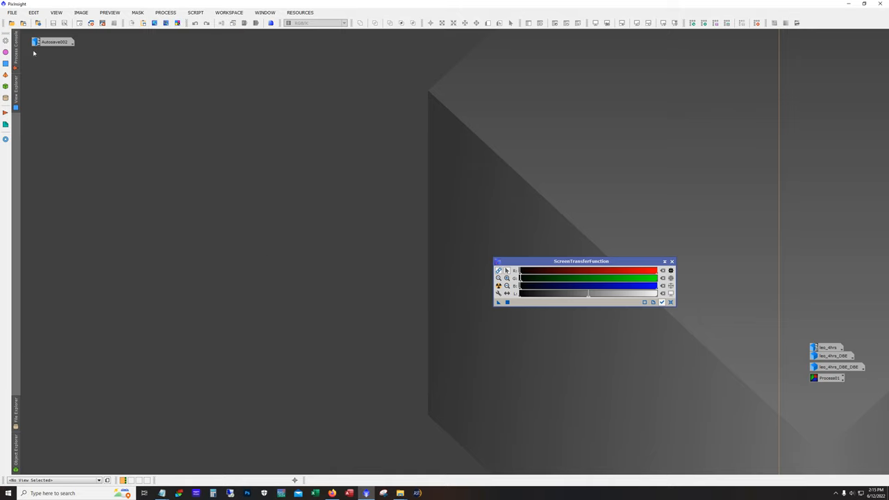
Open the Autosave002 image and move the STF tool window aside.
{"action": "double_click", "coordinate": [54, 41]}
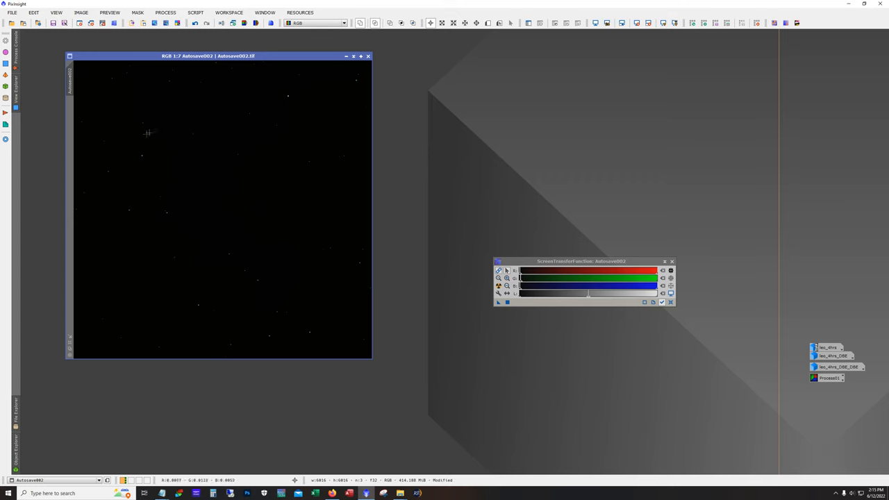
{"action": "left_click_drag", "start_coordinate": [581, 261], "coordinate": [610, 222]}
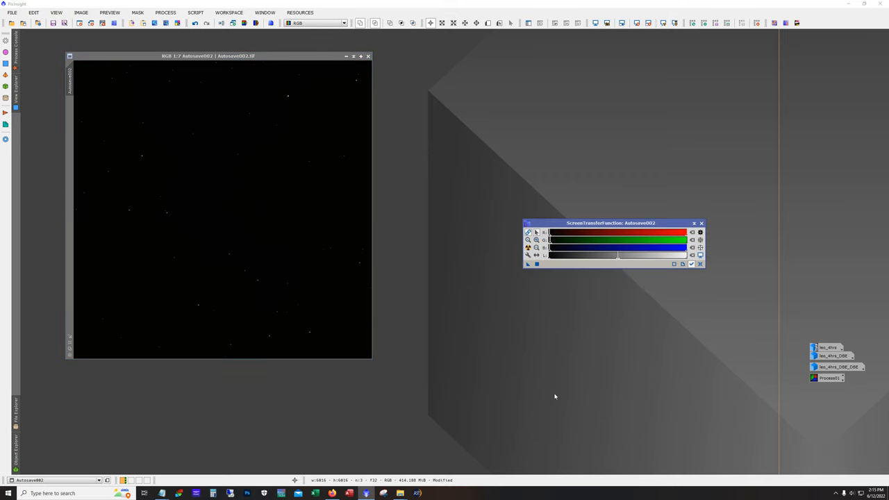
{"action": "mouse_move", "coordinate": [526, 284]}
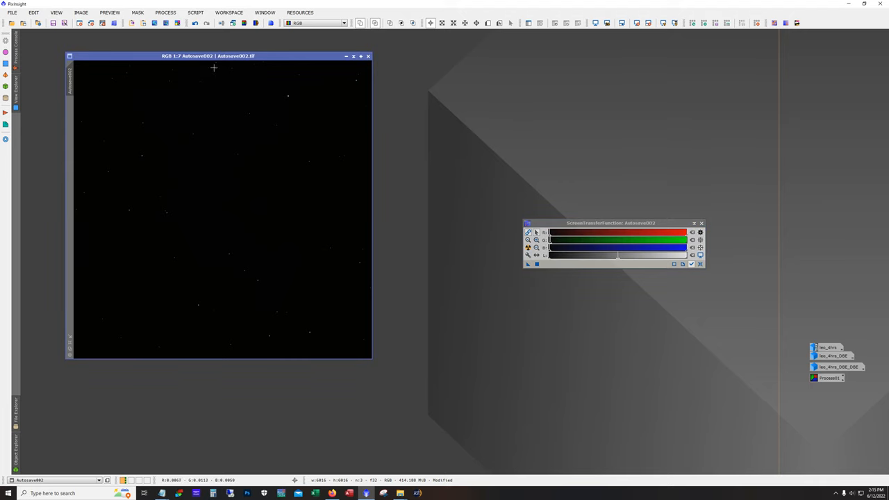
{"action": "mouse_move", "coordinate": [269, 98]}
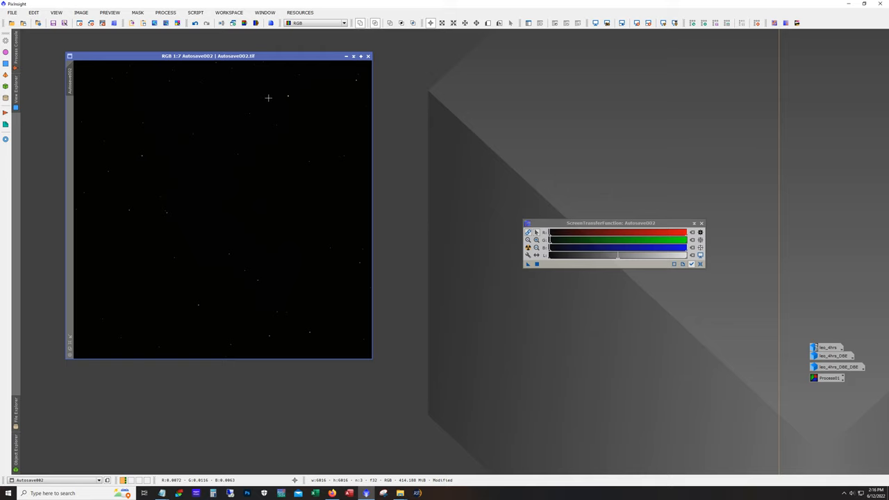
{"action": "mouse_move", "coordinate": [243, 144]}
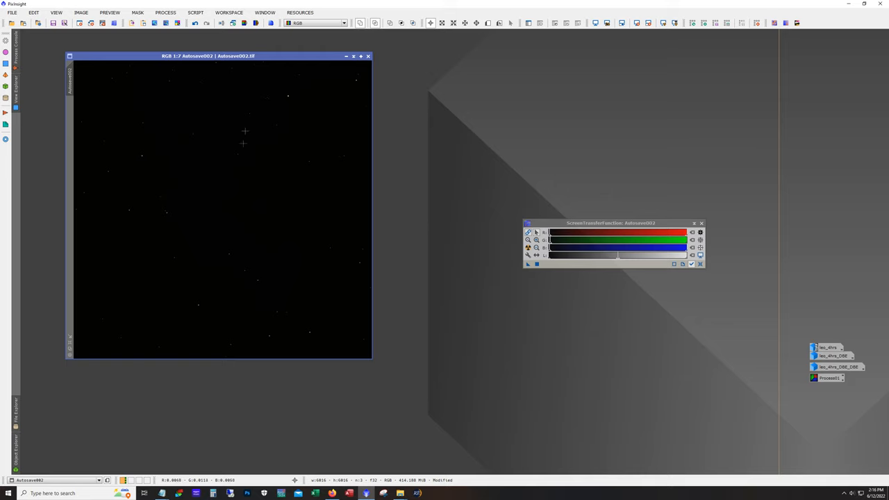
{"action": "mouse_move", "coordinate": [229, 232]}
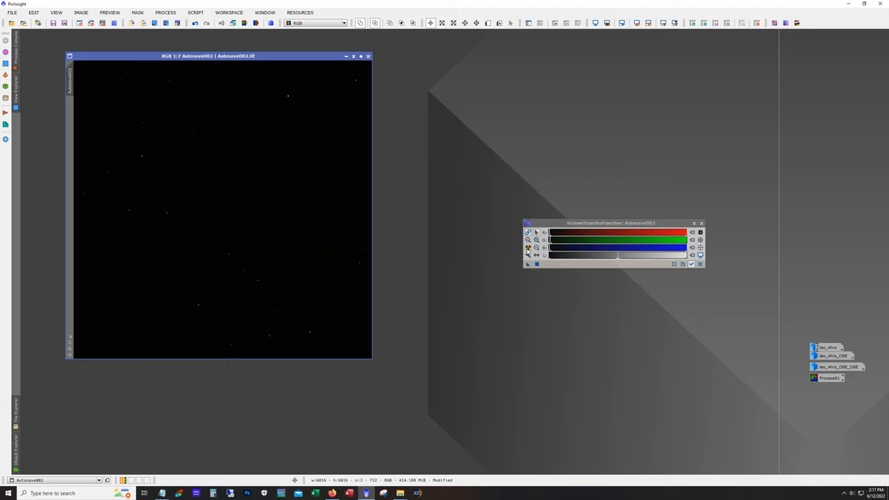
{"action": "mouse_move", "coordinate": [528, 247]}
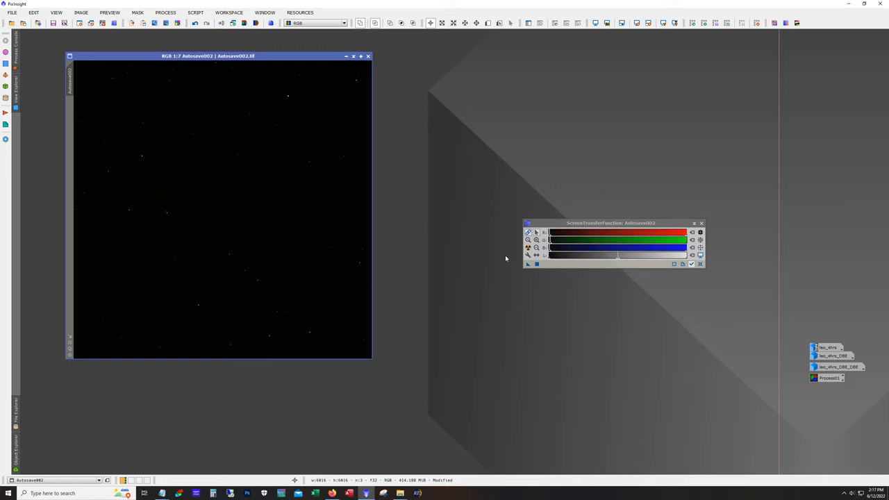
{"action": "mouse_move", "coordinate": [173, 252]}
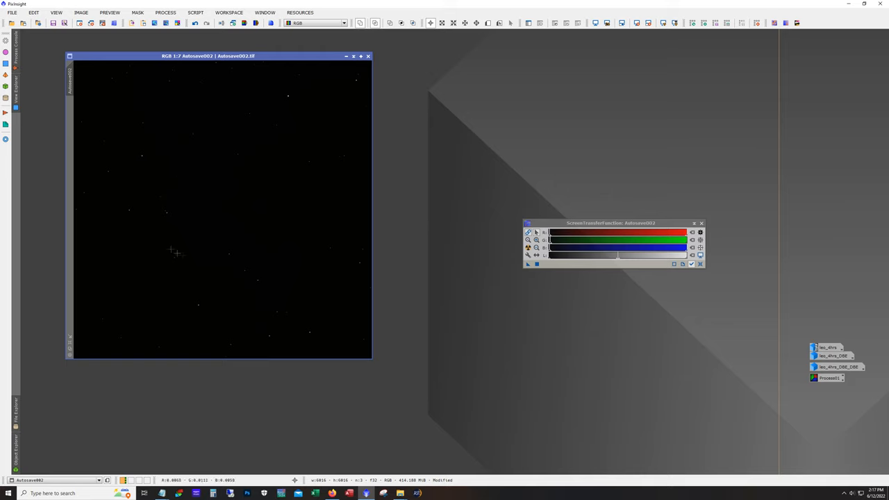
{"action": "mouse_move", "coordinate": [208, 218]}
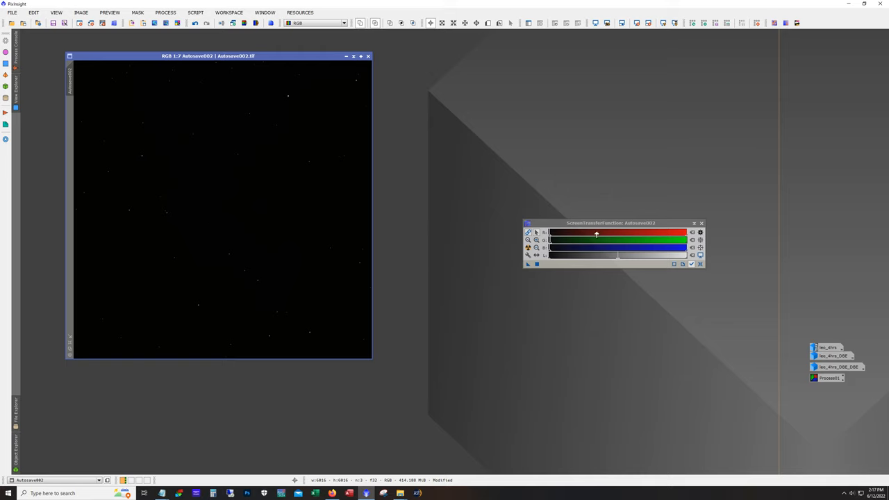
{"action": "mouse_move", "coordinate": [261, 194]}
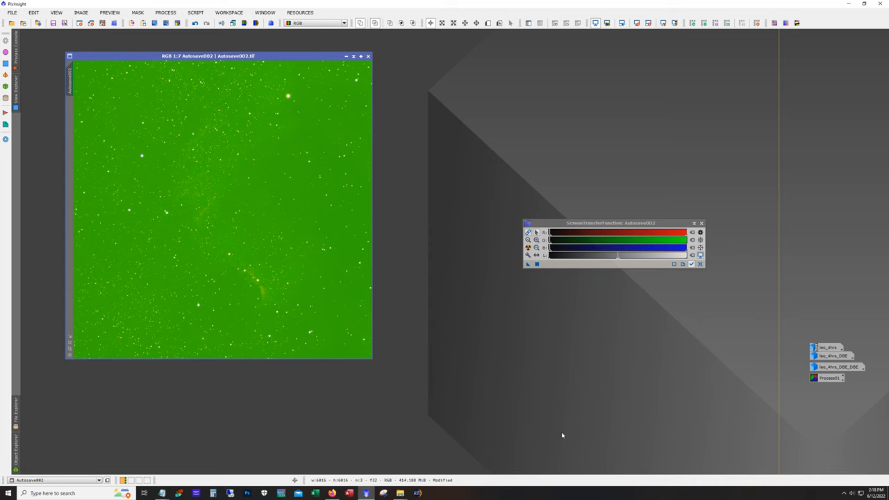
{"action": "mouse_move", "coordinate": [554, 266]}
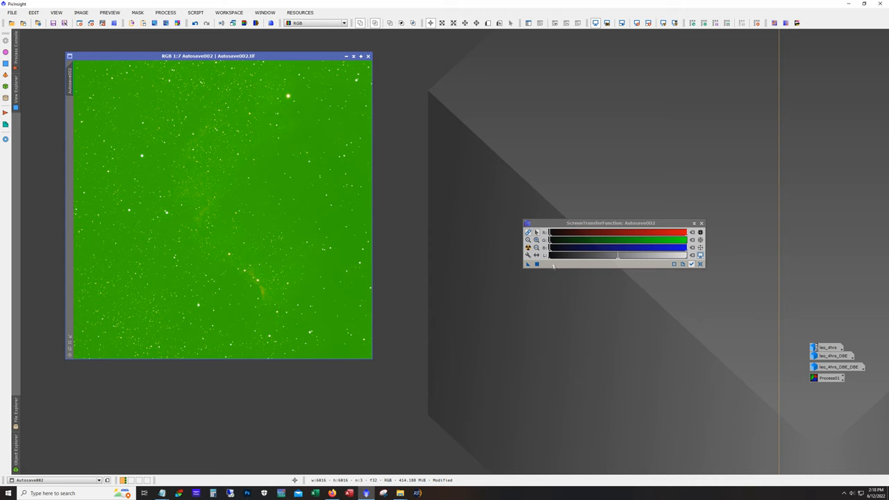
{"action": "mouse_move", "coordinate": [493, 263]}
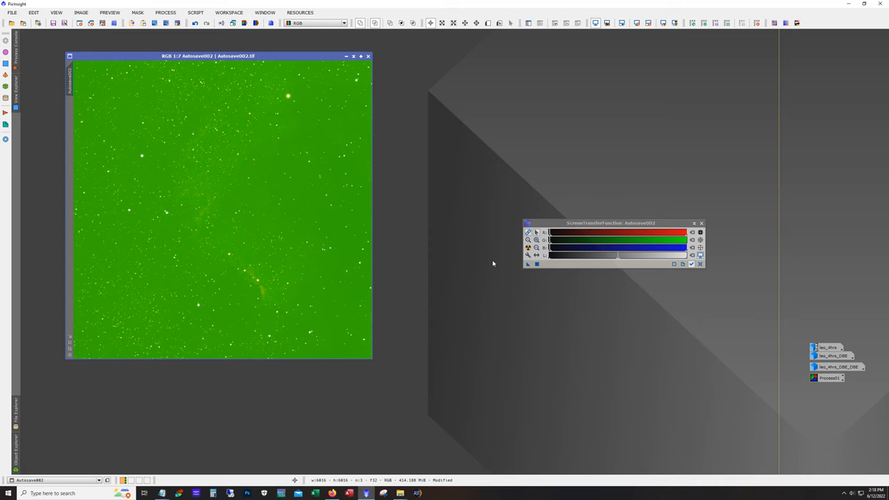
{"action": "mouse_move", "coordinate": [324, 262]}
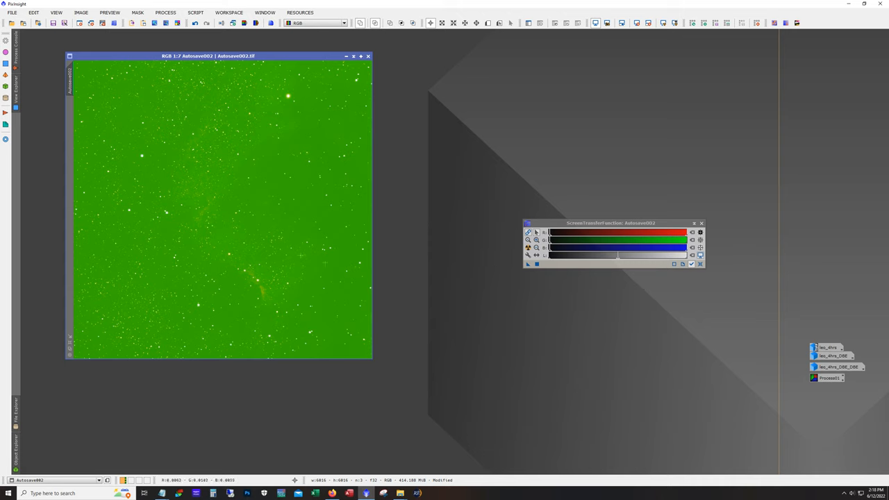
{"action": "mouse_move", "coordinate": [510, 302]}
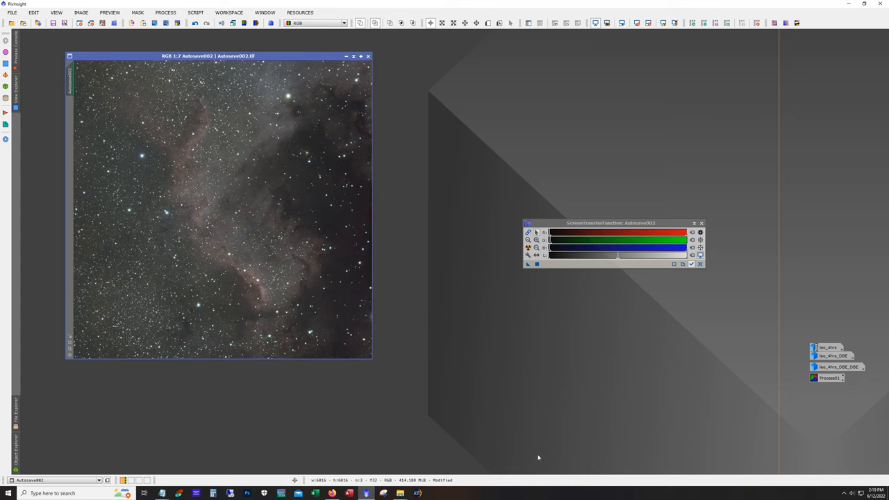
{"action": "mouse_move", "coordinate": [206, 413]}
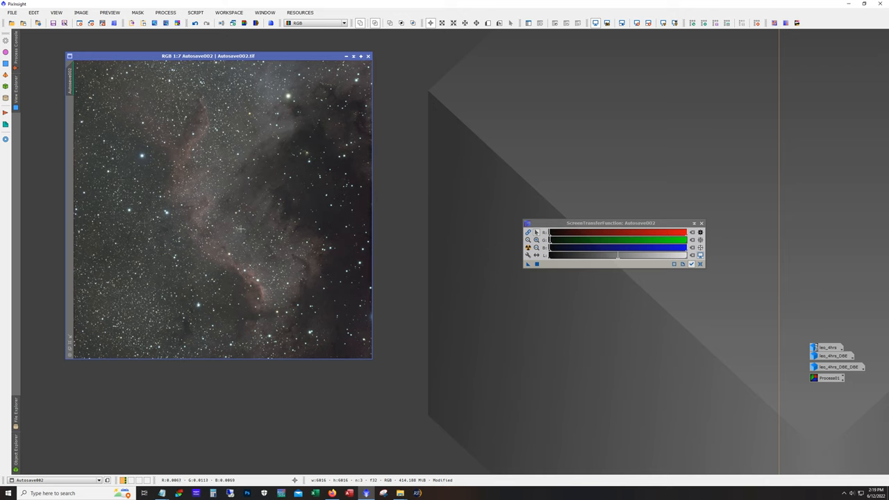
{"action": "mouse_move", "coordinate": [262, 225]}
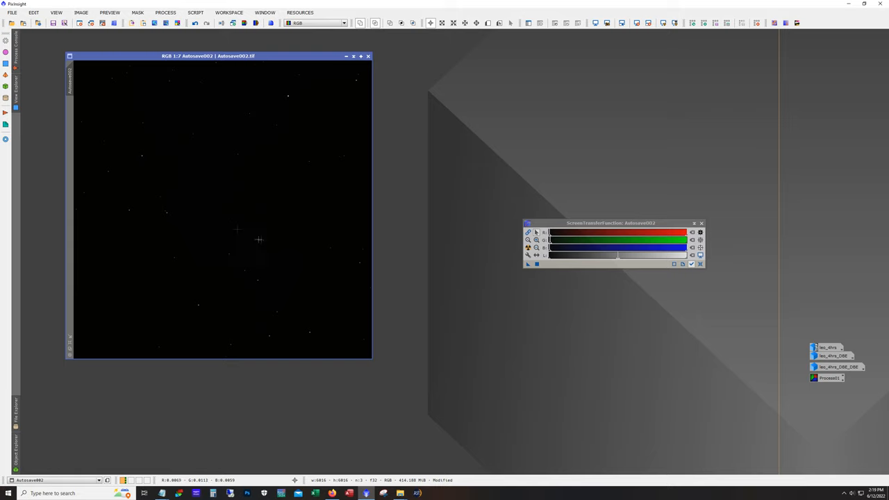
{"action": "mouse_move", "coordinate": [524, 236]}
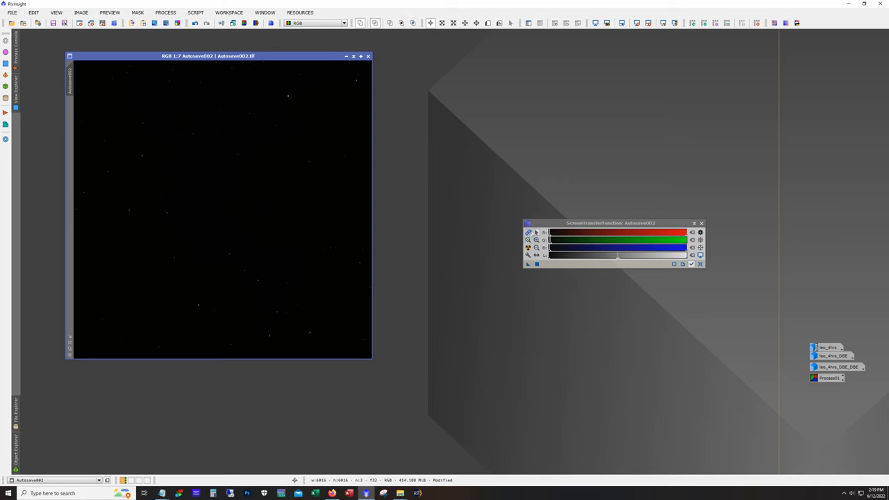
{"action": "mouse_move", "coordinate": [249, 233]}
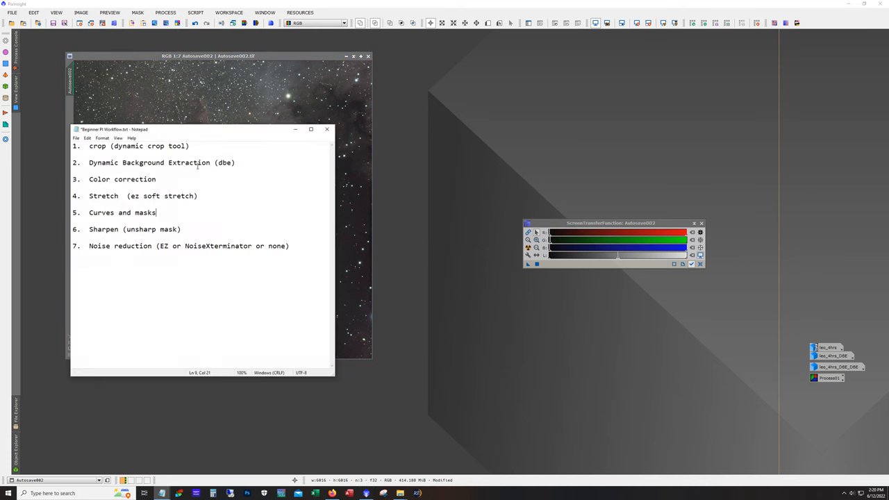
{"action": "mouse_move", "coordinate": [391, 277]}
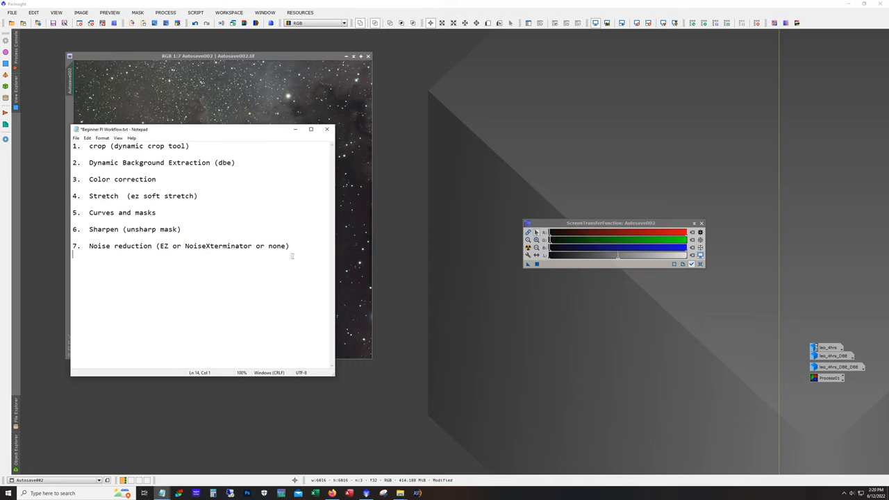
Highlight the sharpen and noise reduction steps (6 and 7) in the workflow notes.
{"action": "left_click_drag", "start_coordinate": [89, 229], "coordinate": [290, 250]}
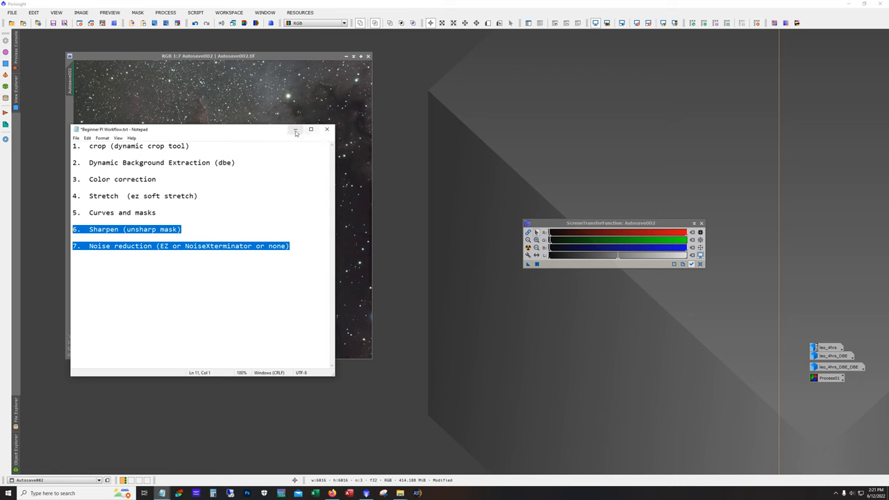
Crop Autosave002 with DynamicCrop to about 5868 by 5880 pixels, removing ragged edges.
{"action": "left_click", "coordinate": [165, 12]}
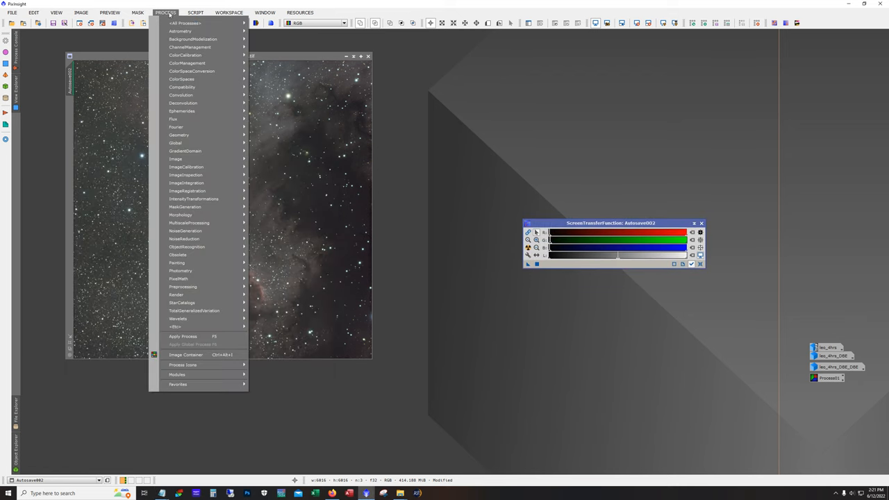
{"action": "mouse_move", "coordinate": [179, 135]}
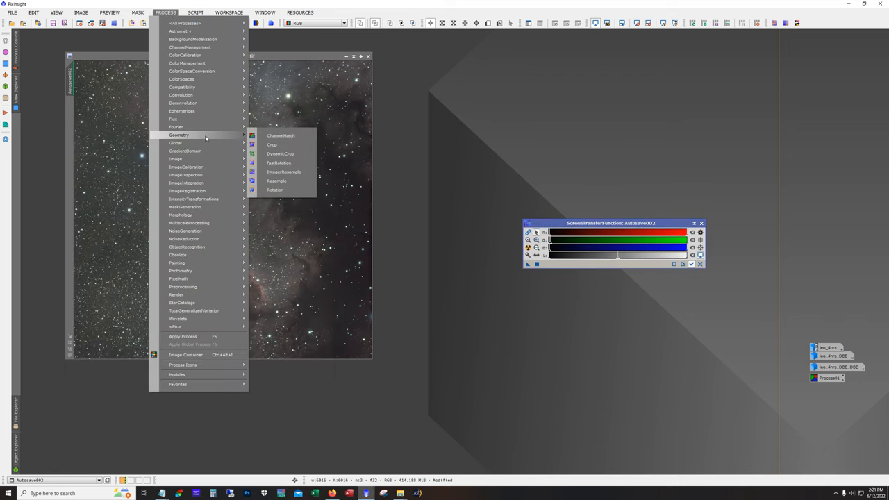
{"action": "left_click", "coordinate": [280, 153]}
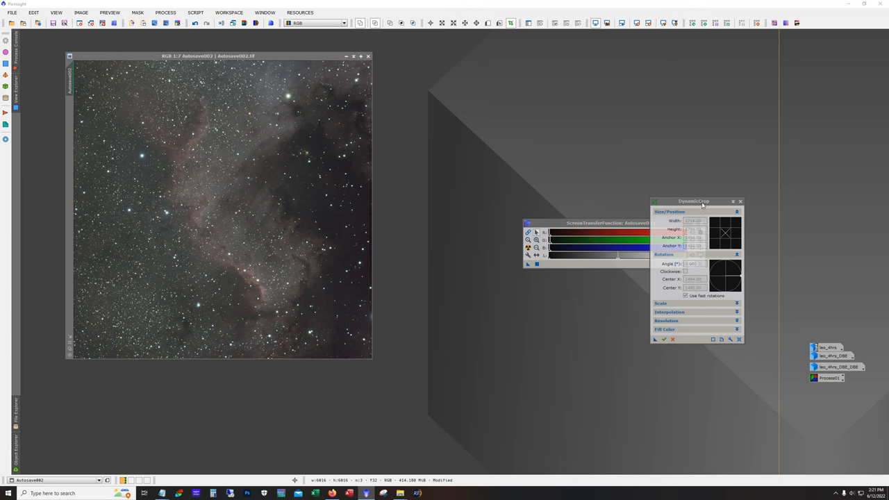
{"action": "left_click_drag", "start_coordinate": [695, 201], "coordinate": [586, 63]}
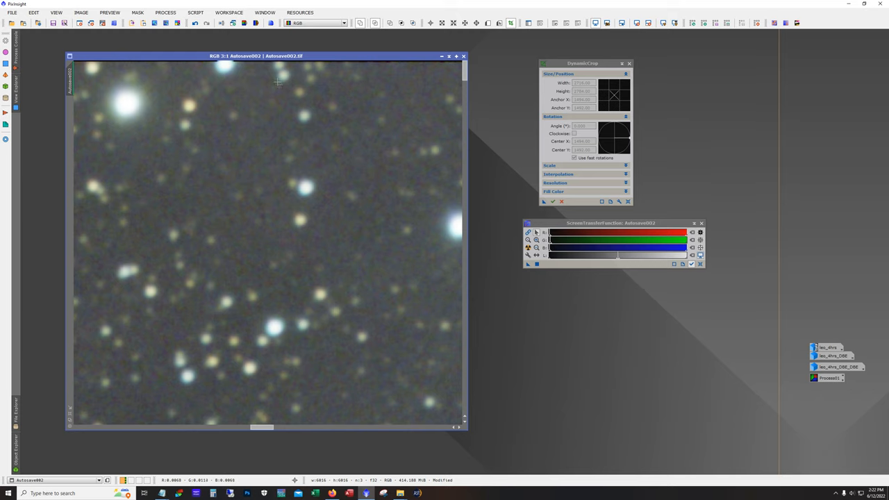
{"action": "mouse_move", "coordinate": [169, 62]}
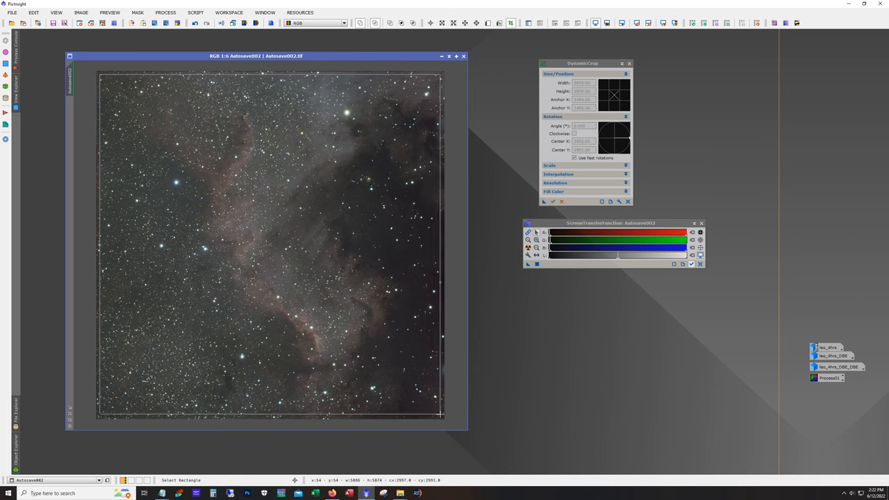
{"action": "left_click", "coordinate": [553, 202]}
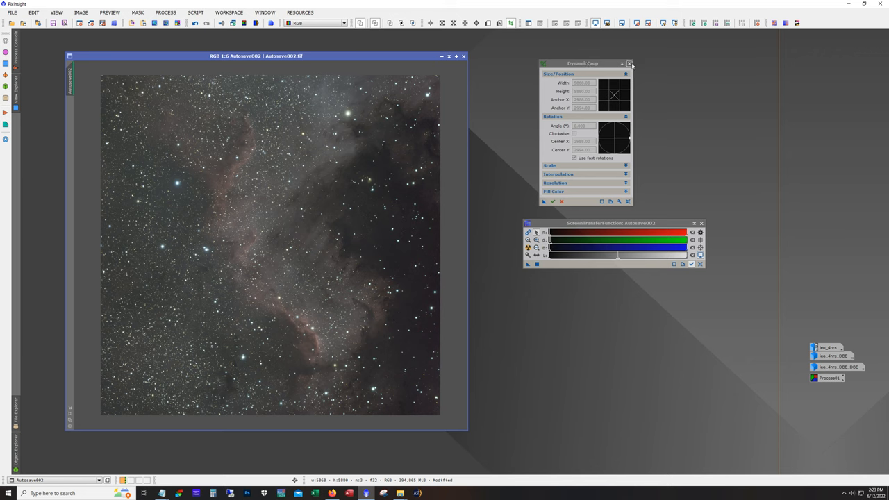
Close DynamicCrop and open DynamicBackgroundExtraction from Process > BackgroundModelization.
{"action": "left_click", "coordinate": [629, 63]}
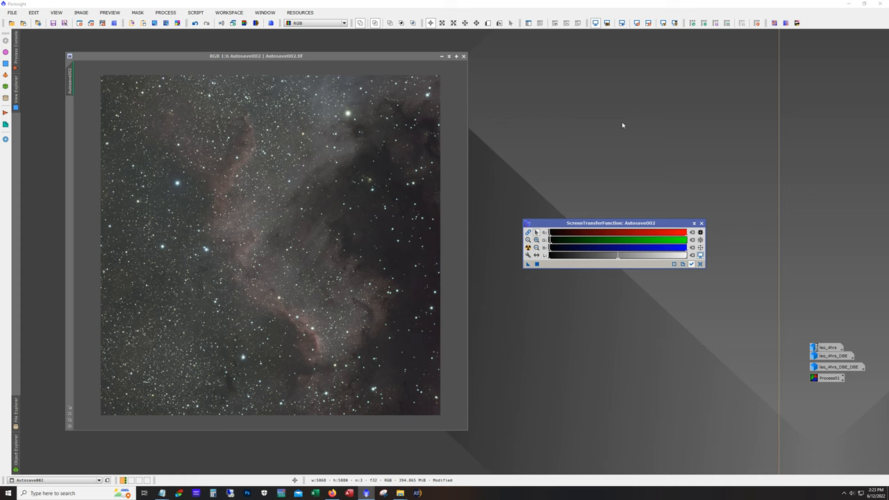
{"action": "left_click", "coordinate": [166, 13]}
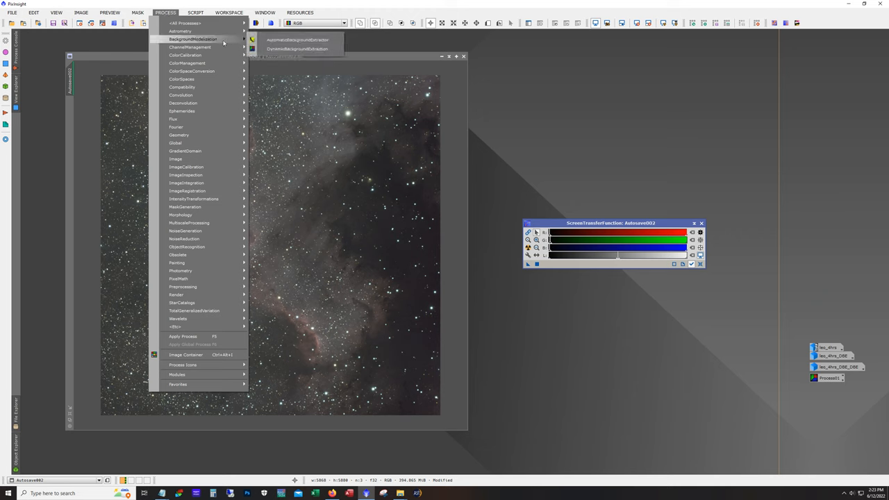
{"action": "mouse_move", "coordinate": [297, 39]}
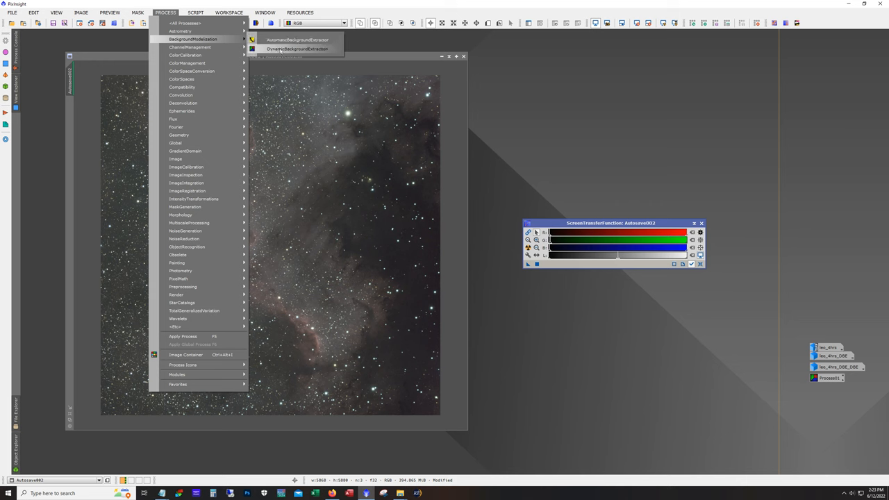
{"action": "left_click", "coordinate": [299, 49]}
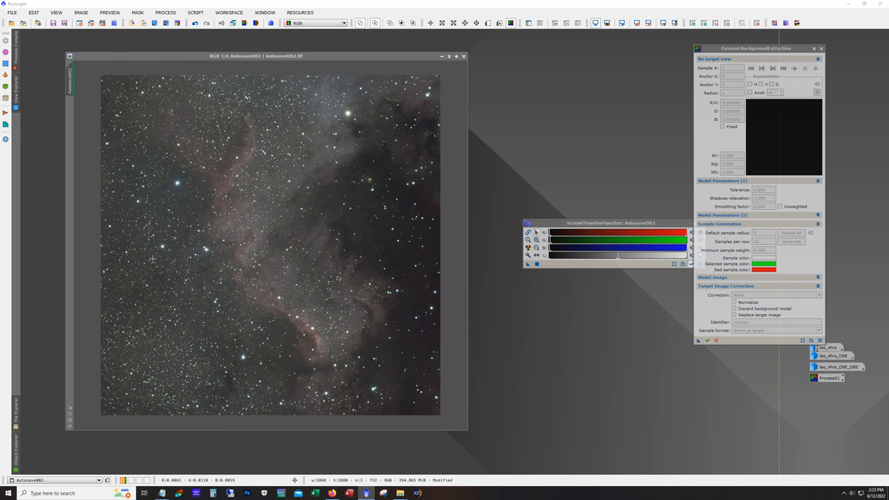
{"action": "mouse_move", "coordinate": [257, 249]}
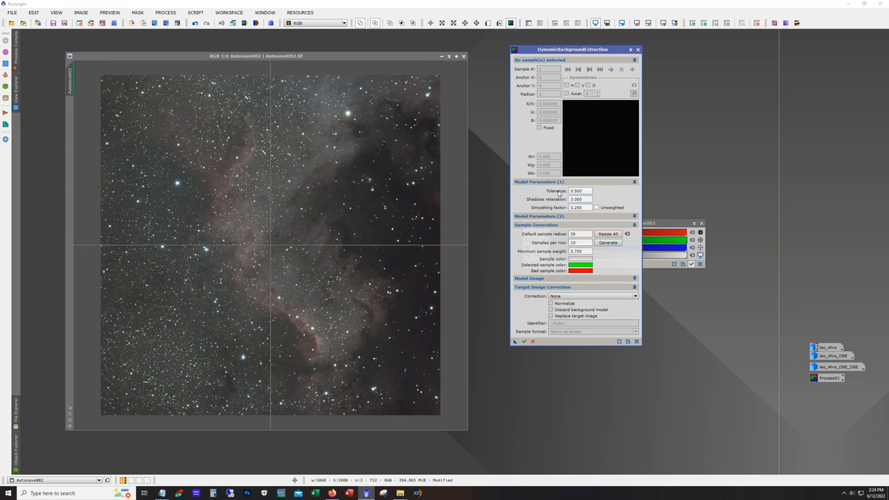
Set DynamicBackgroundExtraction tolerance to 2 and shadows relaxation to 6.
{"action": "left_click", "coordinate": [579, 191]}
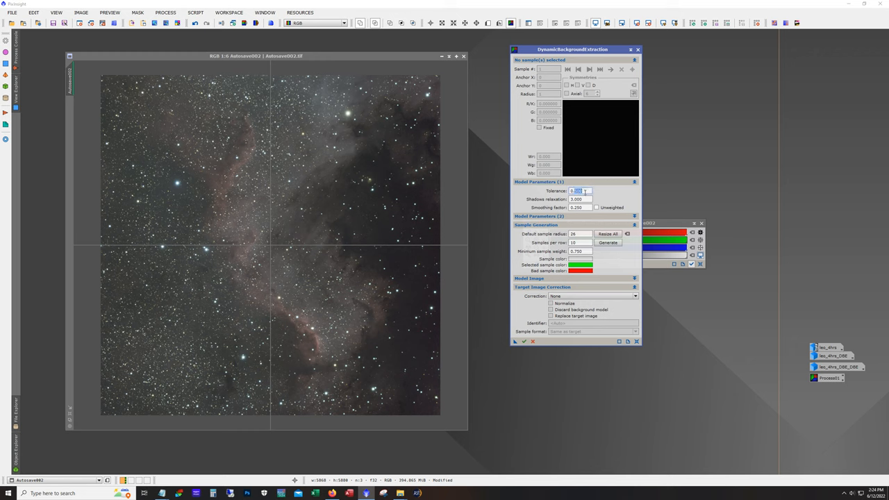
{"action": "type", "text": "2"}
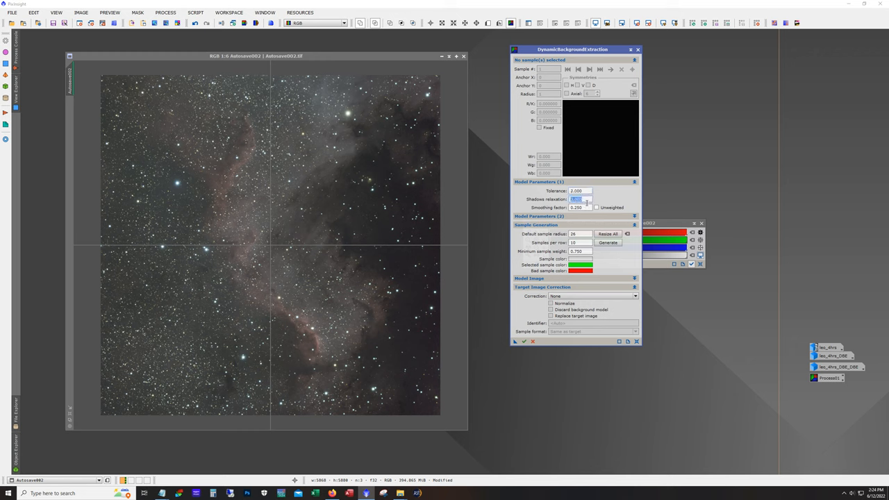
{"action": "type", "text": "6.000"}
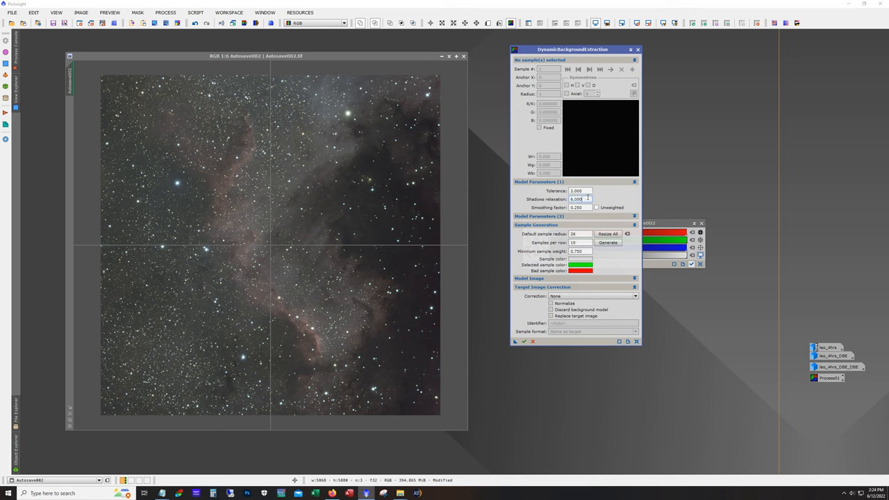
{"action": "mouse_move", "coordinate": [576, 190]}
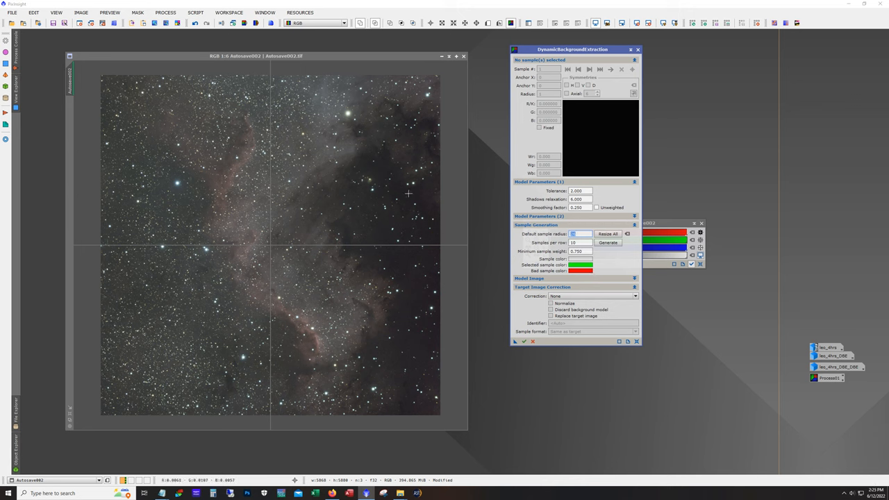
Place DBE samples on empty sky near the top-left, top-right, bottom-right and bottom-left corners.
{"action": "left_click", "coordinate": [408, 194]}
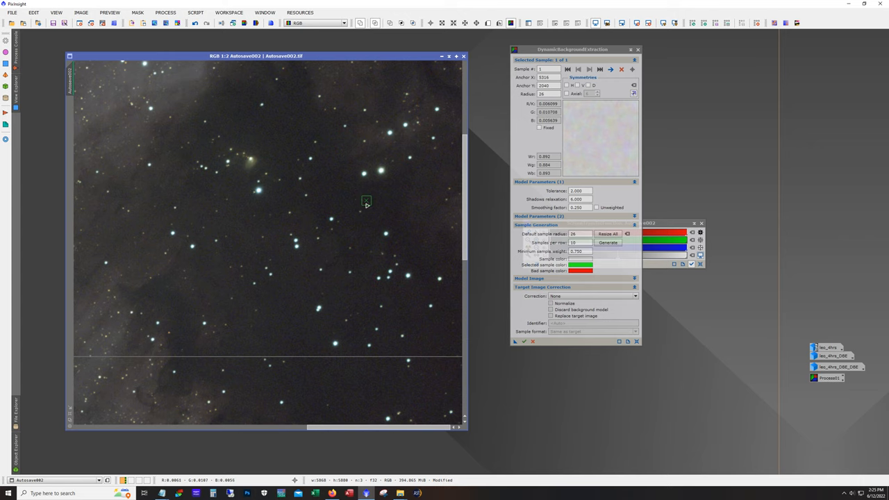
{"action": "mouse_move", "coordinate": [356, 192]}
{"action": "type", "text": "45"}
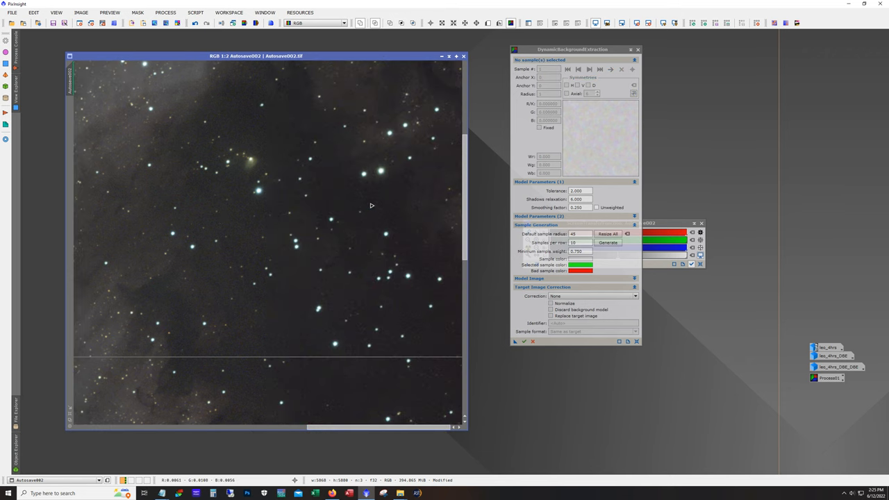
{"action": "left_click", "coordinate": [385, 201]}
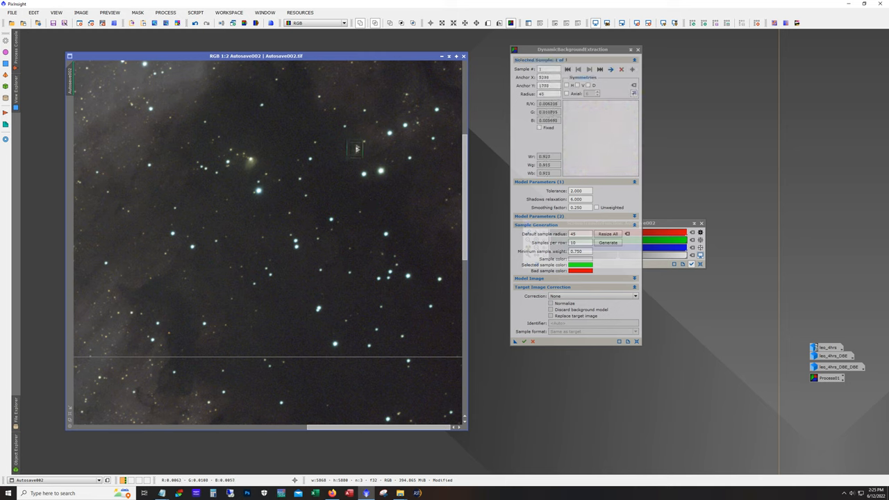
{"action": "left_click", "coordinate": [388, 199]}
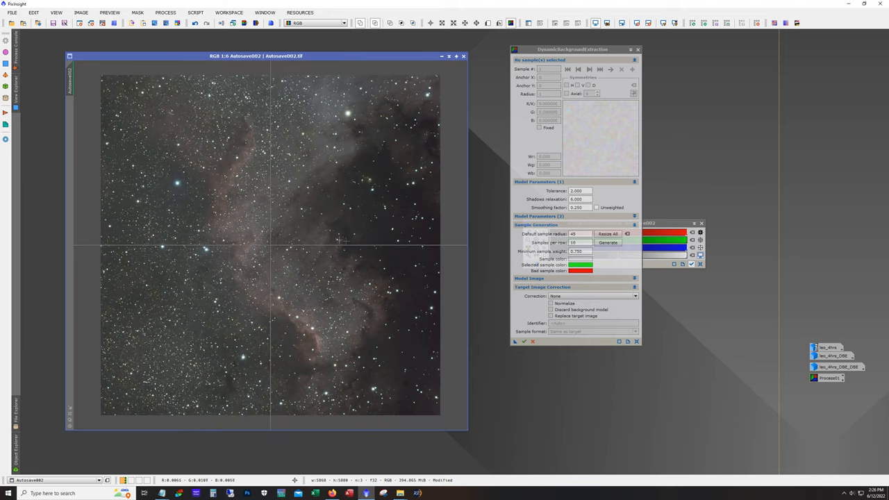
{"action": "mouse_move", "coordinate": [229, 235]}
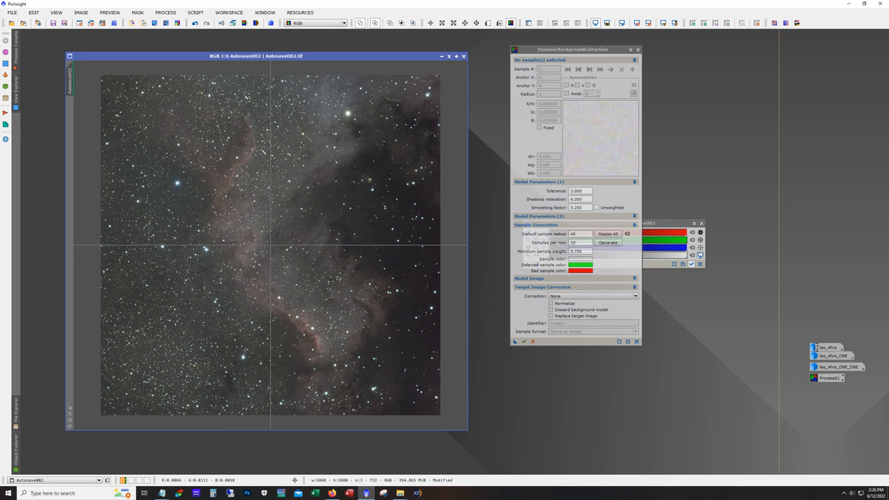
{"action": "mouse_move", "coordinate": [234, 290]}
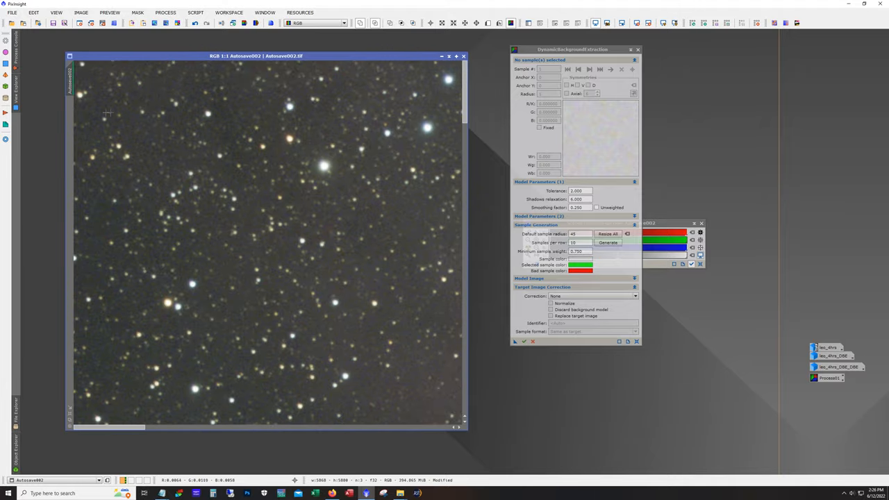
{"action": "left_click", "coordinate": [124, 164]}
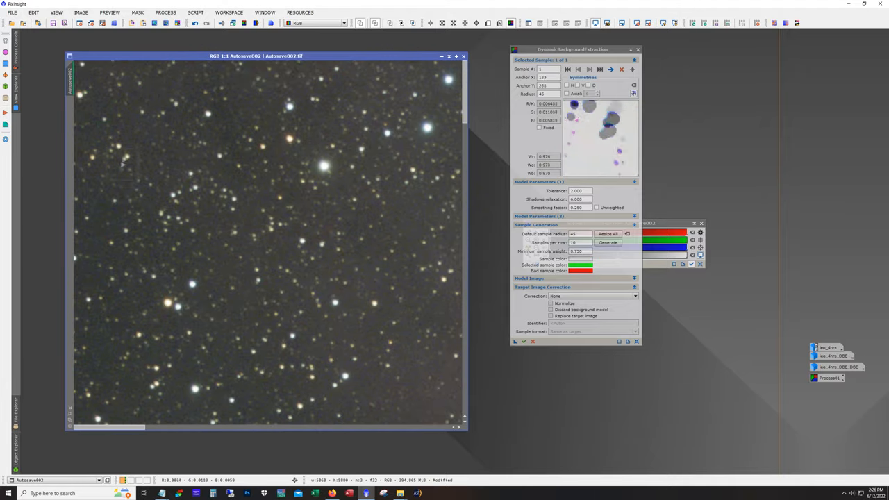
{"action": "left_click", "coordinate": [148, 139]}
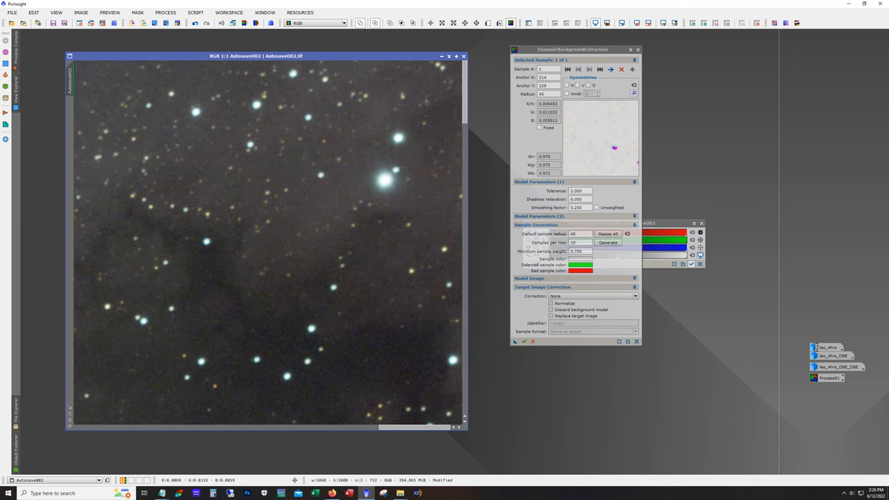
{"action": "left_click", "coordinate": [422, 83]}
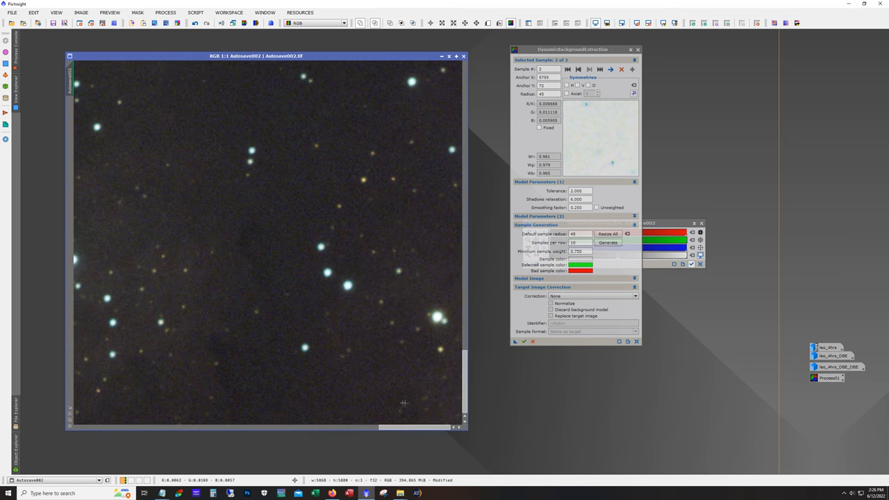
{"action": "left_click", "coordinate": [396, 390]}
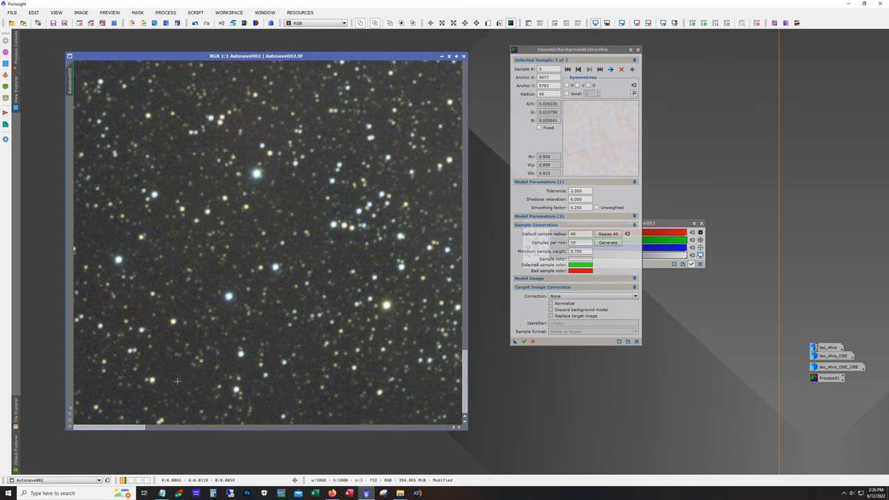
{"action": "left_click", "coordinate": [175, 379]}
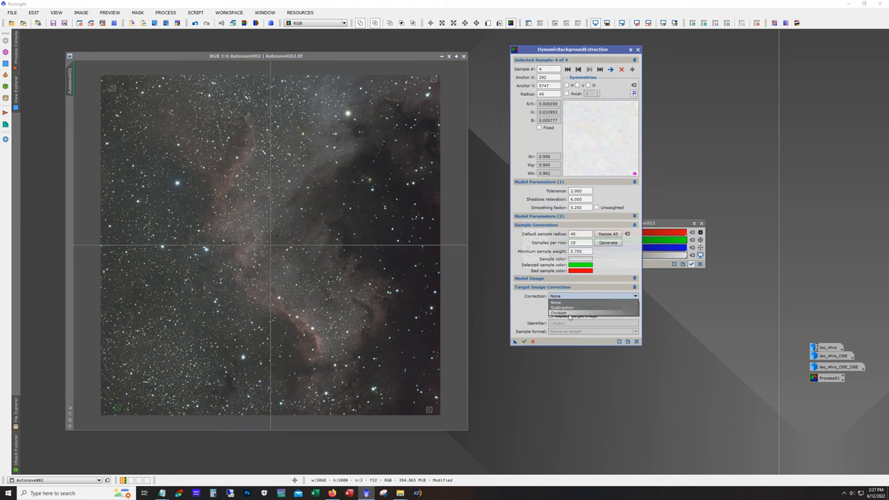
Set DBE Correction to Division and tick Discard background model.
{"action": "left_click", "coordinate": [558, 313]}
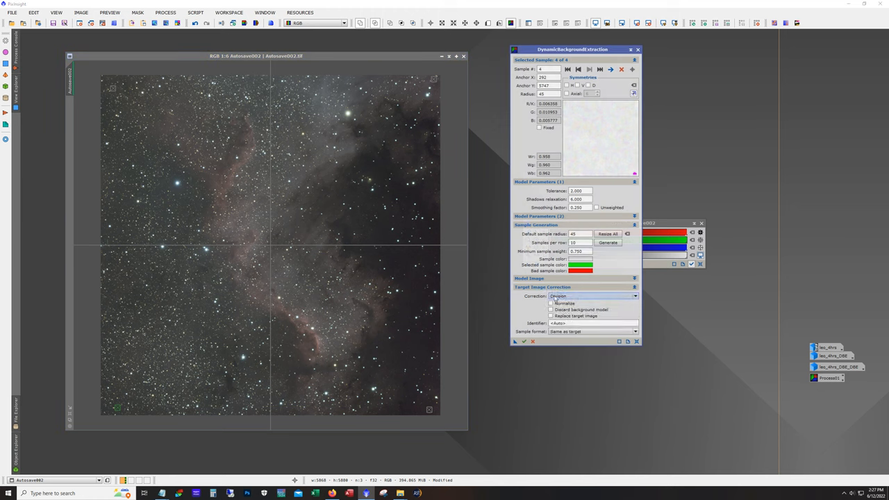
{"action": "left_click", "coordinate": [551, 309]}
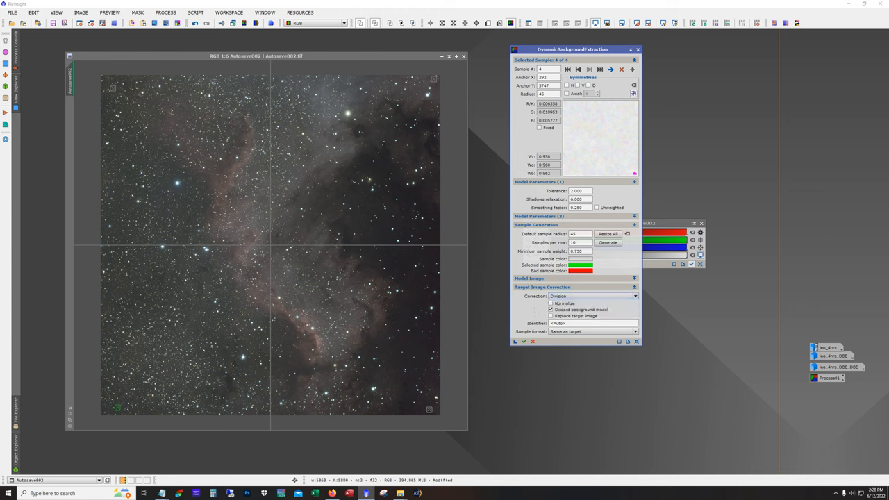
{"action": "mouse_move", "coordinate": [569, 368]}
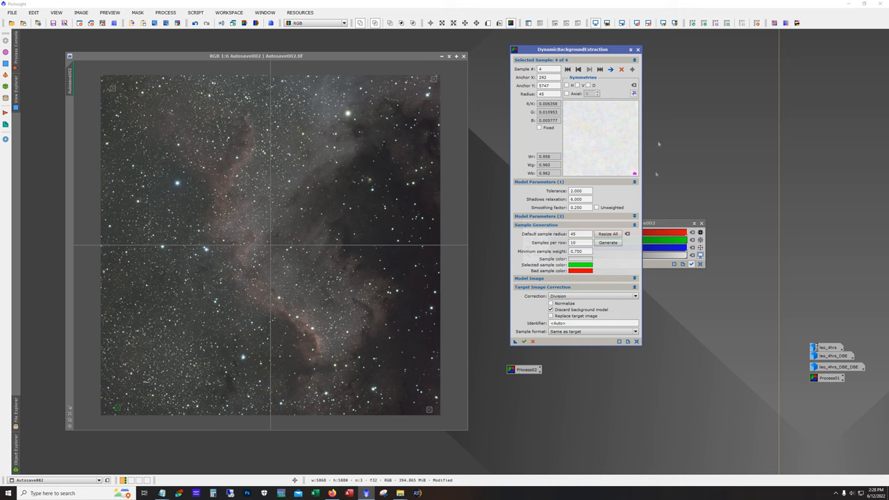
{"action": "mouse_move", "coordinate": [538, 39]}
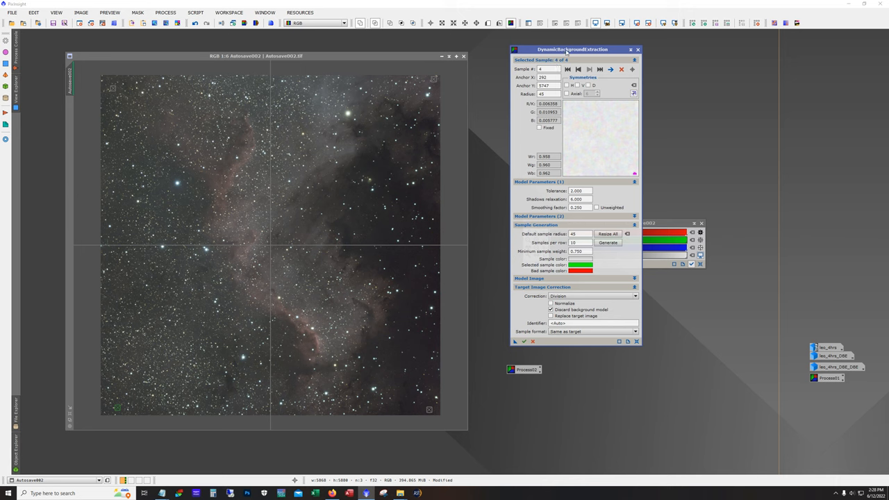
{"action": "mouse_move", "coordinate": [505, 227]}
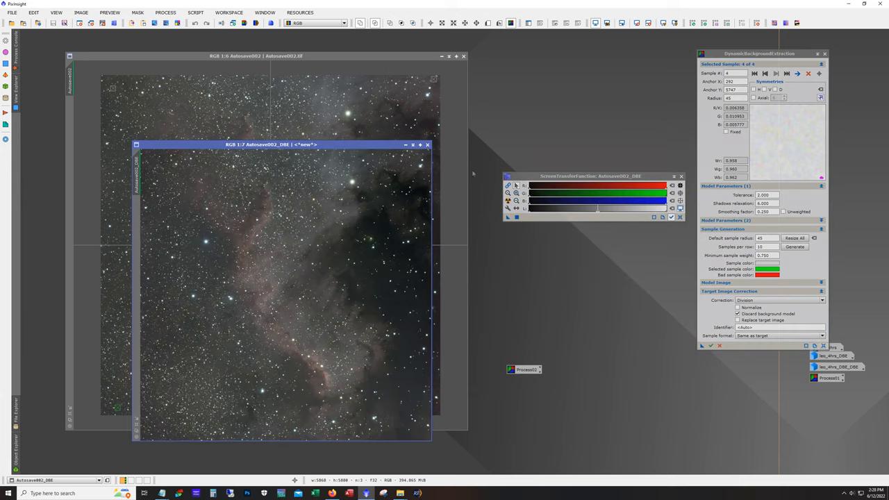
Move the Autosave002_DBE window beside the original Cygnus Wall image.
{"action": "left_click_drag", "start_coordinate": [271, 145], "coordinate": [382, 69]}
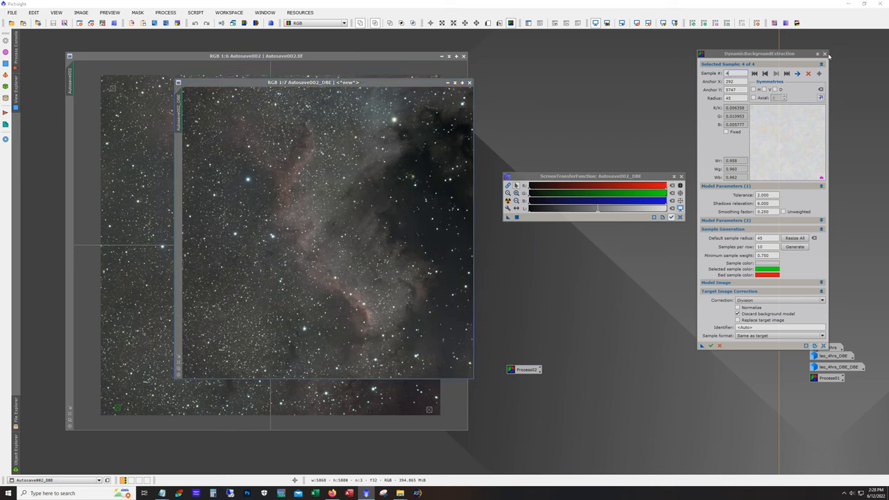
Close and cancel the first DBE session, then set up the second pass on Autosave002_DBE.
{"action": "left_click", "coordinate": [825, 54]}
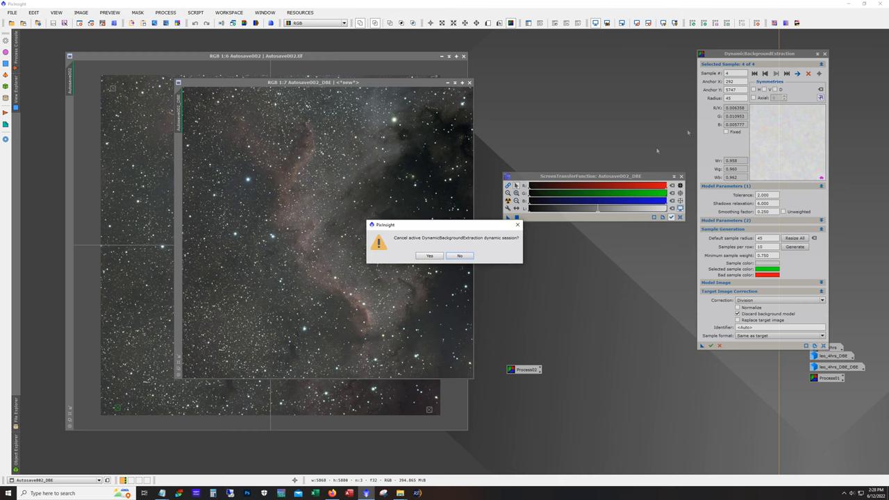
{"action": "left_click", "coordinate": [429, 255]}
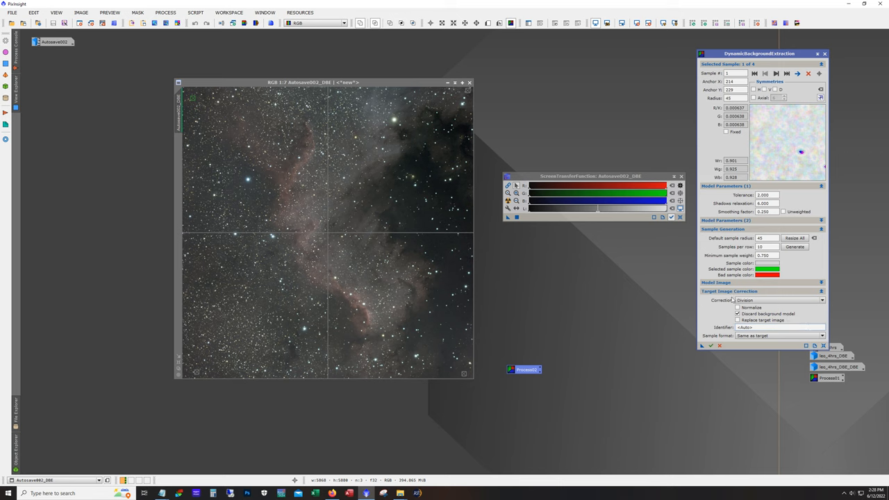
{"action": "left_click", "coordinate": [780, 300]}
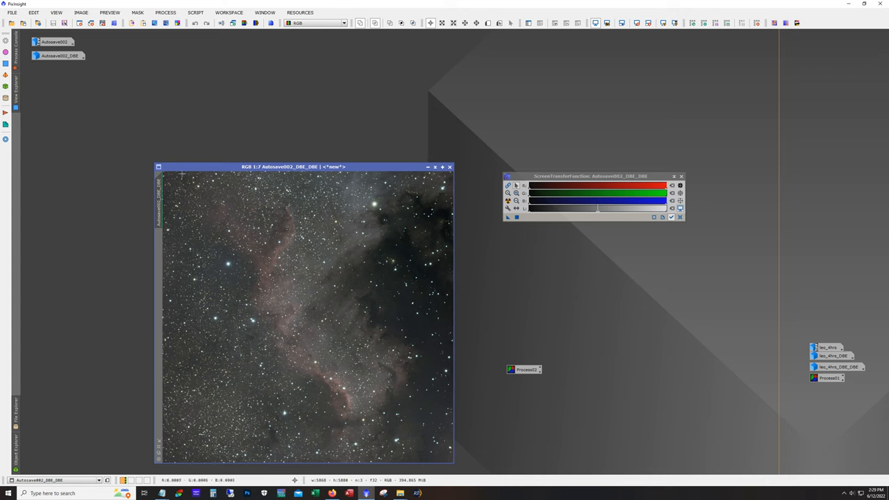
Move the Autosave002_DBE_DBE window to the left.
{"action": "left_click_drag", "start_coordinate": [291, 166], "coordinate": [261, 109]}
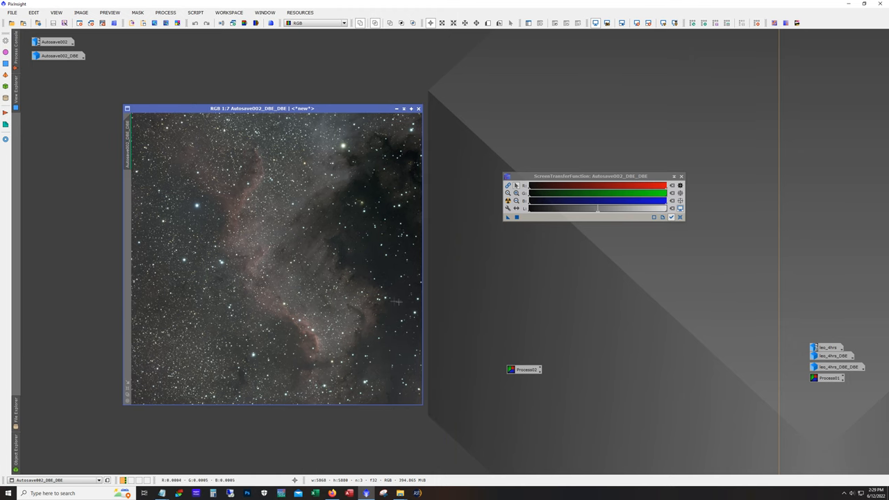
{"action": "mouse_move", "coordinate": [398, 301]}
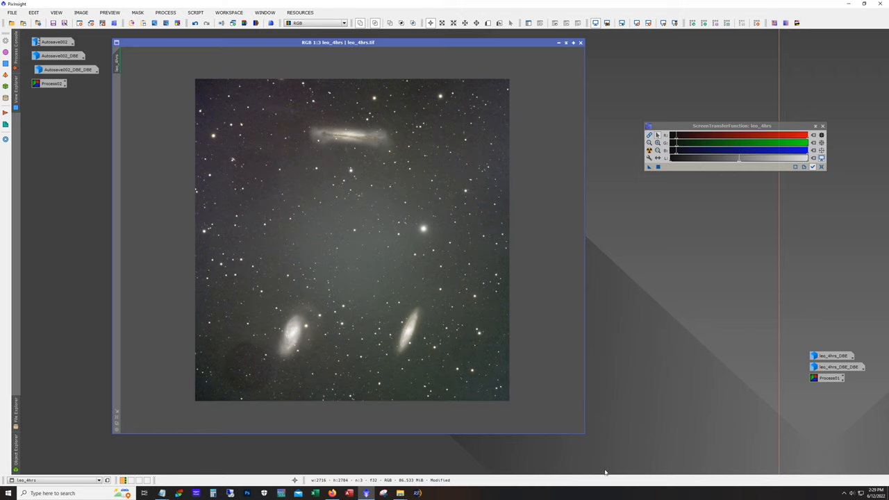
{"action": "mouse_move", "coordinate": [304, 192]}
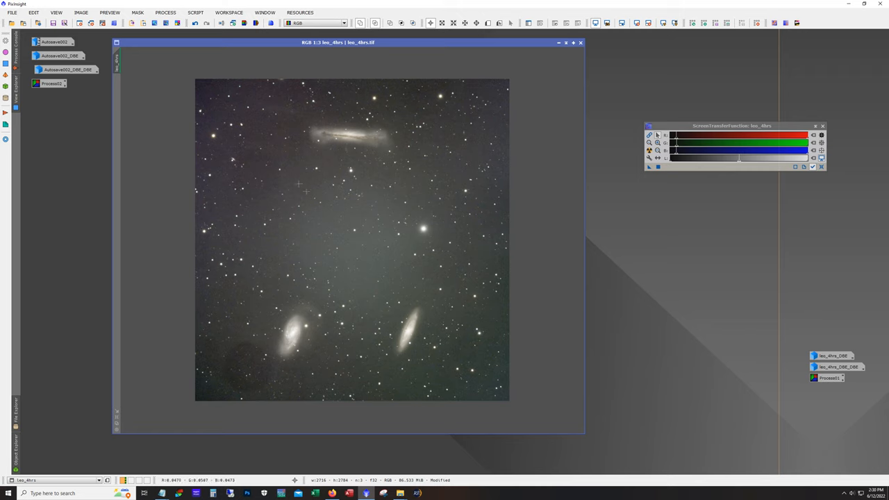
{"action": "mouse_move", "coordinate": [473, 370]}
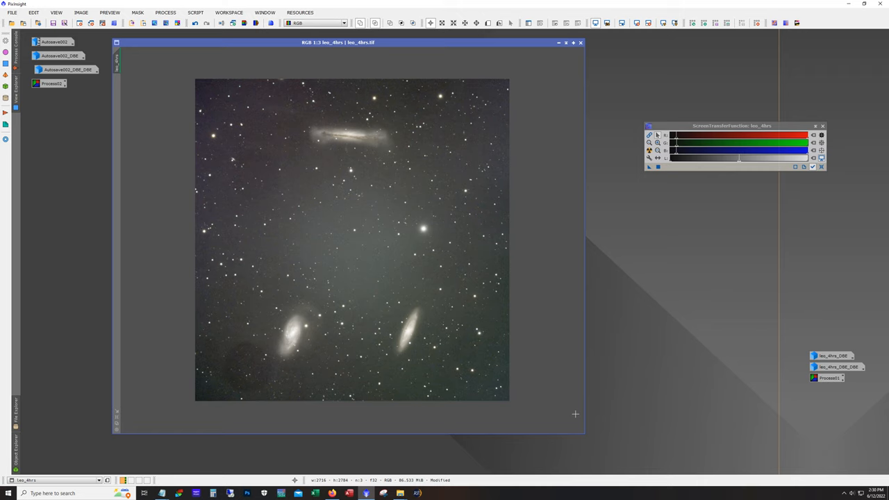
{"action": "mouse_move", "coordinate": [248, 387]}
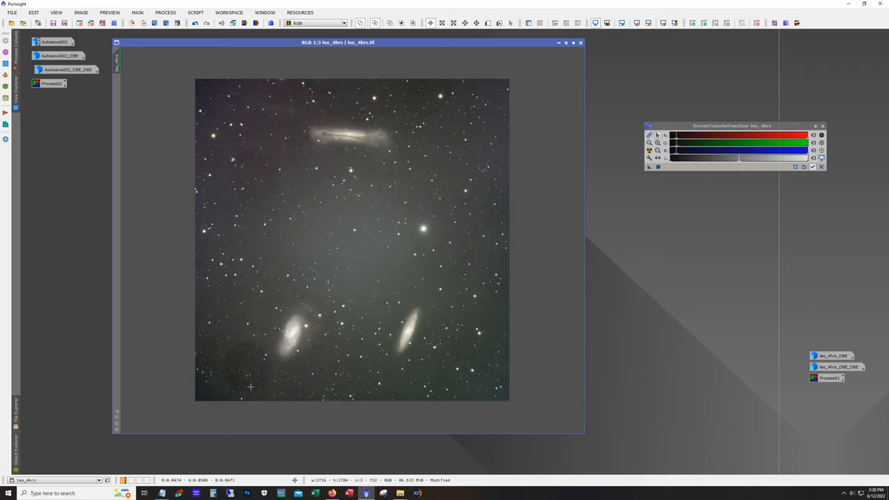
{"action": "mouse_move", "coordinate": [249, 359]}
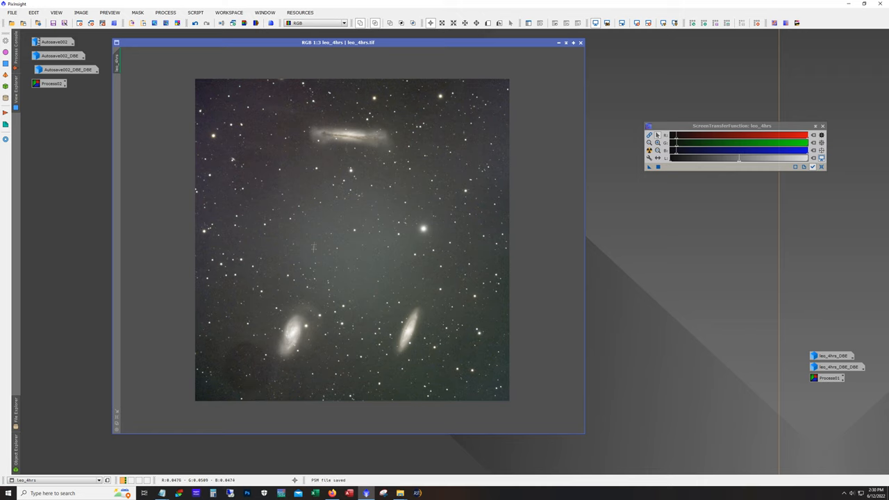
{"action": "mouse_move", "coordinate": [253, 212]}
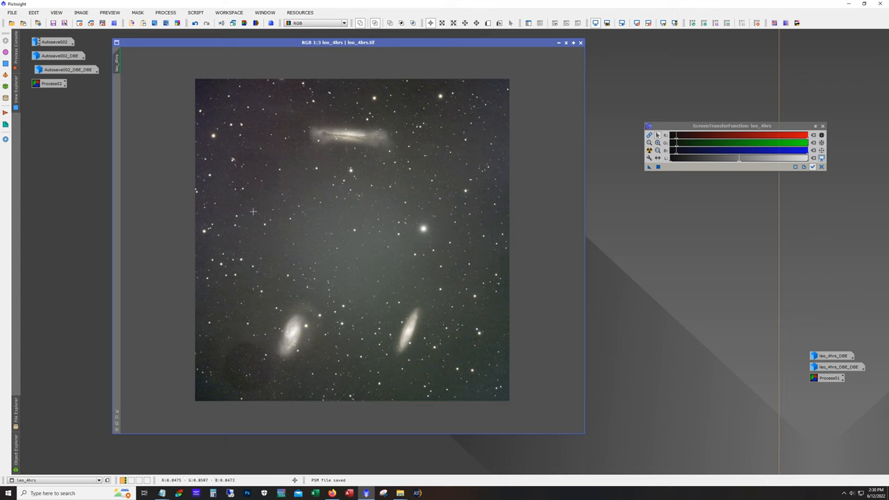
{"action": "mouse_move", "coordinate": [524, 324]}
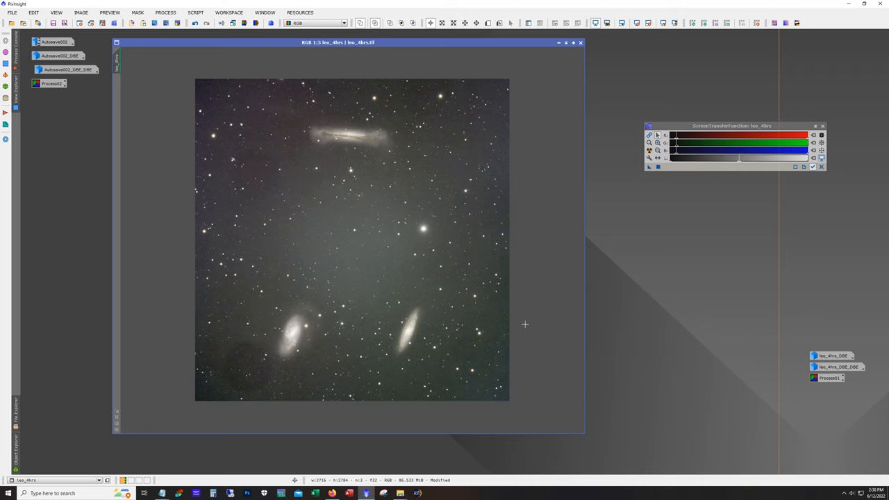
{"action": "mouse_move", "coordinate": [830, 380]}
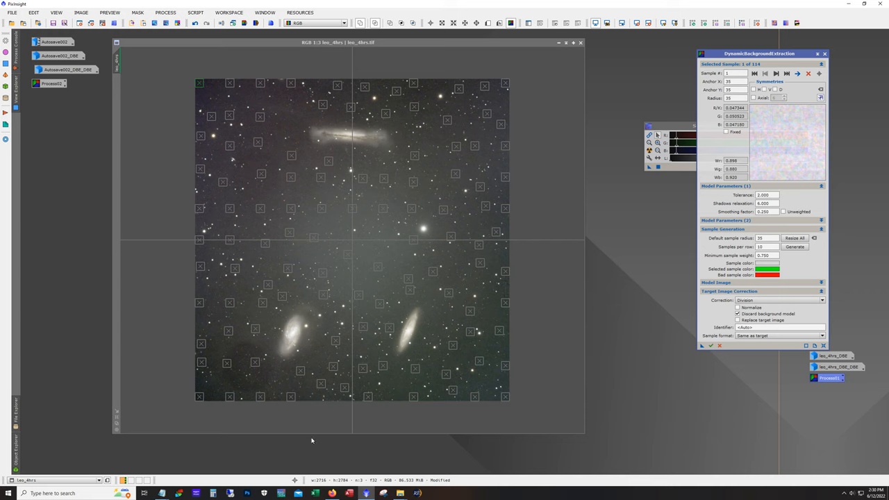
{"action": "mouse_move", "coordinate": [279, 270]}
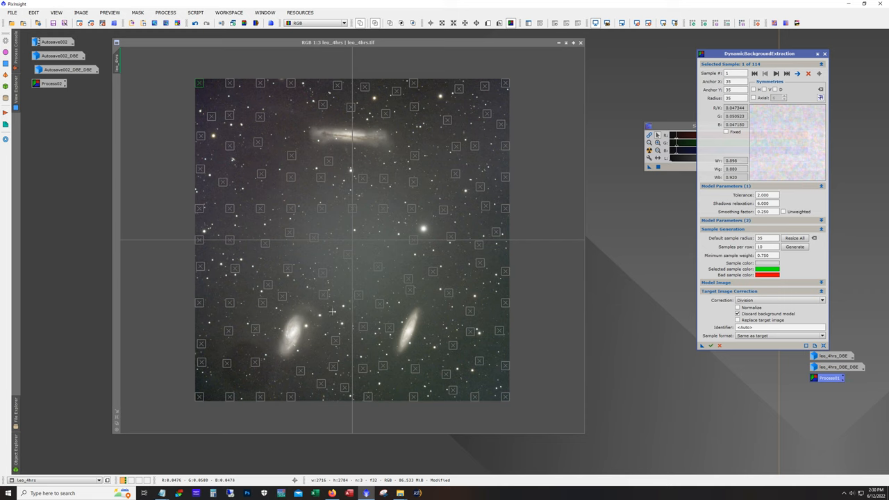
{"action": "mouse_move", "coordinate": [393, 201]}
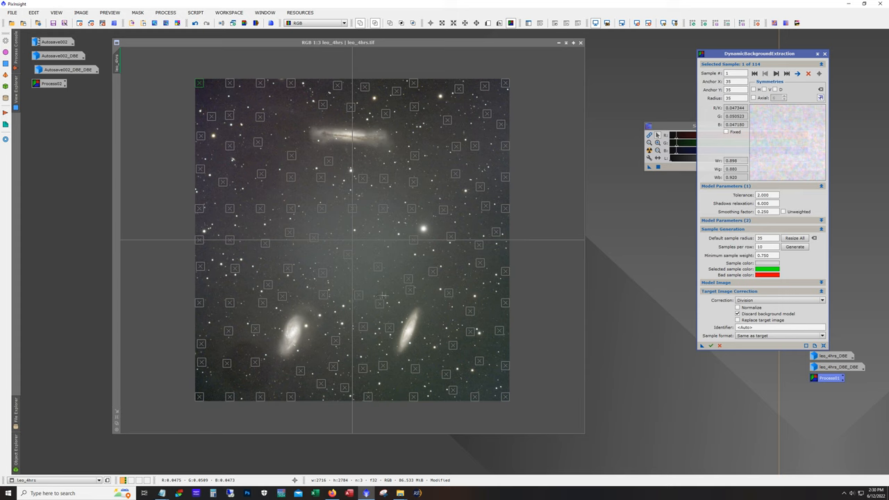
{"action": "mouse_move", "coordinate": [487, 411]}
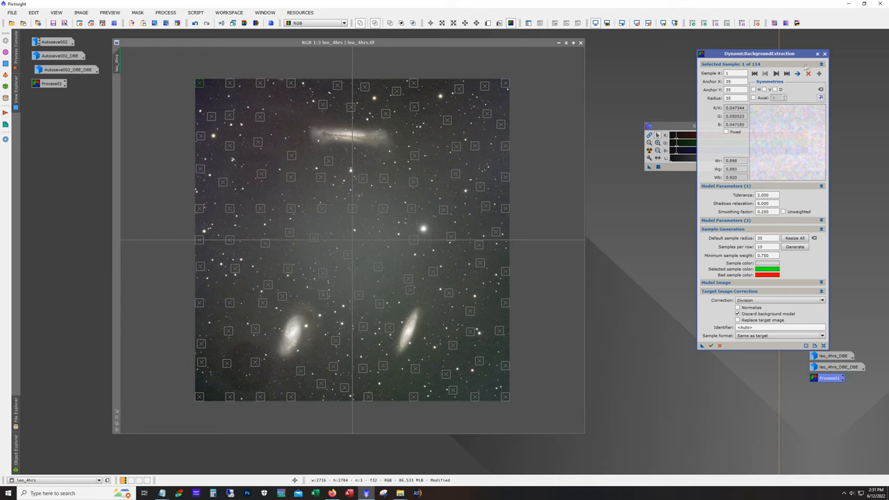
Close the DBE window on leo_4hrs and confirm cancelling the session.
{"action": "left_click", "coordinate": [580, 43]}
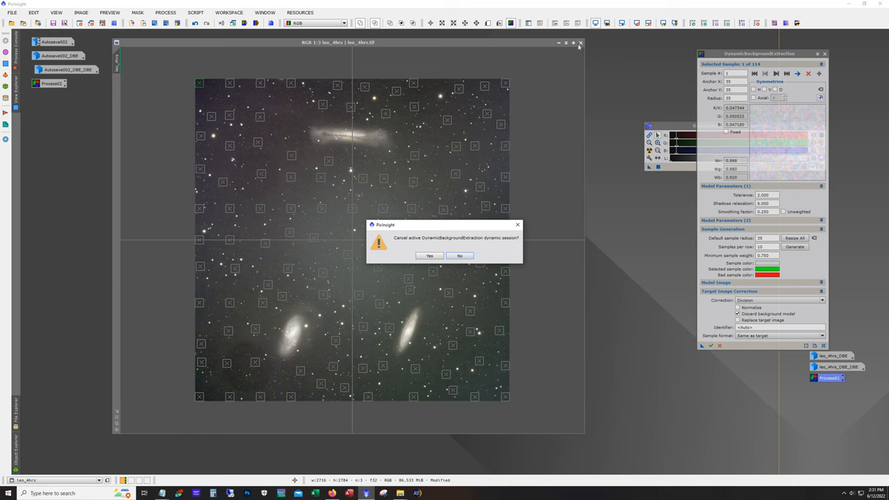
{"action": "left_click", "coordinate": [429, 256]}
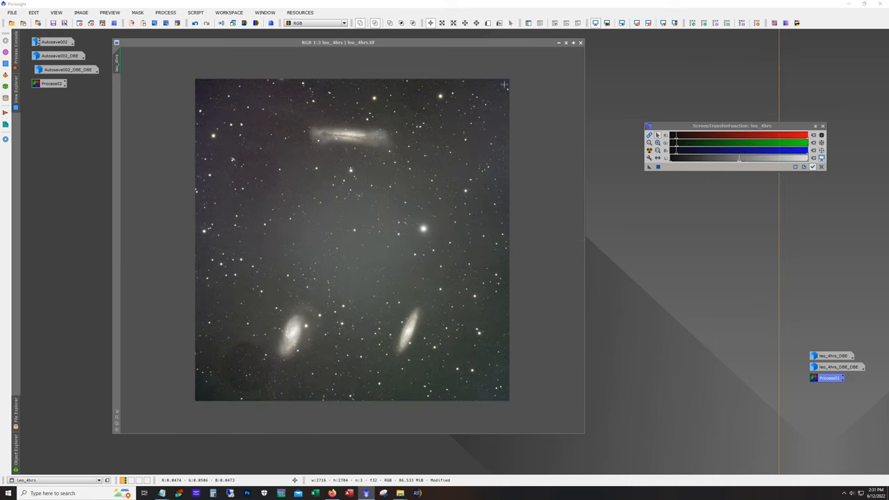
{"action": "left_click", "coordinate": [166, 13]}
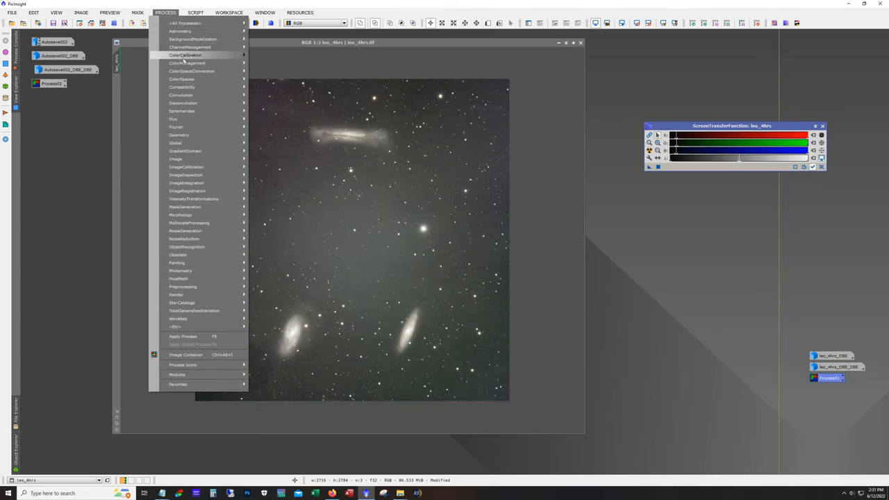
{"action": "mouse_move", "coordinate": [193, 38]}
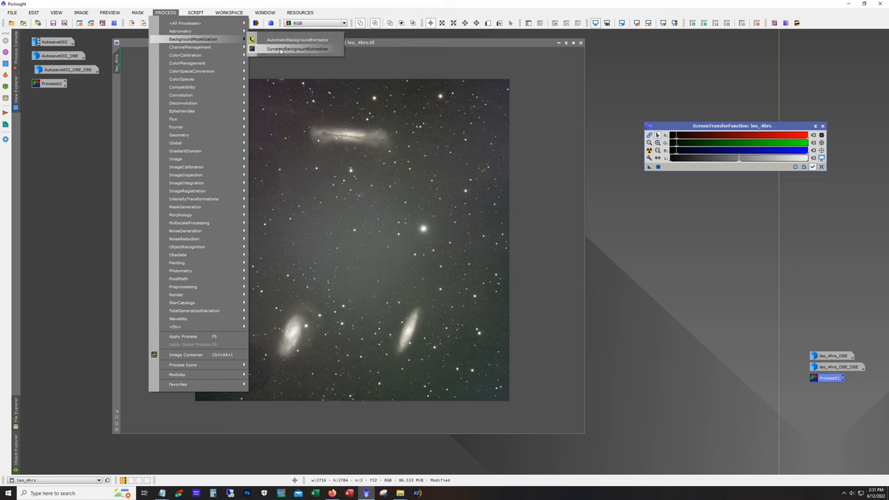
Generate DBE samples on leo_4hrs at radius 25, then resize all to radius 35.
{"action": "left_click", "coordinate": [298, 49]}
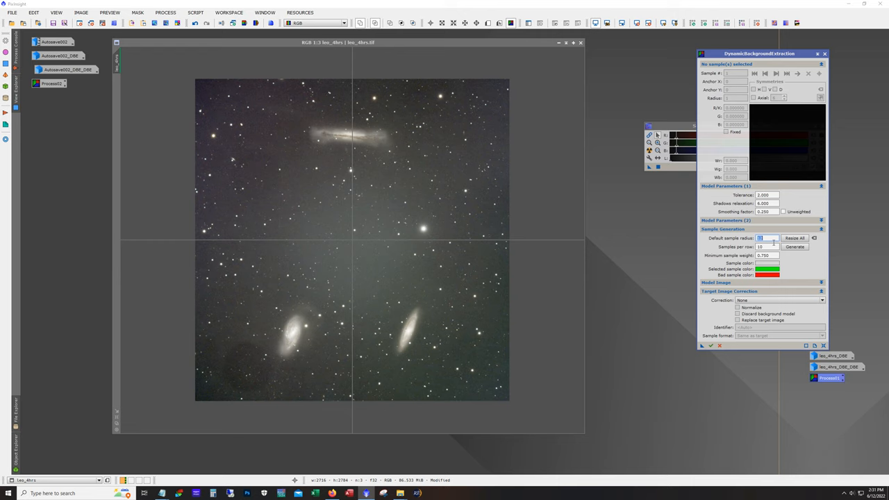
{"action": "type", "text": "25"}
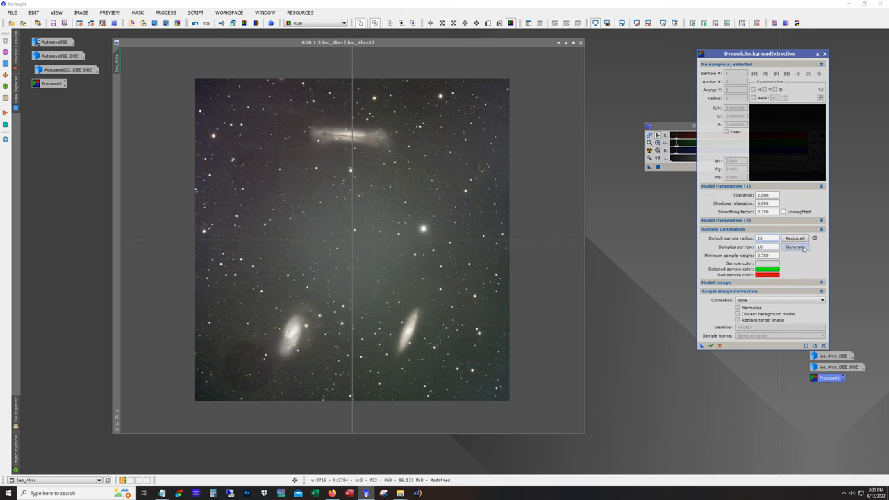
{"action": "left_click", "coordinate": [795, 247]}
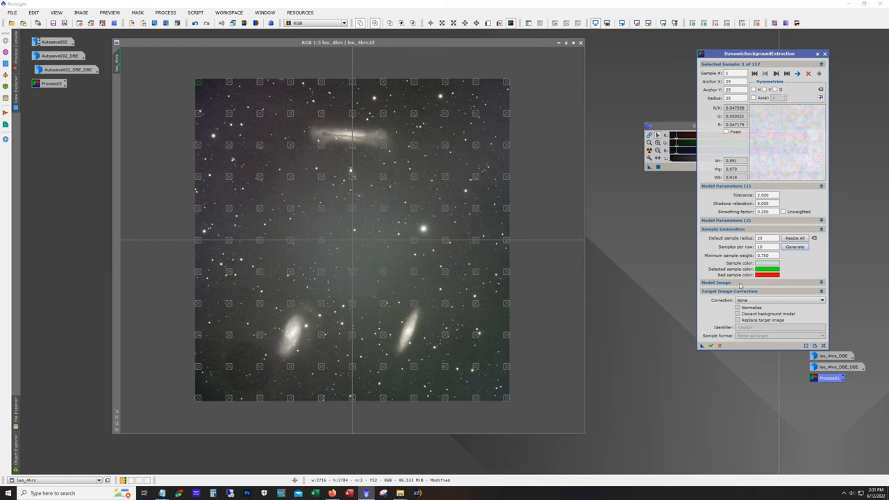
{"action": "left_click", "coordinate": [765, 238]}
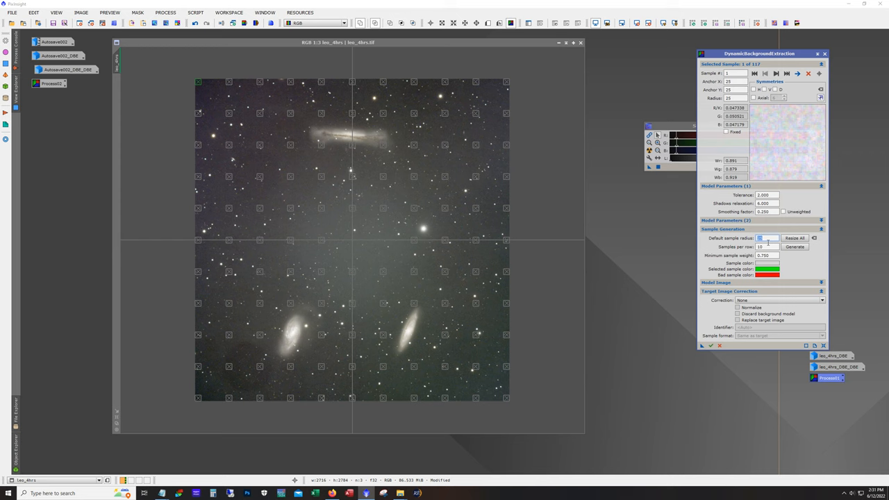
{"action": "type", "text": "35"}
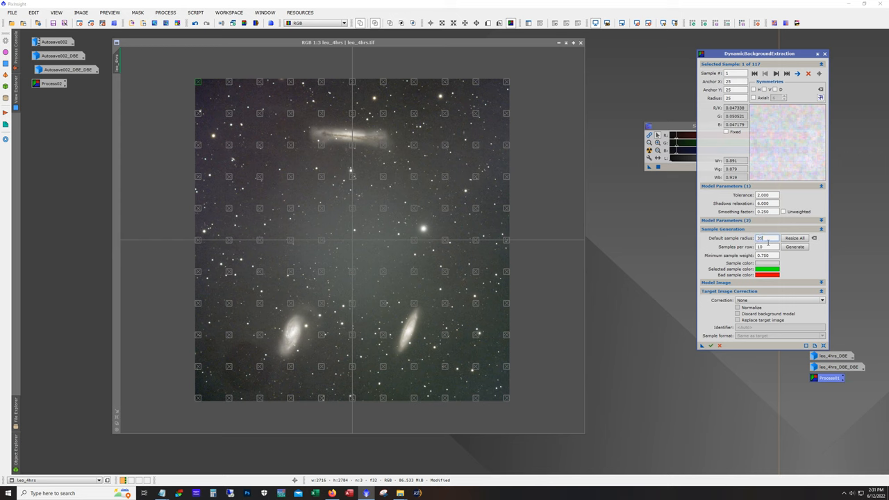
{"action": "left_click", "coordinate": [794, 238]}
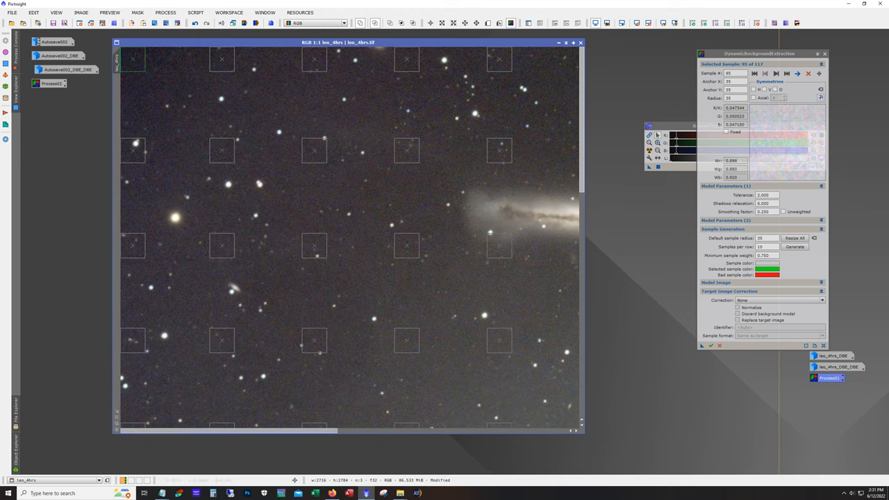
Drag several leo_4hrs samples off stars and the galaxy tip onto empty sky.
{"action": "left_click", "coordinate": [166, 149]}
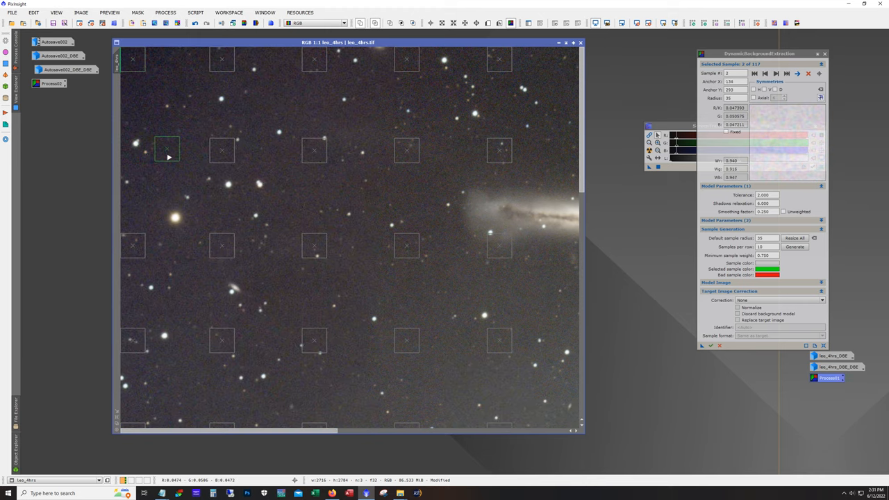
{"action": "left_click", "coordinate": [139, 257]}
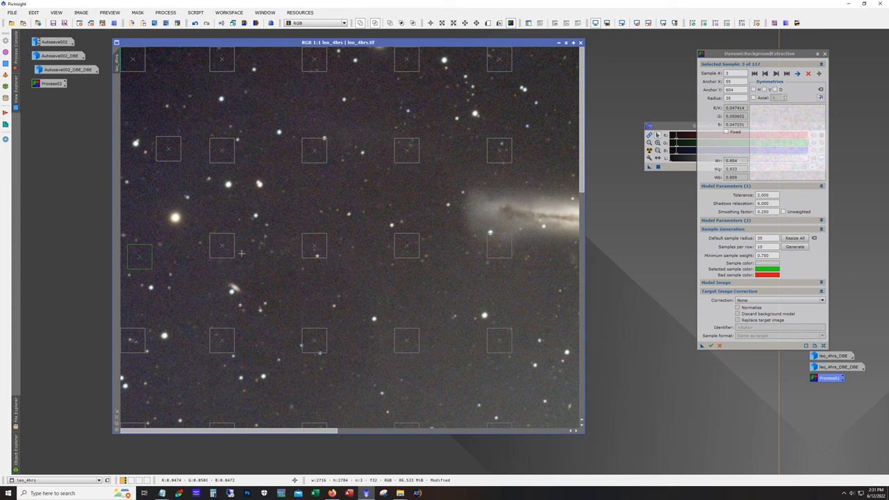
{"action": "left_click", "coordinate": [136, 321]}
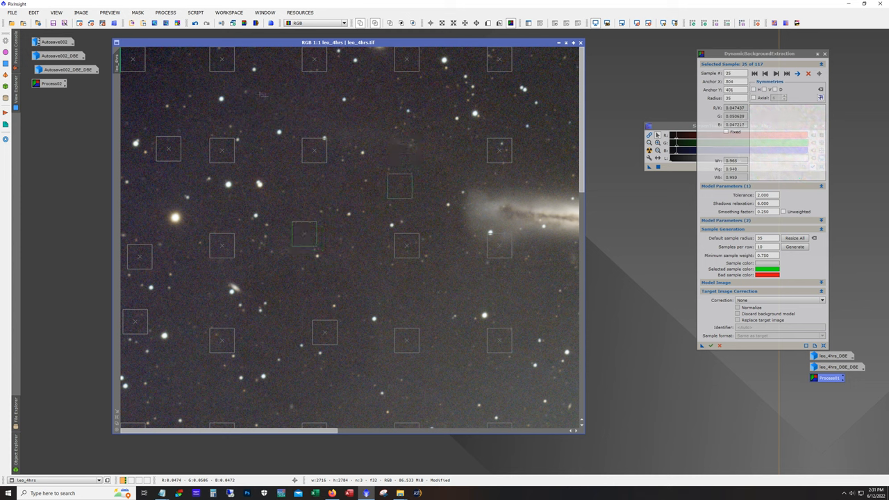
{"action": "mouse_move", "coordinate": [413, 136]}
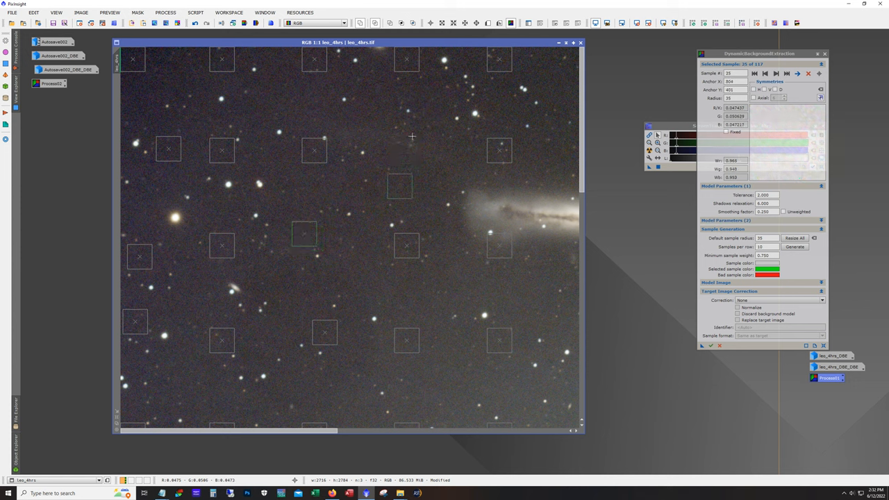
{"action": "left_click", "coordinate": [399, 186]}
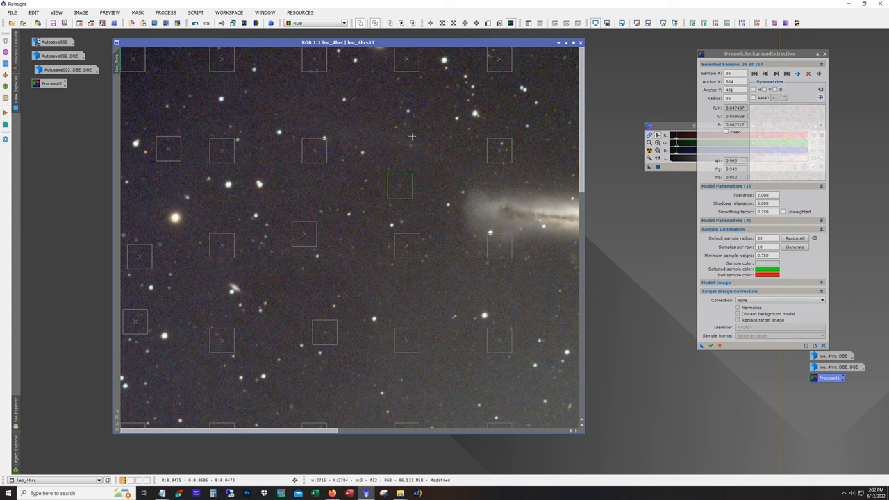
{"action": "mouse_move", "coordinate": [301, 128]}
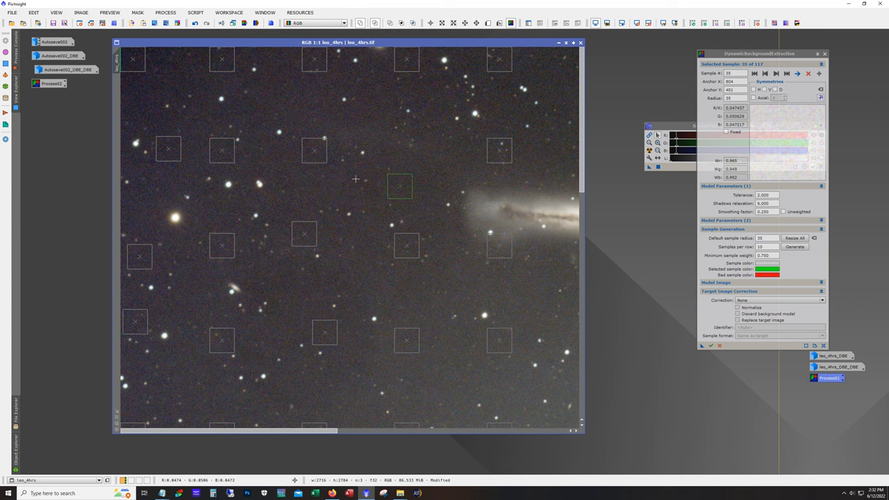
{"action": "left_click", "coordinate": [309, 163]}
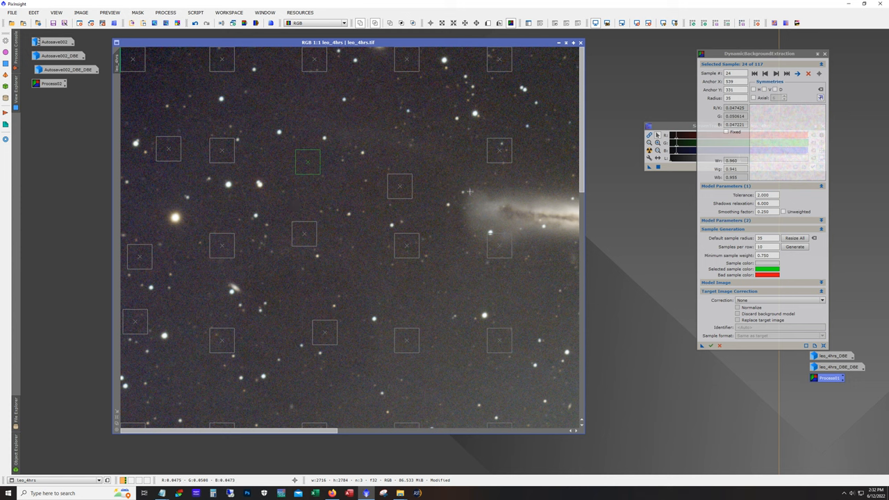
{"action": "mouse_move", "coordinate": [302, 117]}
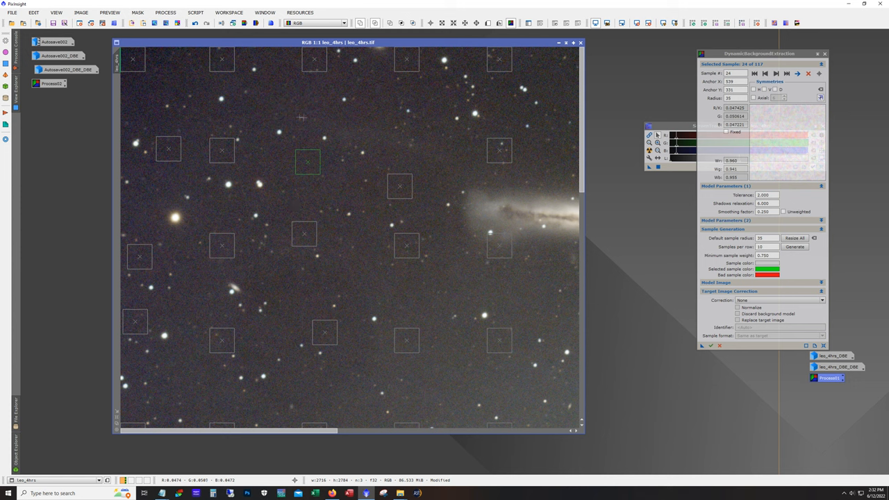
{"action": "mouse_move", "coordinate": [272, 112]}
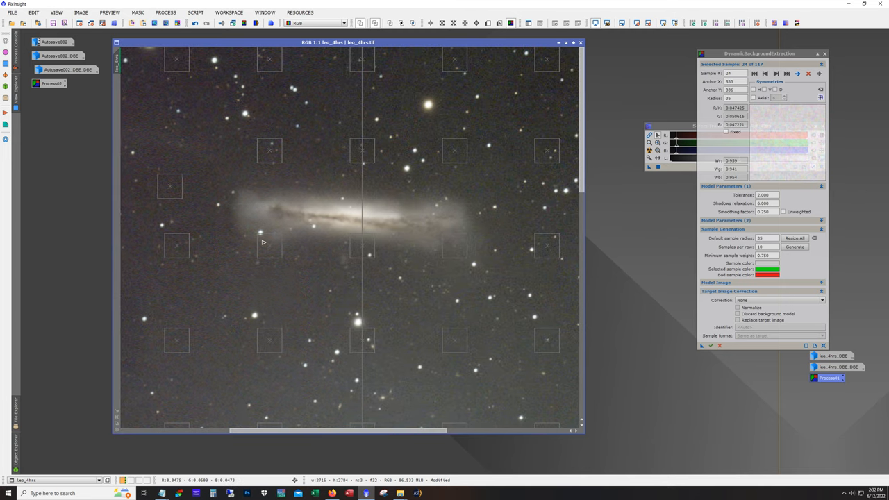
Remove galaxy samples, reposition others off stars, then cancel DBE and close leo_4hrs.
{"action": "left_click", "coordinate": [252, 287]}
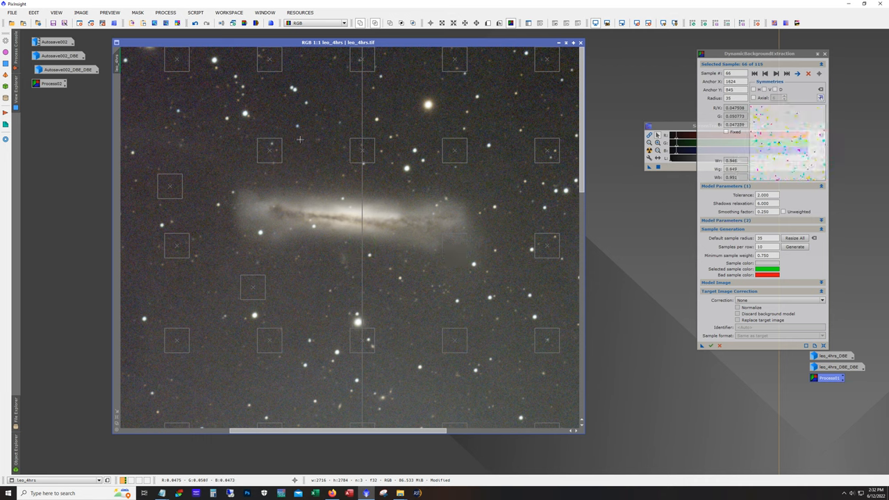
{"action": "left_click", "coordinate": [269, 114]}
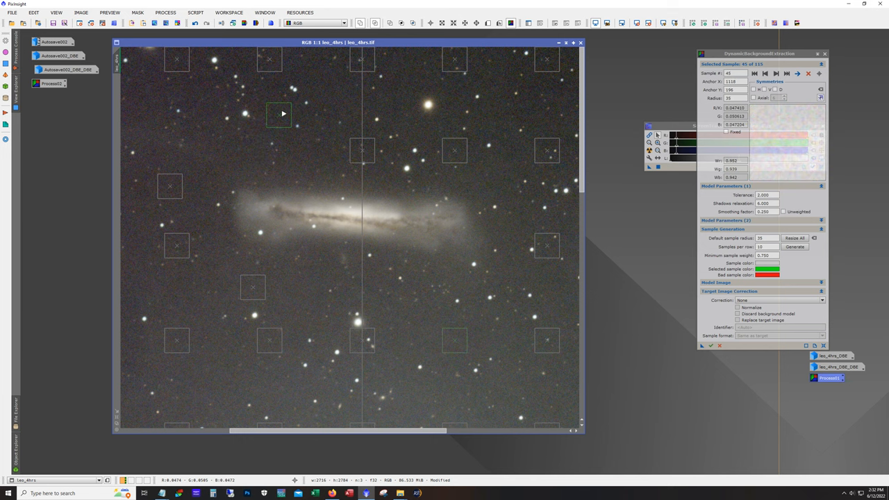
{"action": "left_click", "coordinate": [361, 136]}
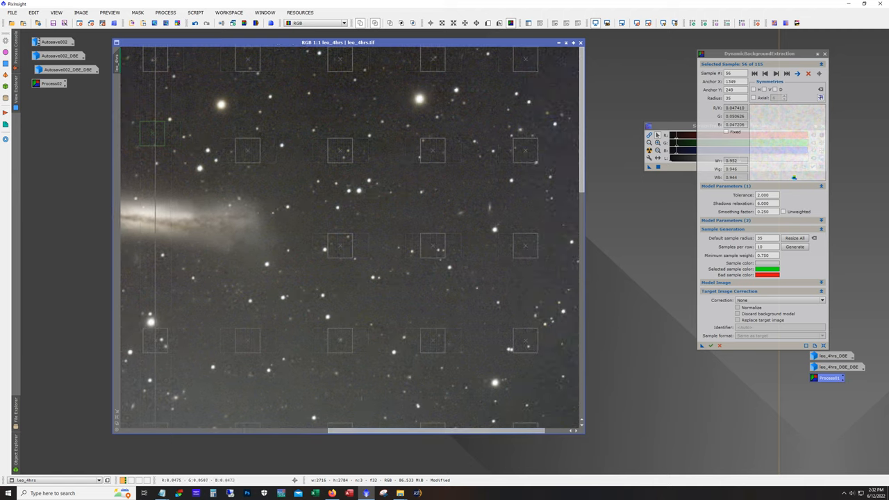
{"action": "left_click", "coordinate": [189, 349]}
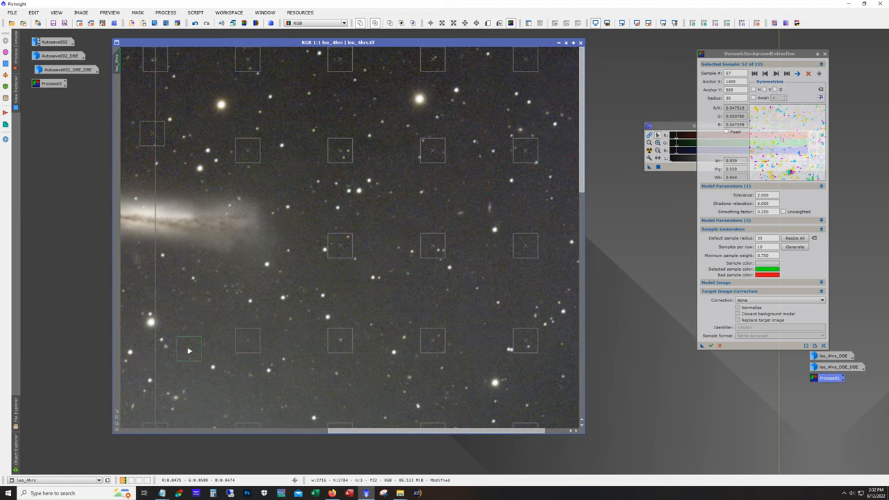
{"action": "left_click", "coordinate": [368, 240]}
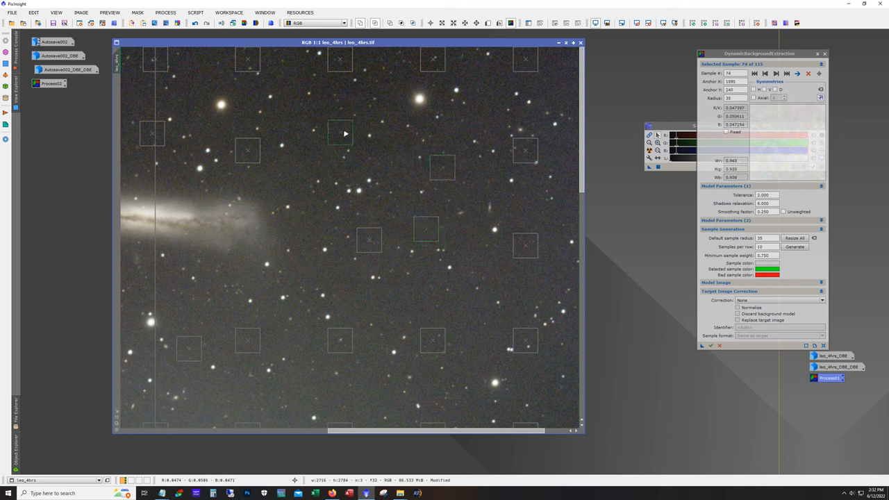
{"action": "left_click", "coordinate": [252, 151]}
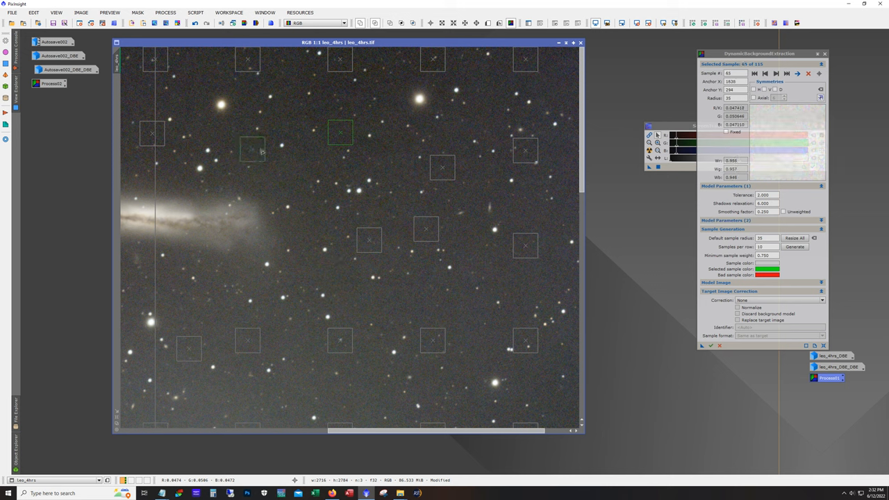
{"action": "mouse_move", "coordinate": [471, 422]}
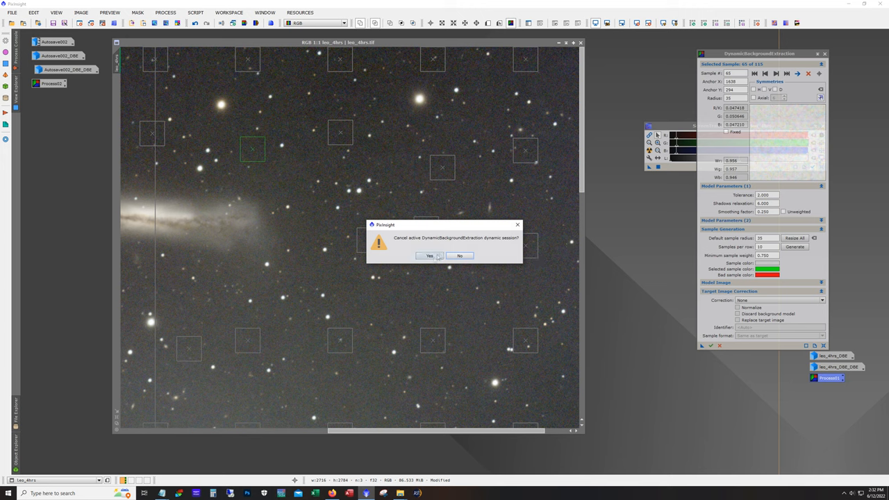
{"action": "left_click", "coordinate": [430, 256]}
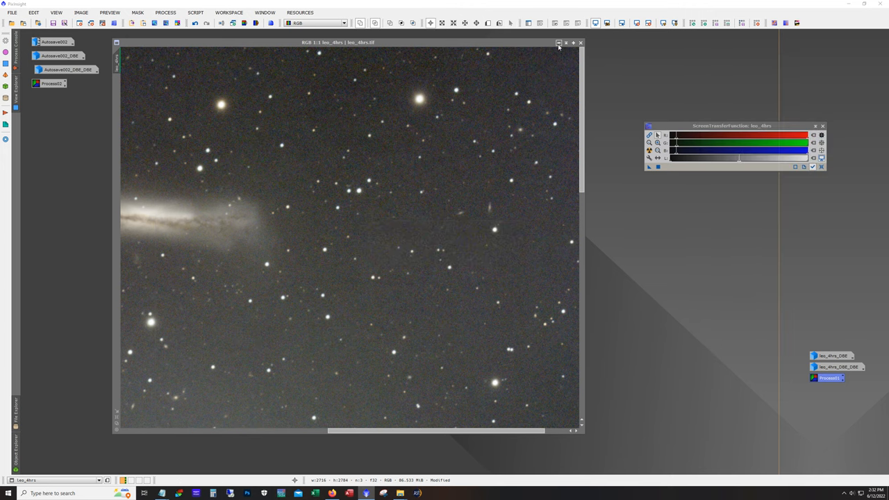
{"action": "left_click", "coordinate": [559, 43]}
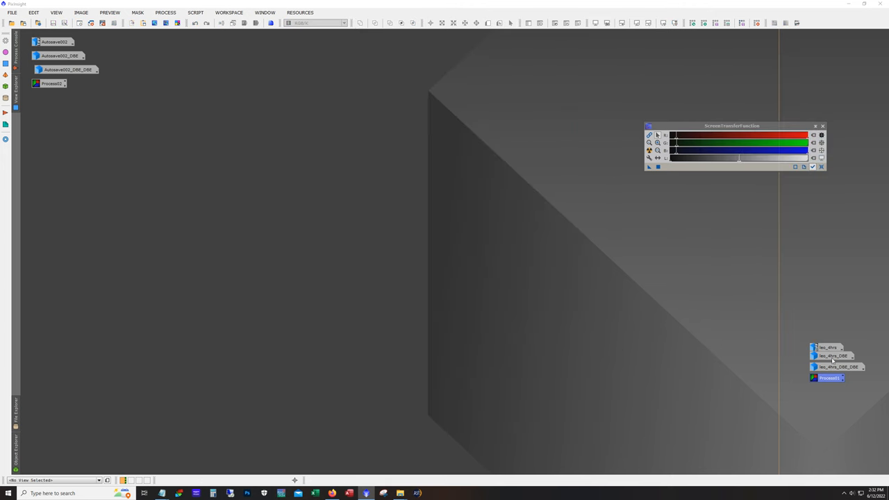
{"action": "double_click", "coordinate": [832, 356]}
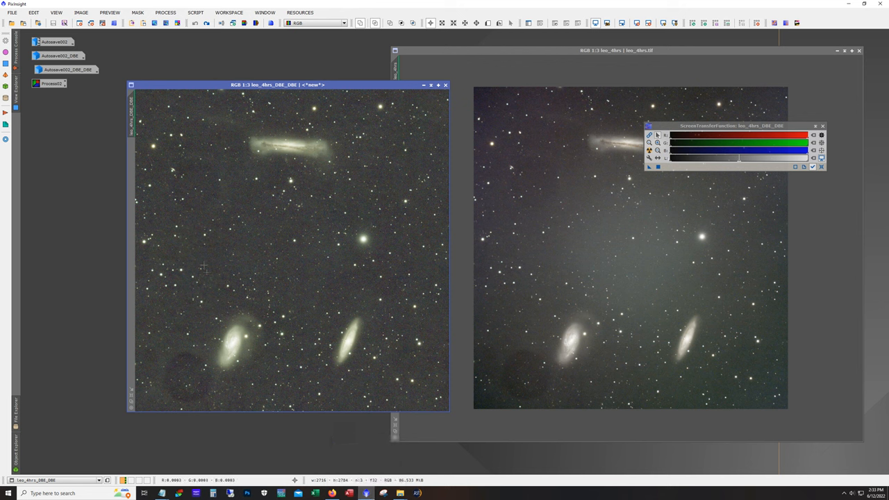
{"action": "mouse_move", "coordinate": [264, 259]}
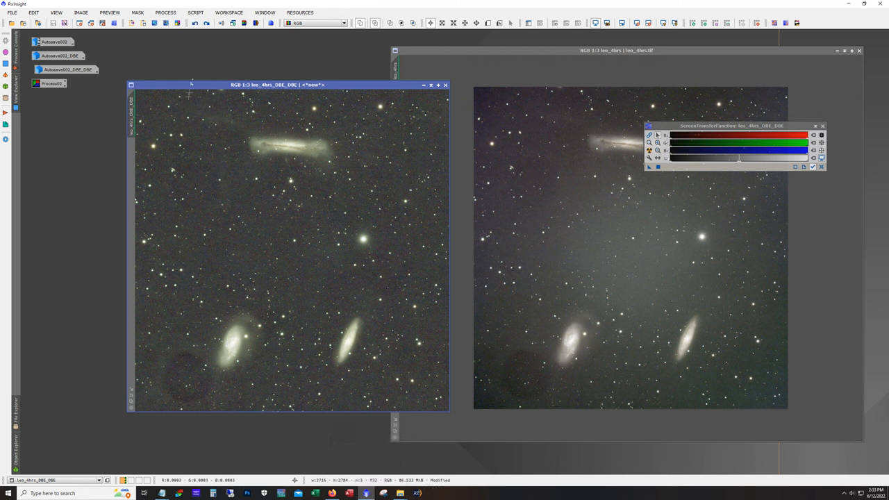
{"action": "left_click", "coordinate": [207, 23]}
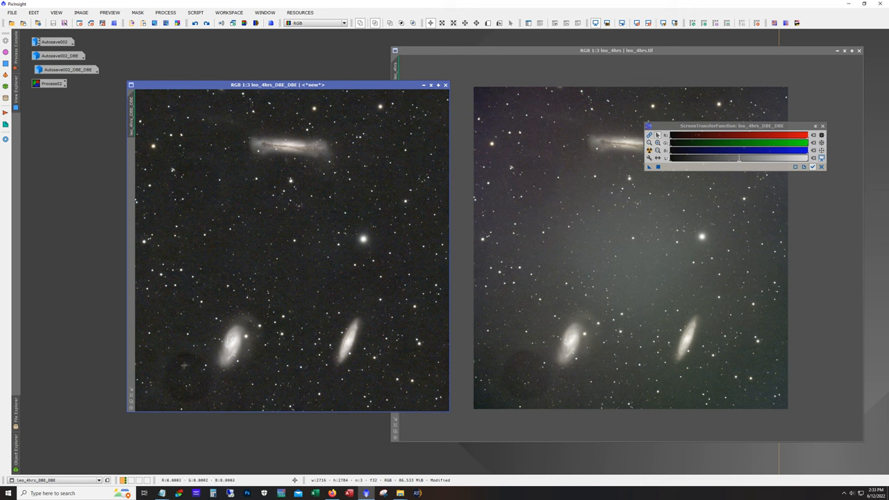
{"action": "mouse_move", "coordinate": [190, 372]}
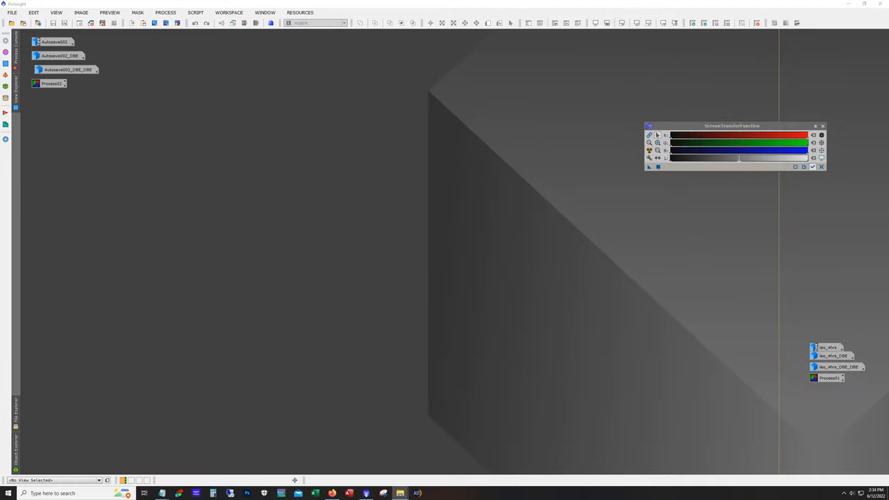
Reopen the Autosave002_DBE_DBE Cygnus Wall image and browse the process list.
{"action": "double_click", "coordinate": [68, 70]}
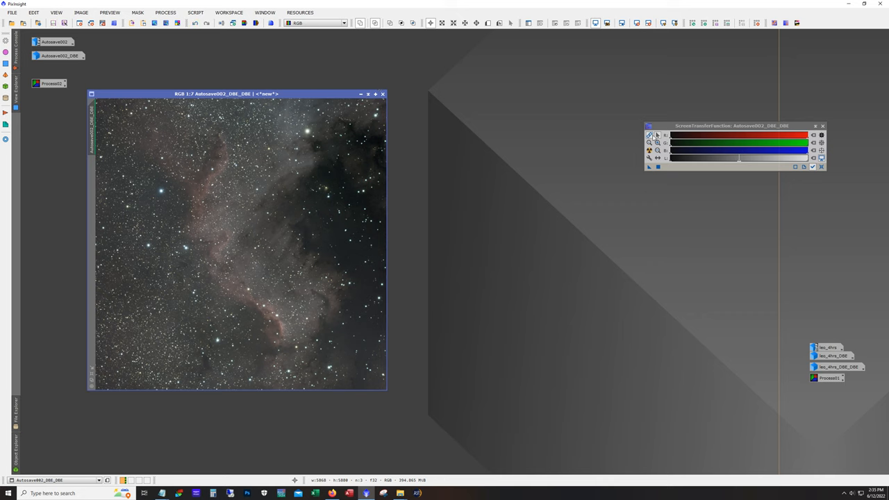
{"action": "mouse_move", "coordinate": [648, 158]}
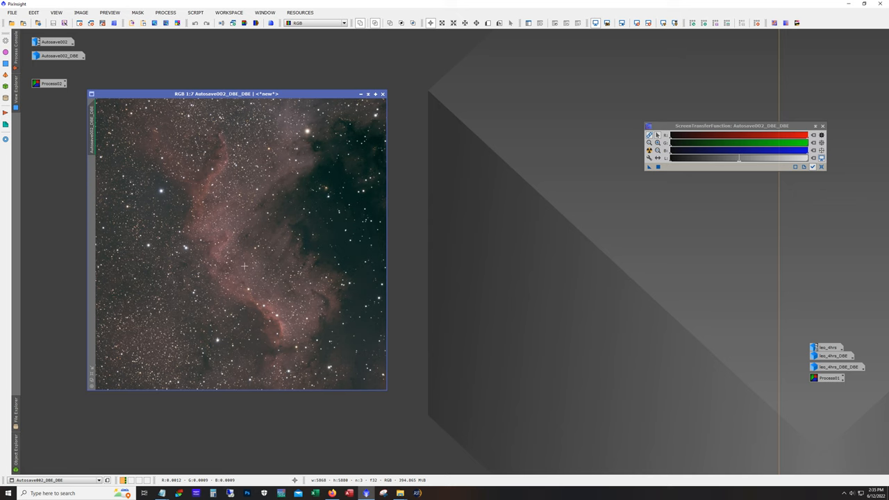
{"action": "left_click", "coordinate": [165, 12]}
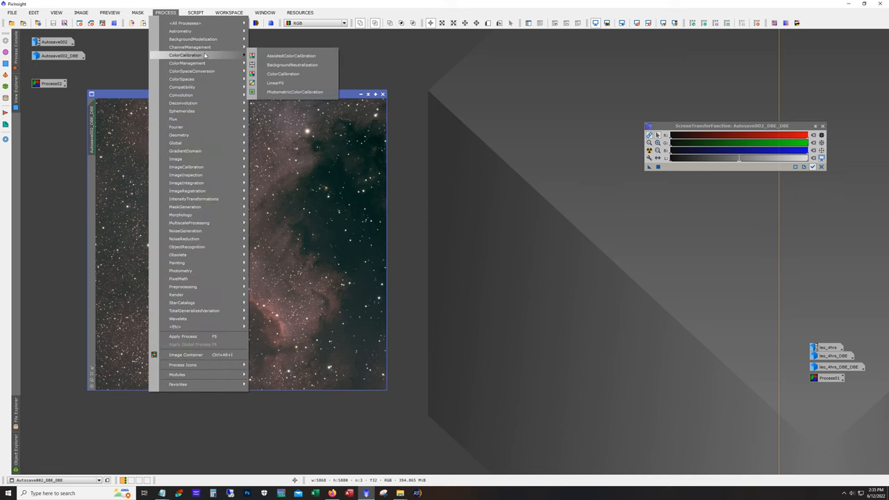
Close BackgroundNeutralization and bring up the ColorCalibration process submenu.
{"action": "left_click", "coordinate": [292, 65]}
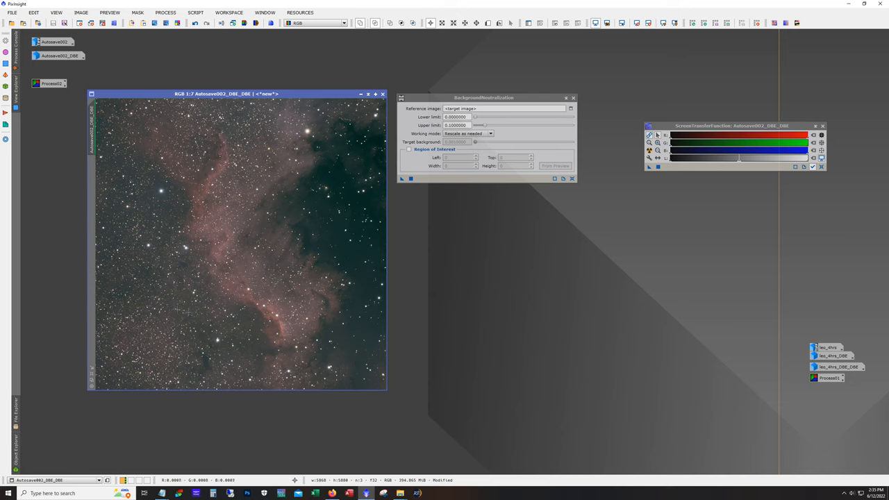
{"action": "mouse_move", "coordinate": [234, 277]}
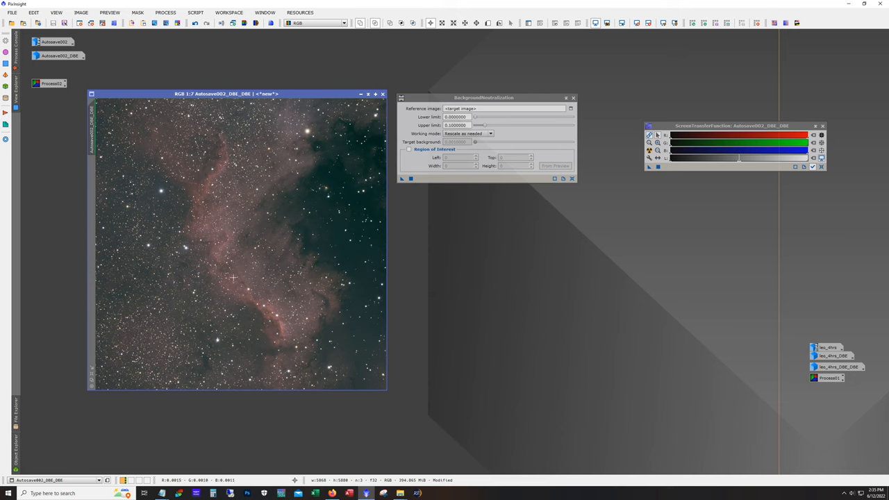
{"action": "mouse_move", "coordinate": [268, 222]}
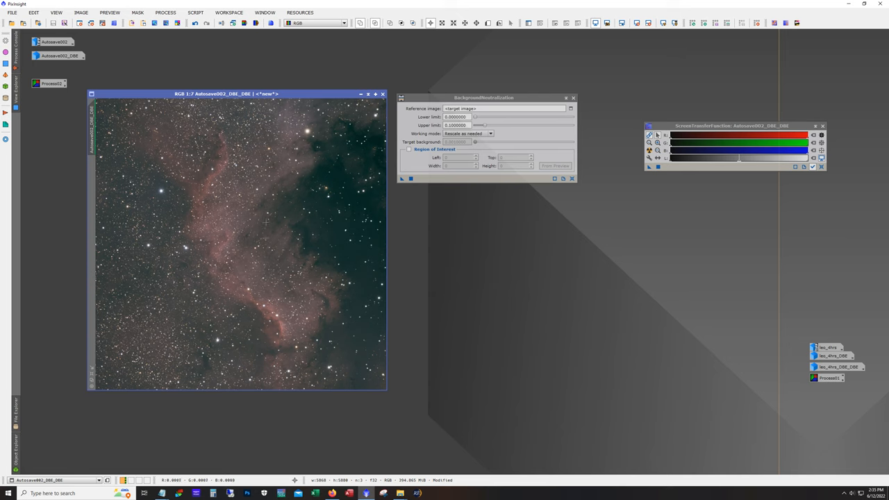
{"action": "mouse_move", "coordinate": [613, 139]}
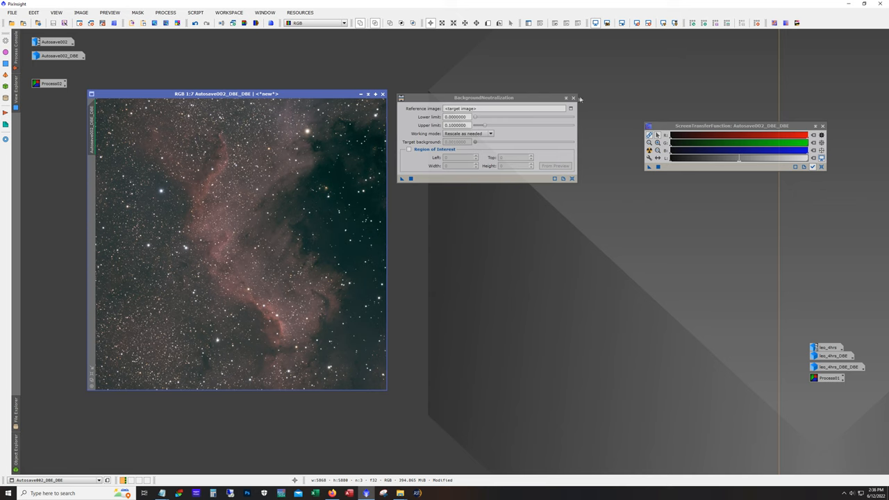
{"action": "left_click", "coordinate": [166, 12]}
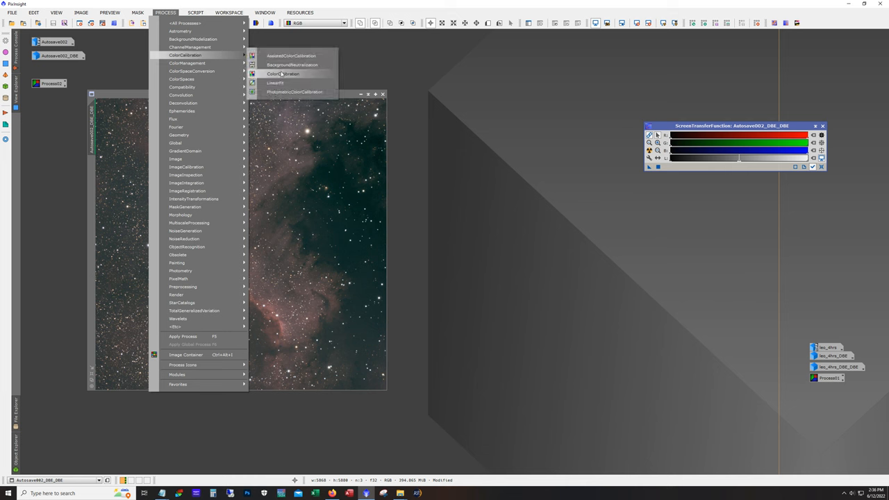
Open and close ColorCalibration, draw a preview left of the nebula, then remove all previews.
{"action": "left_click", "coordinate": [283, 74]}
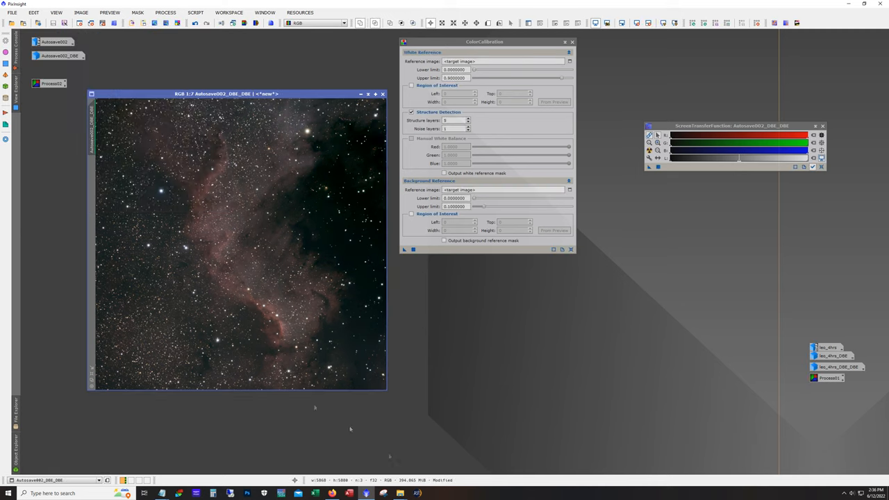
{"action": "mouse_move", "coordinate": [246, 312]}
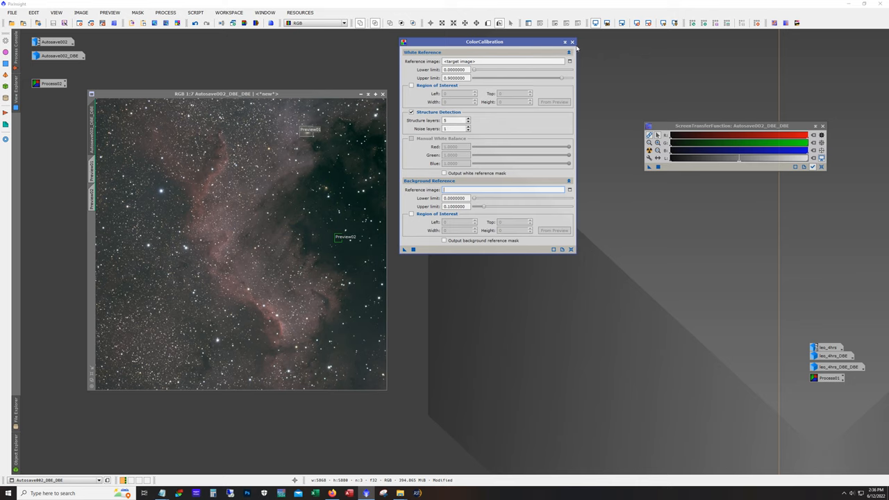
{"action": "left_click", "coordinate": [572, 42]}
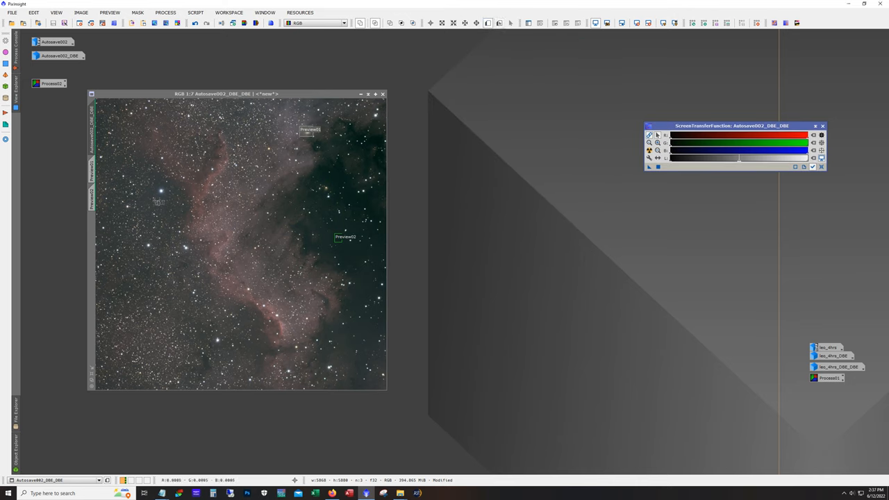
{"action": "left_click_drag", "start_coordinate": [149, 193], "coordinate": [195, 253]}
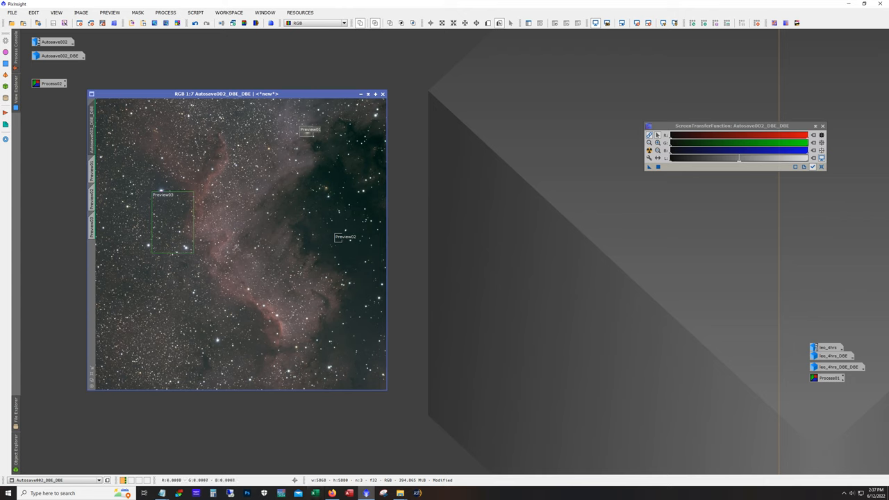
{"action": "mouse_move", "coordinate": [272, 252]}
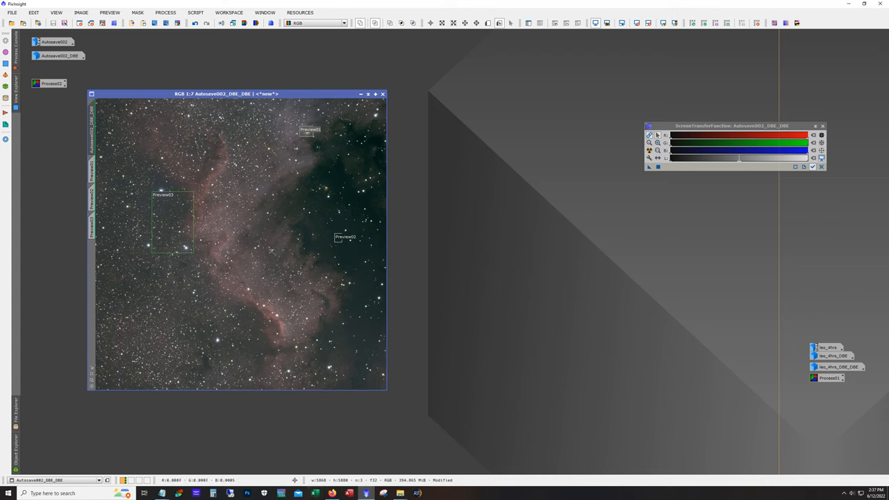
{"action": "left_click", "coordinate": [109, 13]}
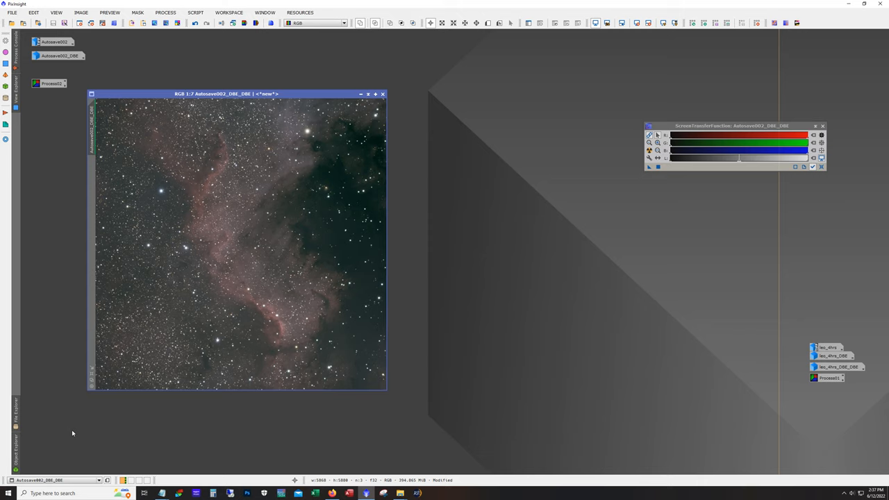
{"action": "mouse_move", "coordinate": [240, 104]}
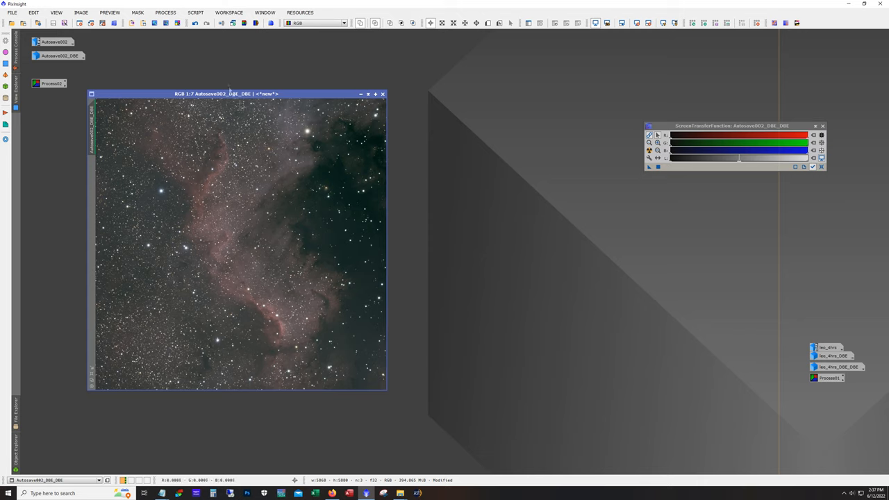
Run EZ Soft Stretch on Autosave002_DBE_DBE with strengthened stretch settings.
{"action": "left_click", "coordinate": [195, 12]}
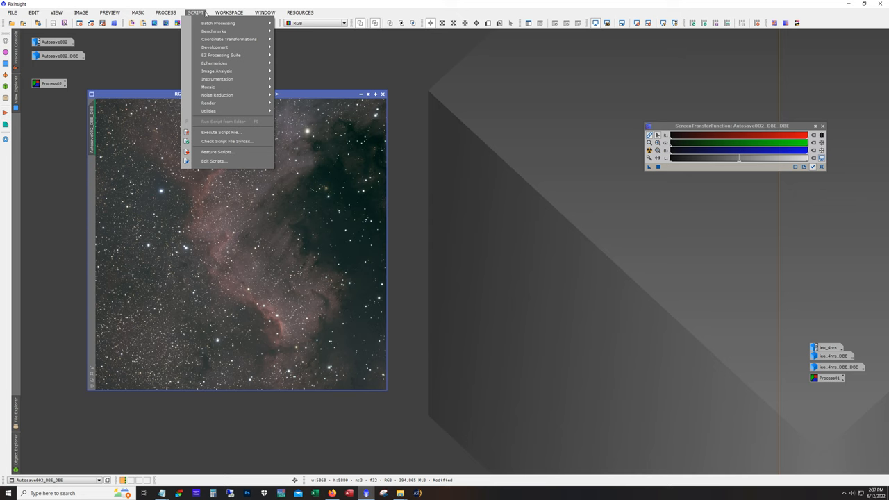
{"action": "left_click", "coordinate": [165, 13]}
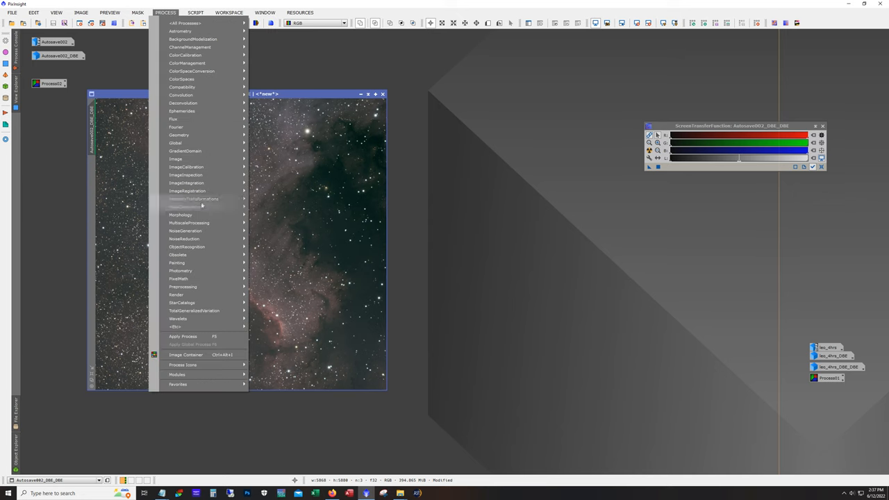
{"action": "mouse_move", "coordinate": [194, 200]}
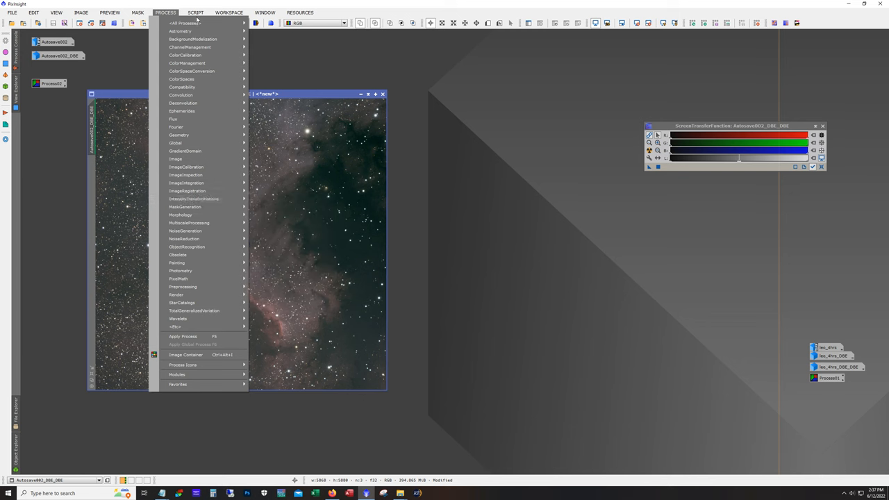
{"action": "left_click", "coordinate": [195, 12]}
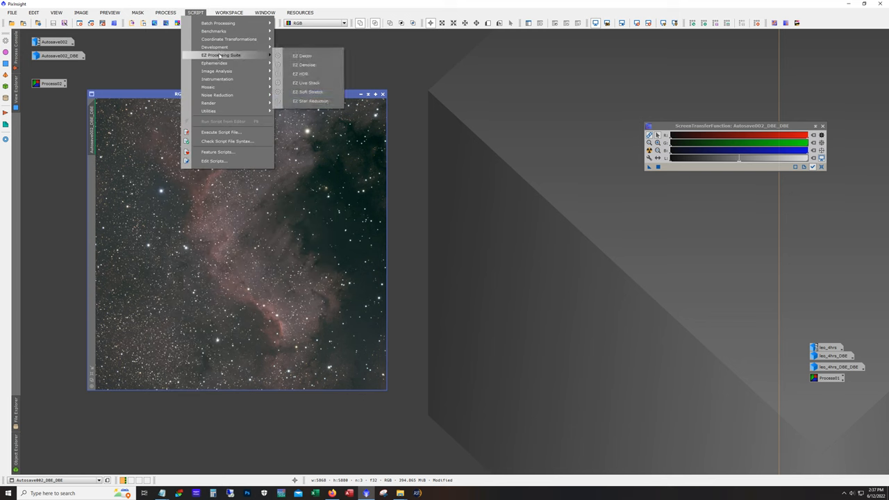
{"action": "left_click", "coordinate": [307, 91]}
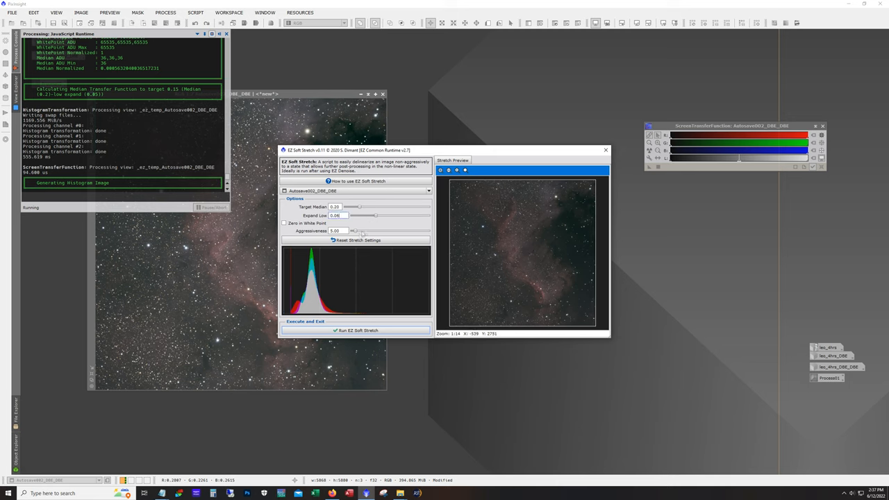
{"action": "mouse_move", "coordinate": [358, 240]}
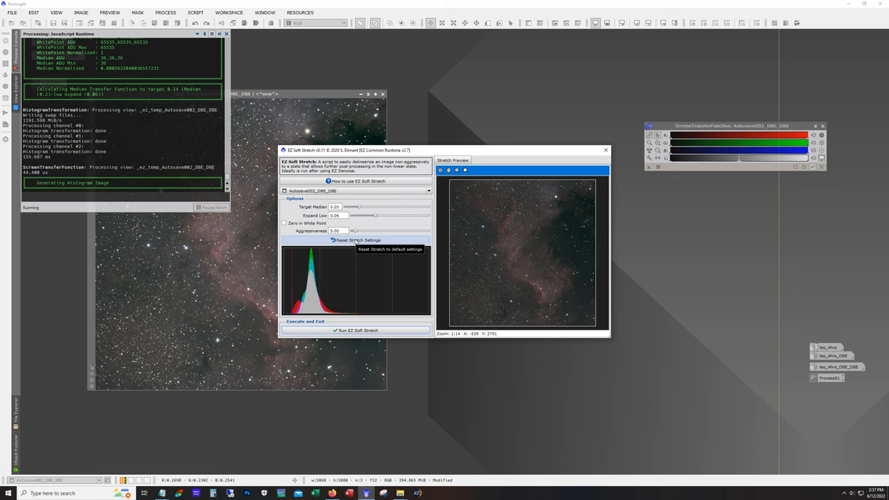
{"action": "left_click_drag", "start_coordinate": [355, 230], "coordinate": [385, 230]}
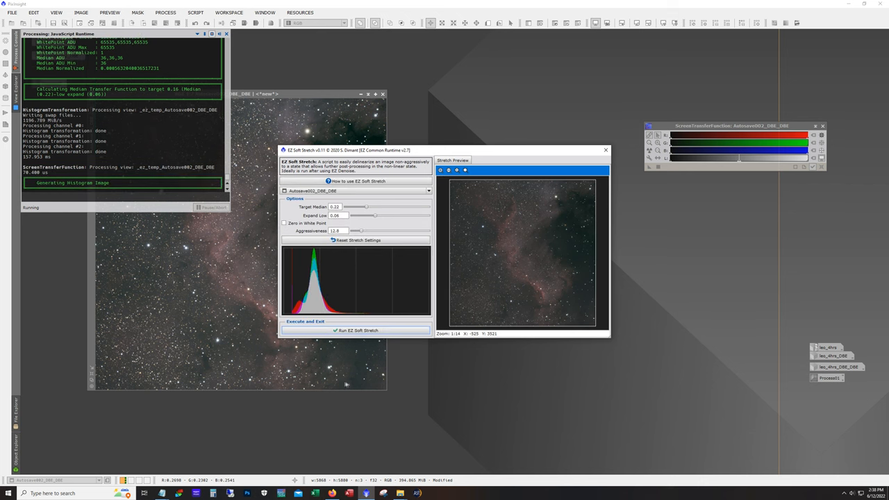
{"action": "mouse_move", "coordinate": [488, 345]}
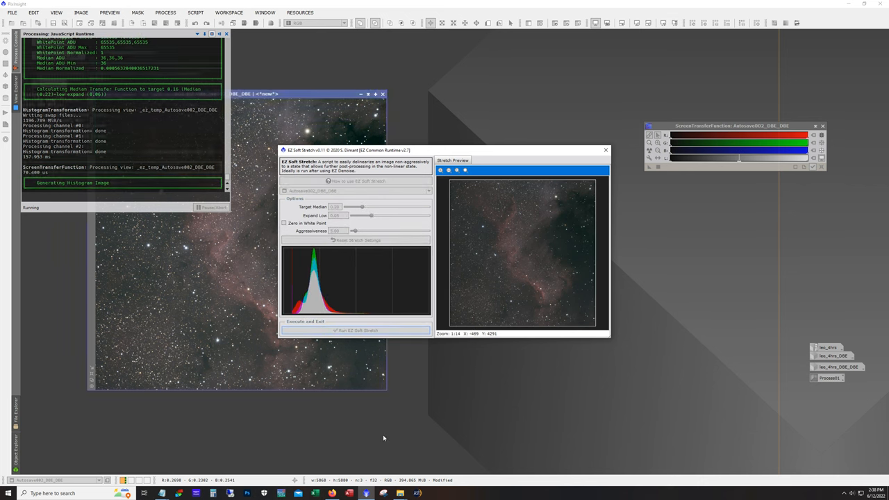
{"action": "left_click", "coordinate": [358, 330]}
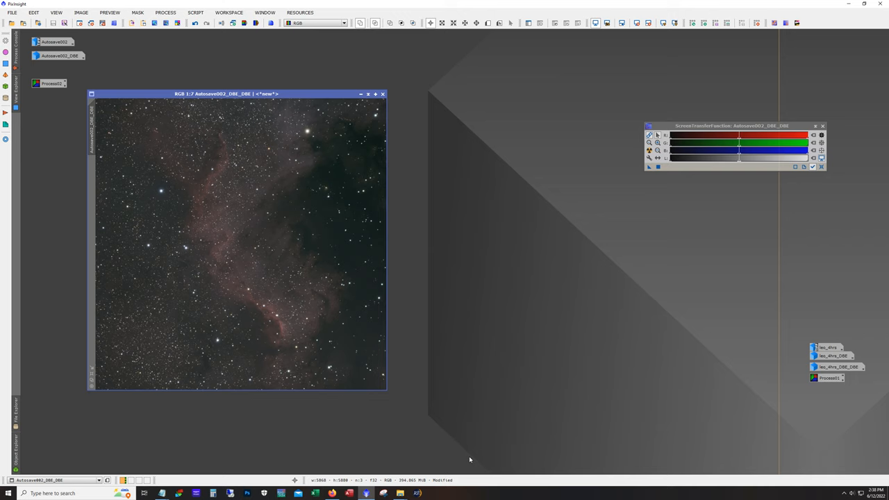
{"action": "mouse_move", "coordinate": [304, 321]}
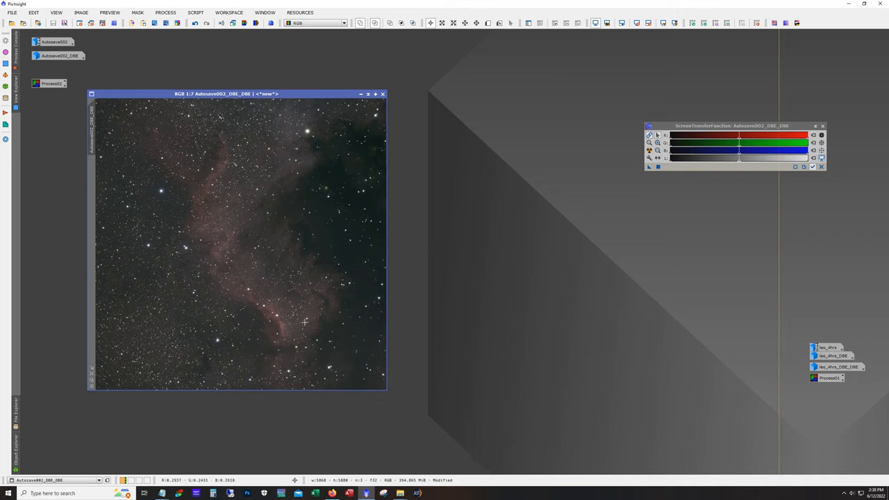
{"action": "mouse_move", "coordinate": [136, 255]}
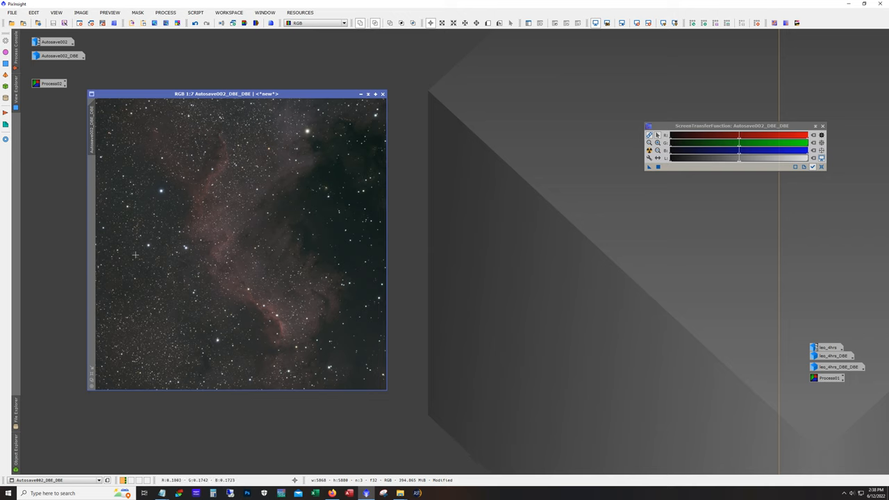
{"action": "mouse_move", "coordinate": [223, 259]}
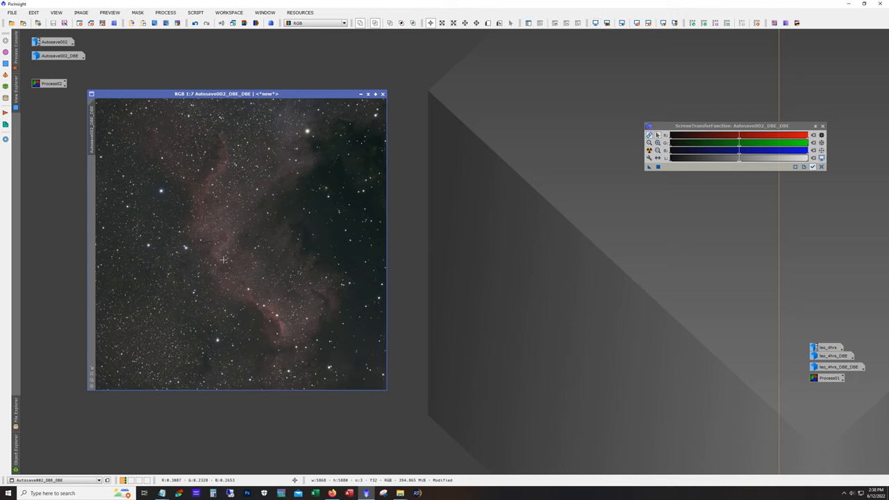
{"action": "mouse_move", "coordinate": [204, 124]}
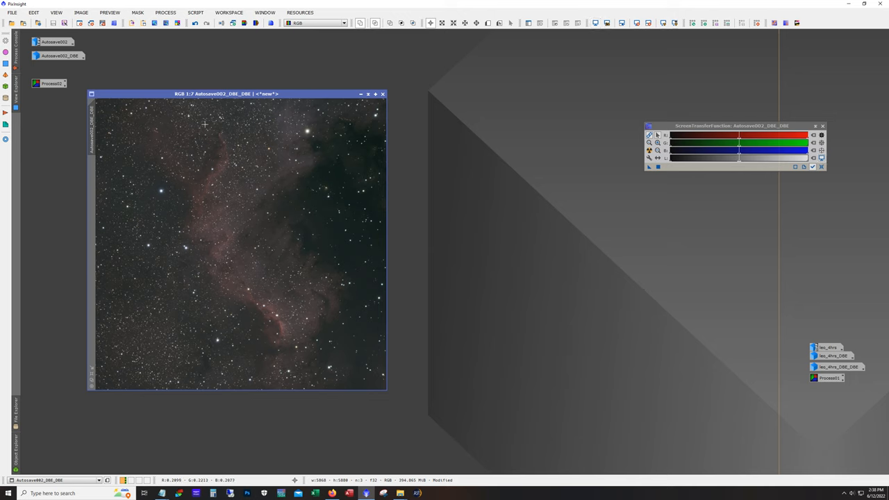
Open CurvesTransformation from the IntensityTransformations process list.
{"action": "left_click", "coordinate": [166, 12]}
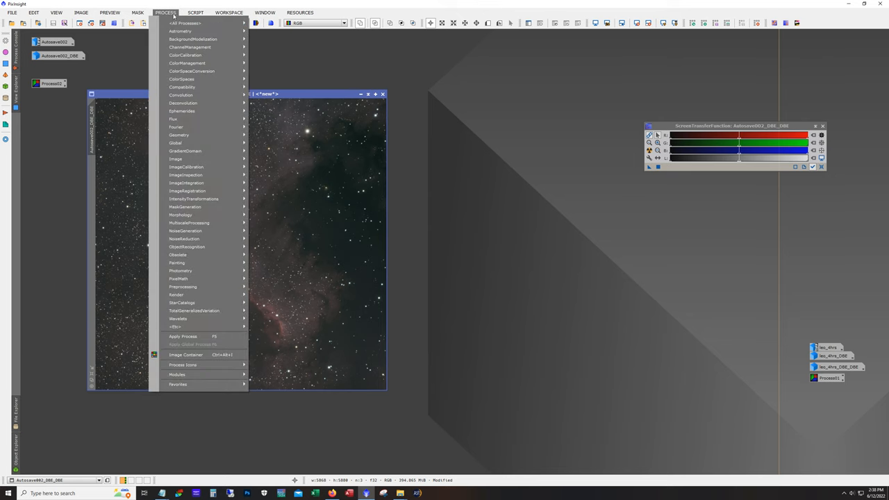
{"action": "mouse_move", "coordinate": [194, 200]}
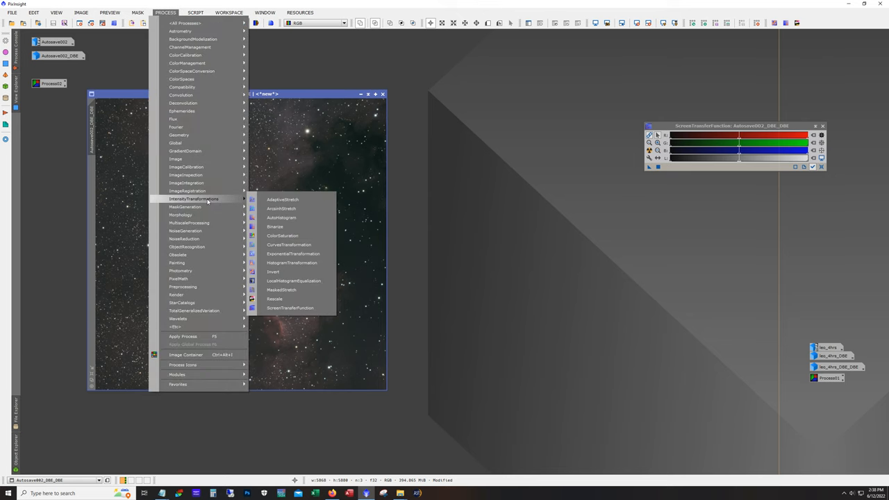
{"action": "mouse_move", "coordinate": [288, 245]}
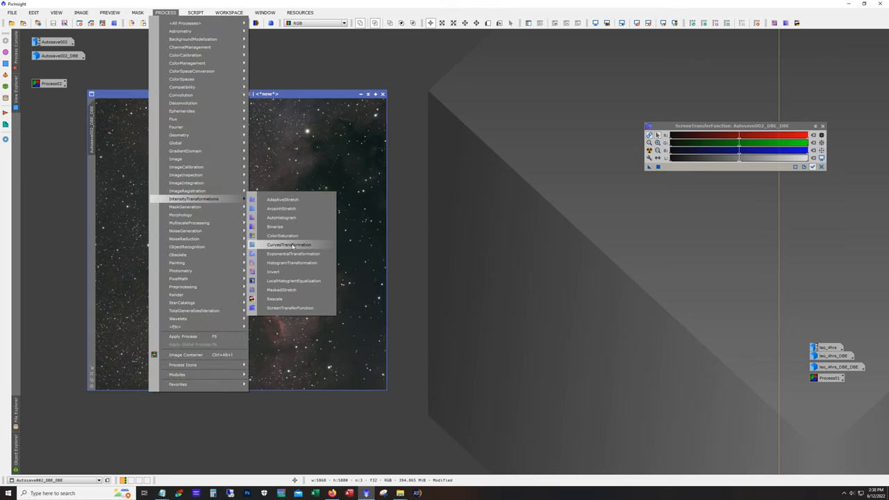
{"action": "left_click", "coordinate": [289, 244]}
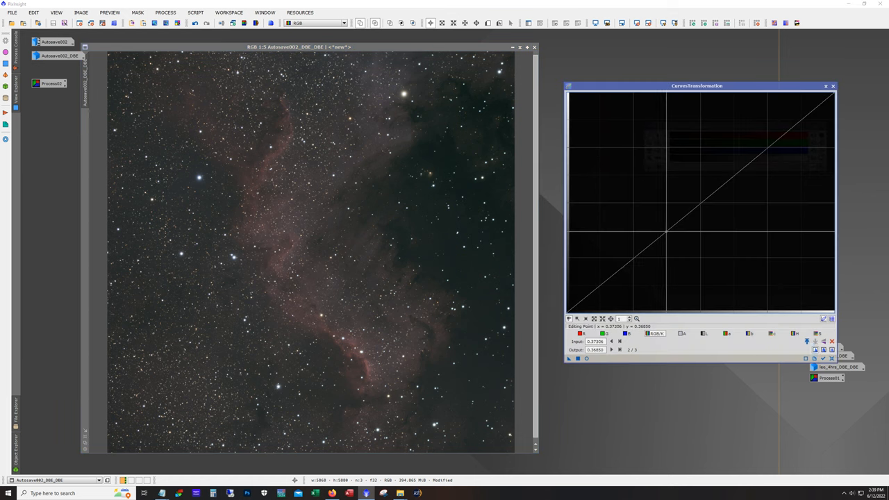
Add a midpoint to the tone curve and raise it slightly to brighten midtones.
{"action": "left_click", "coordinate": [668, 236]}
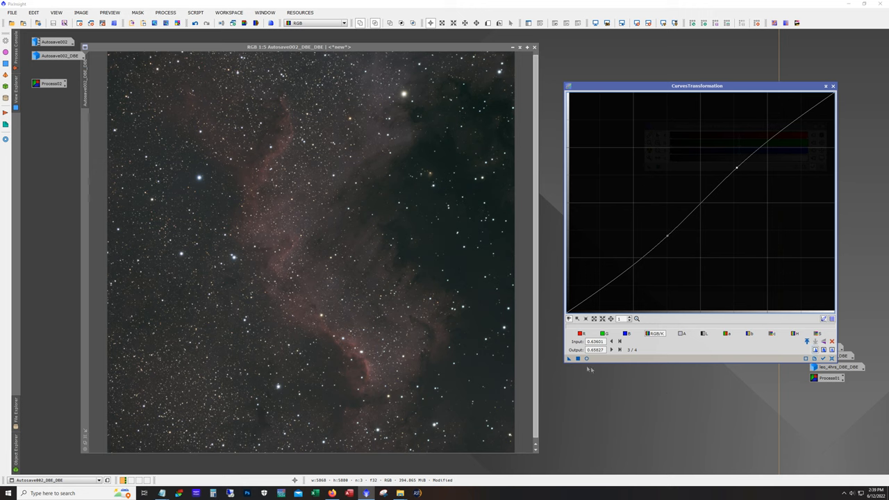
{"action": "mouse_move", "coordinate": [586, 362]}
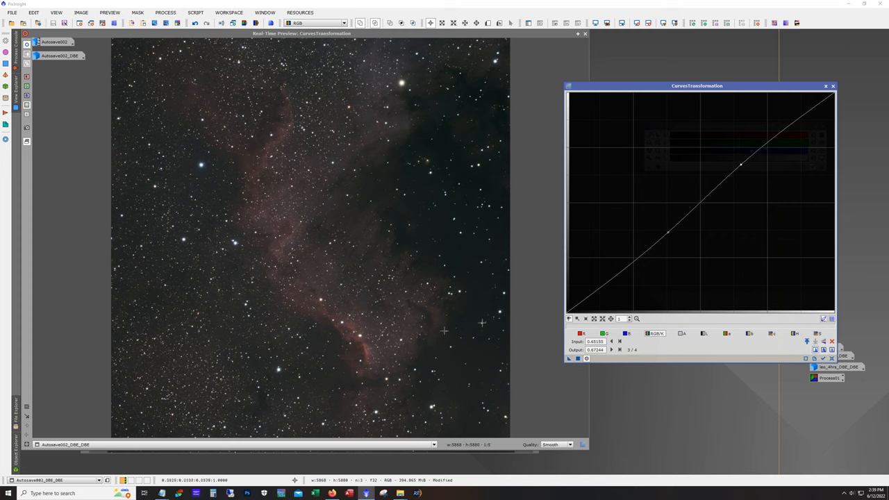
{"action": "mouse_move", "coordinate": [726, 161]}
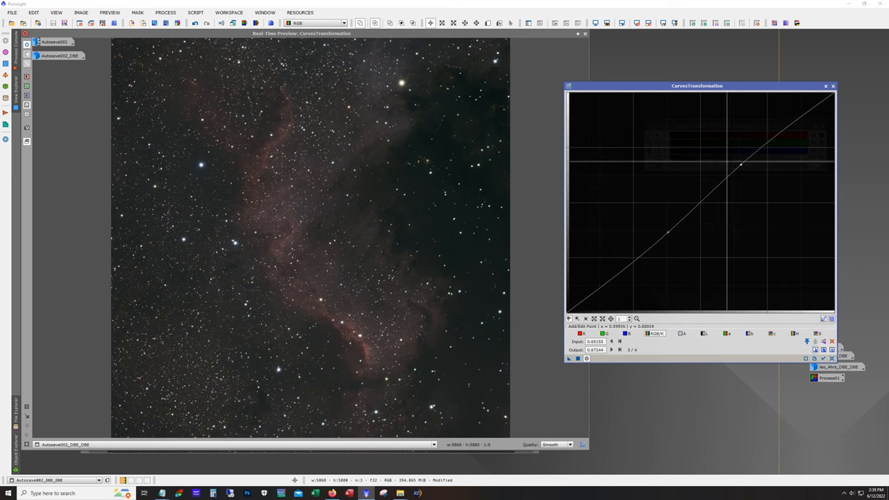
{"action": "mouse_move", "coordinate": [341, 326]}
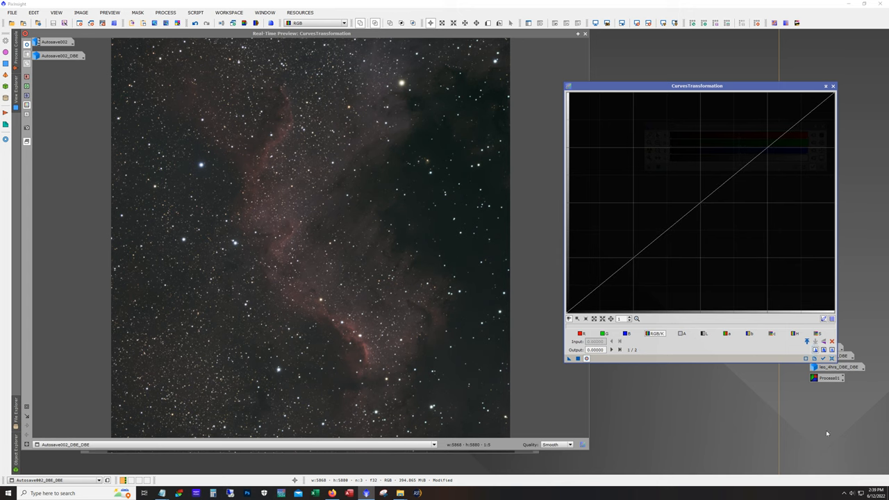
{"action": "mouse_move", "coordinate": [691, 495]}
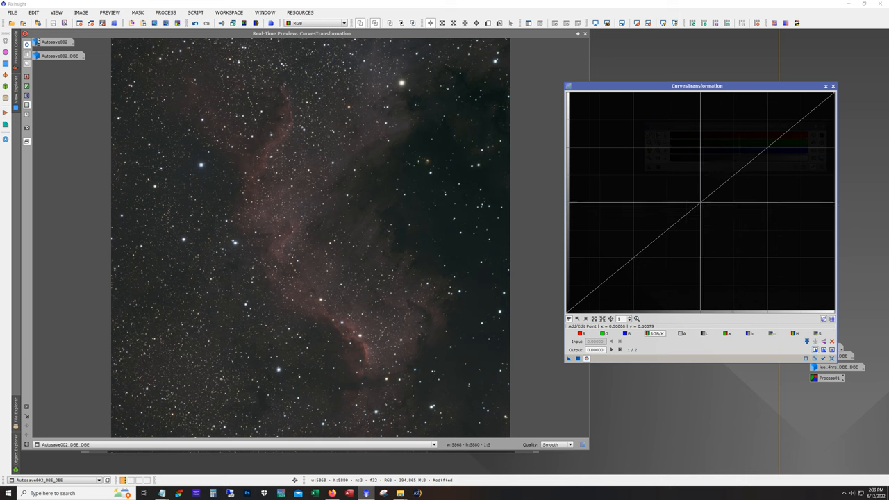
{"action": "left_click", "coordinate": [699, 199]}
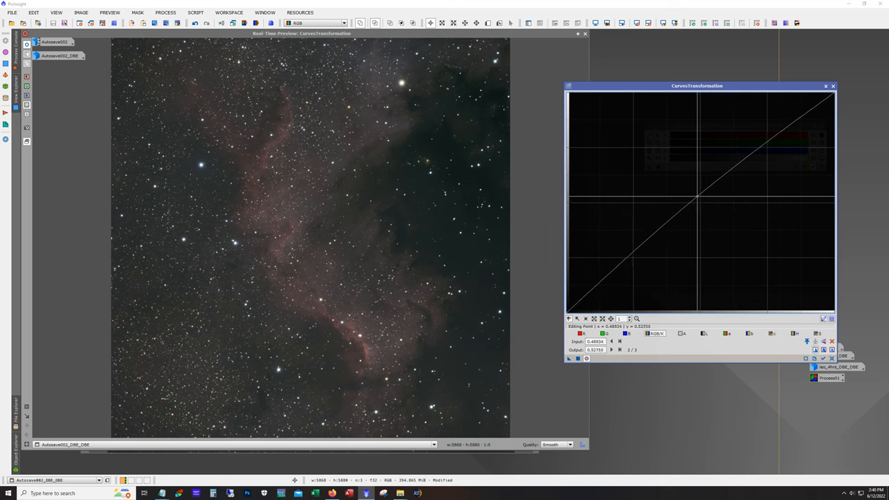
{"action": "left_click_drag", "start_coordinate": [694, 196], "coordinate": [694, 194]}
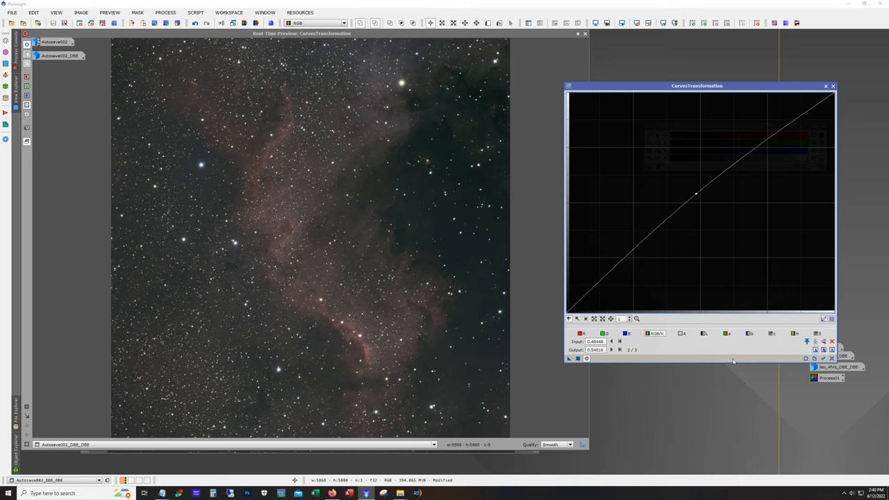
{"action": "mouse_move", "coordinate": [442, 224]}
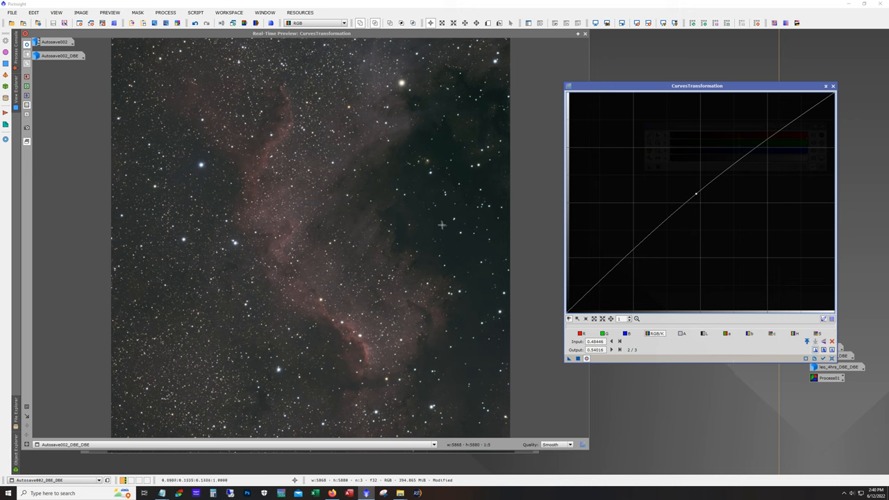
{"action": "mouse_move", "coordinate": [610, 271]}
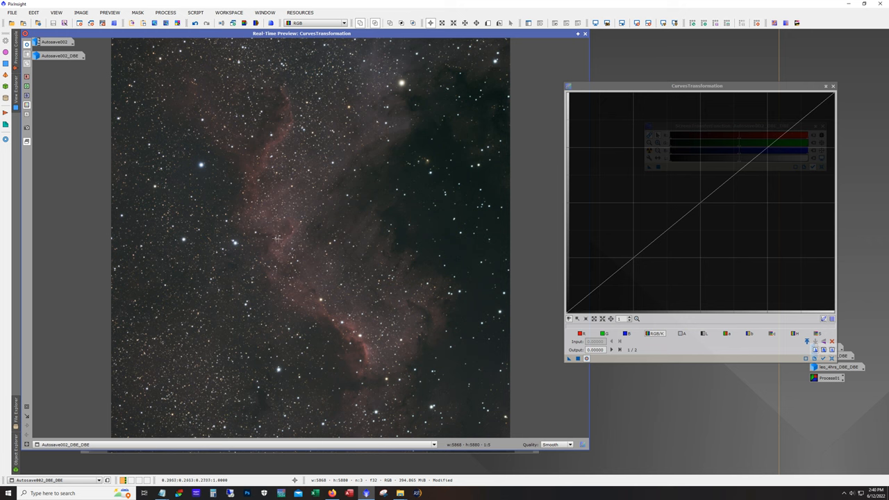
{"action": "mouse_move", "coordinate": [292, 232]}
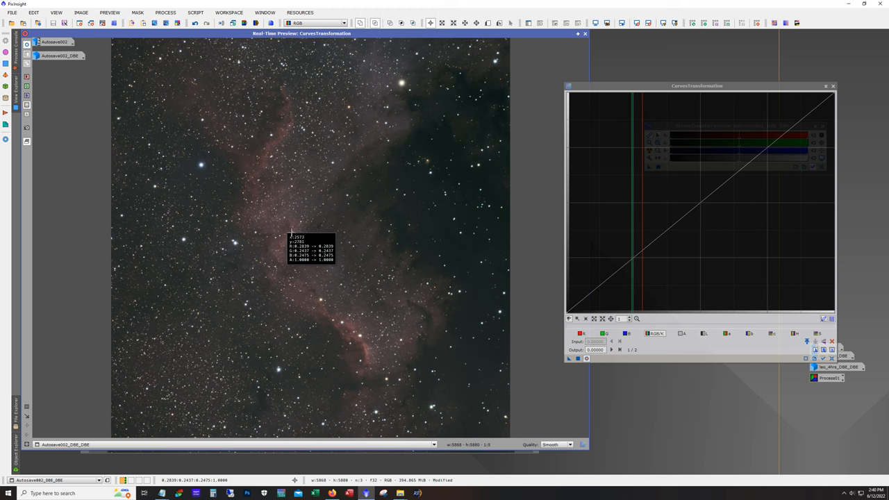
{"action": "mouse_move", "coordinate": [340, 232]}
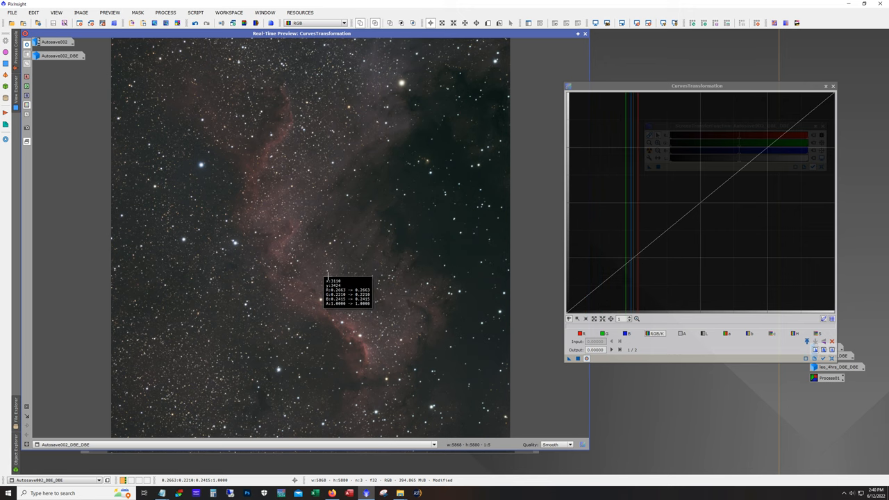
{"action": "mouse_move", "coordinate": [336, 206]}
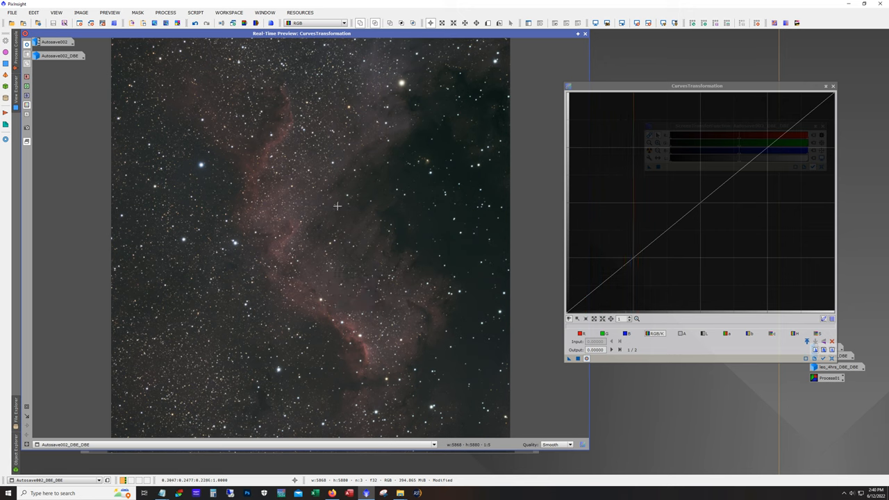
{"action": "mouse_move", "coordinate": [344, 186]}
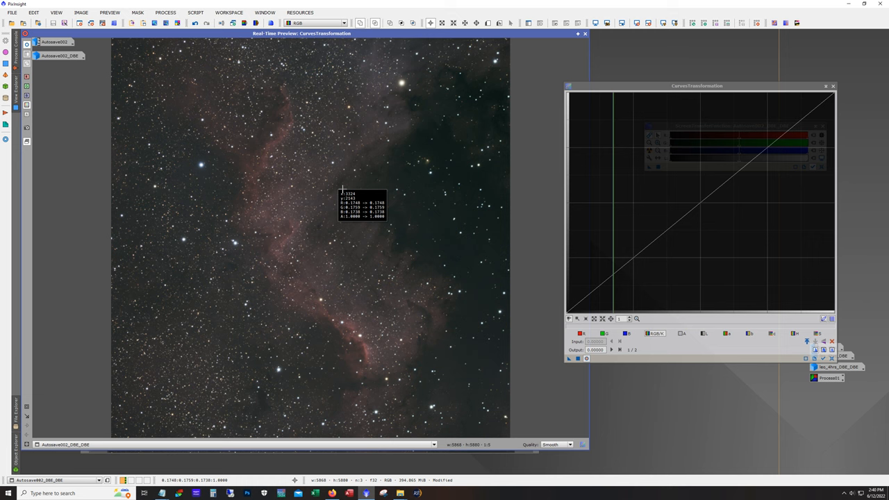
{"action": "mouse_move", "coordinate": [336, 189]}
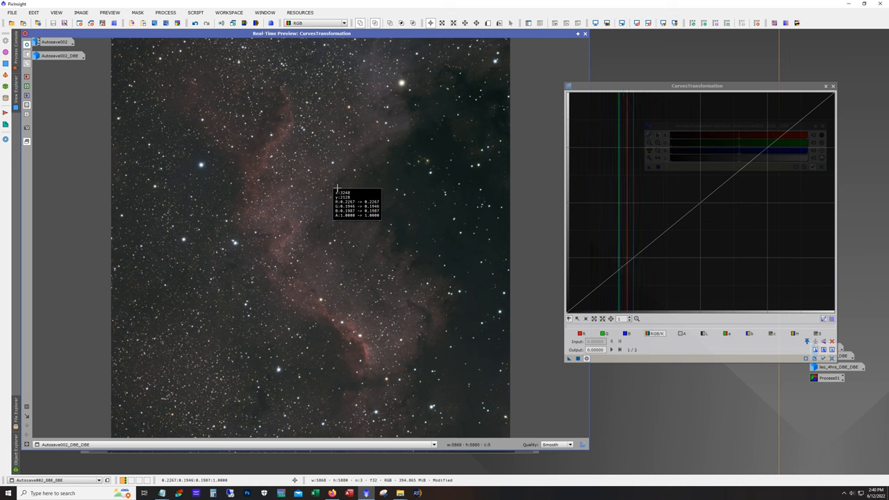
{"action": "mouse_move", "coordinate": [340, 193]}
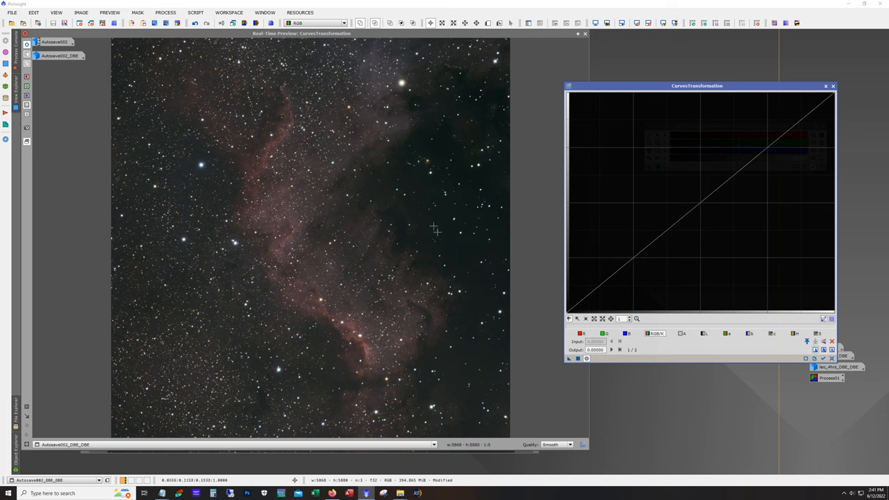
{"action": "mouse_move", "coordinate": [373, 245]}
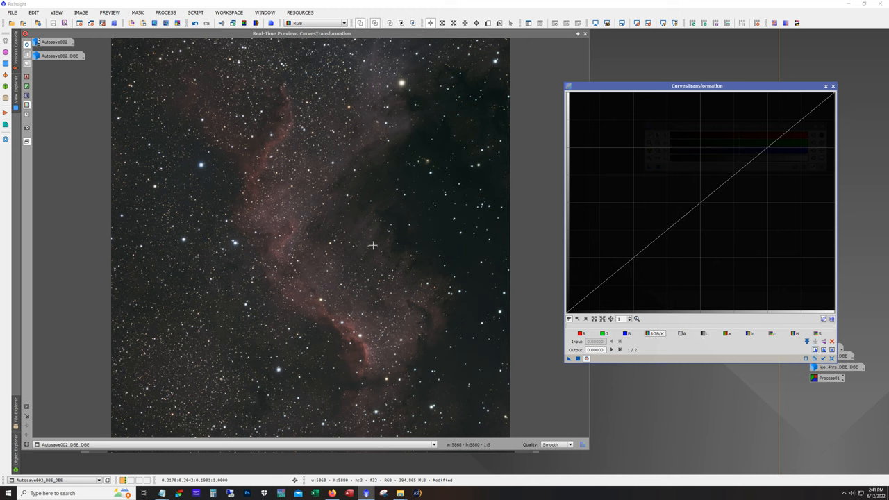
{"action": "mouse_move", "coordinate": [276, 202]}
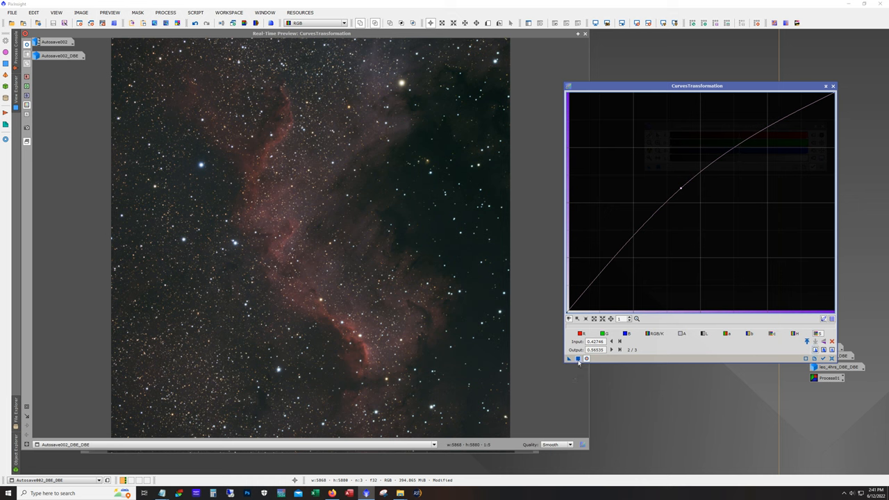
Reset the trial saturation curve to a straight line and turn off Real-Time Preview.
{"action": "left_click", "coordinate": [568, 359]}
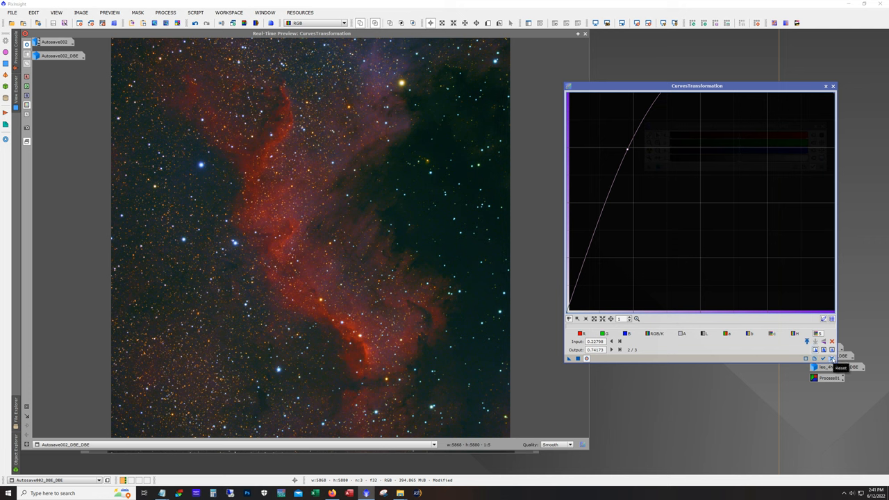
{"action": "mouse_move", "coordinate": [352, 109]}
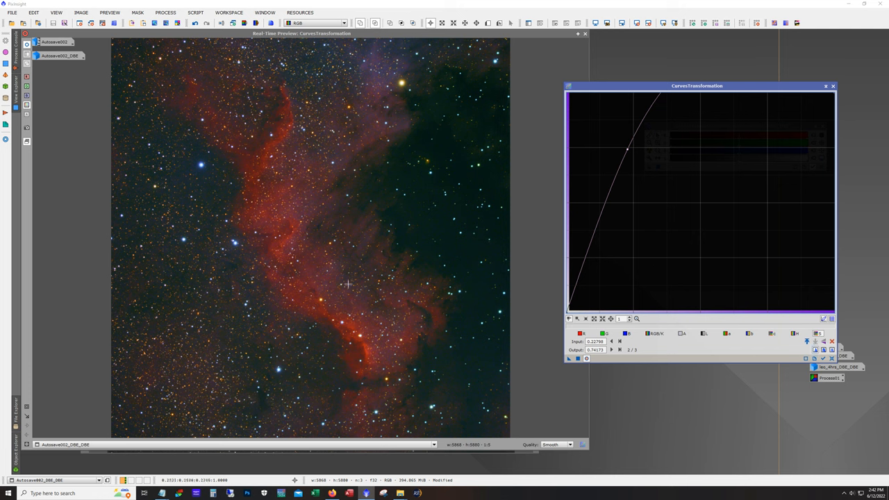
{"action": "mouse_move", "coordinate": [312, 166]}
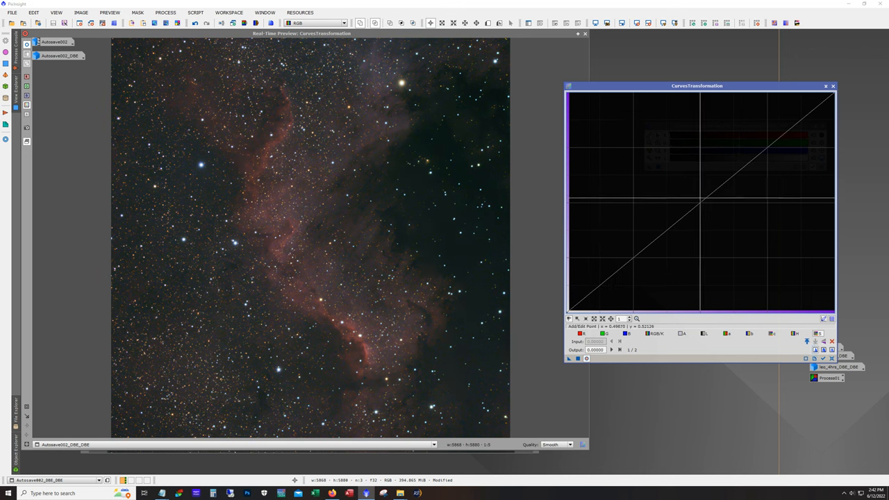
{"action": "left_click", "coordinate": [701, 200]}
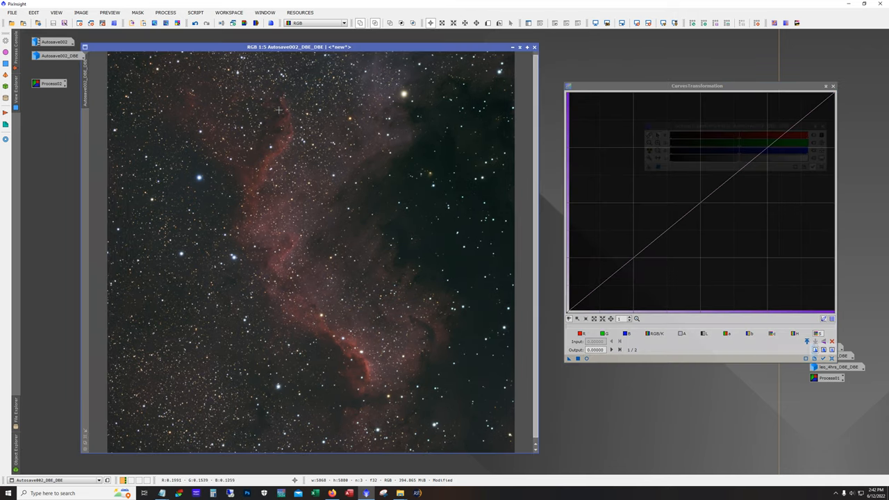
{"action": "mouse_move", "coordinate": [260, 179]}
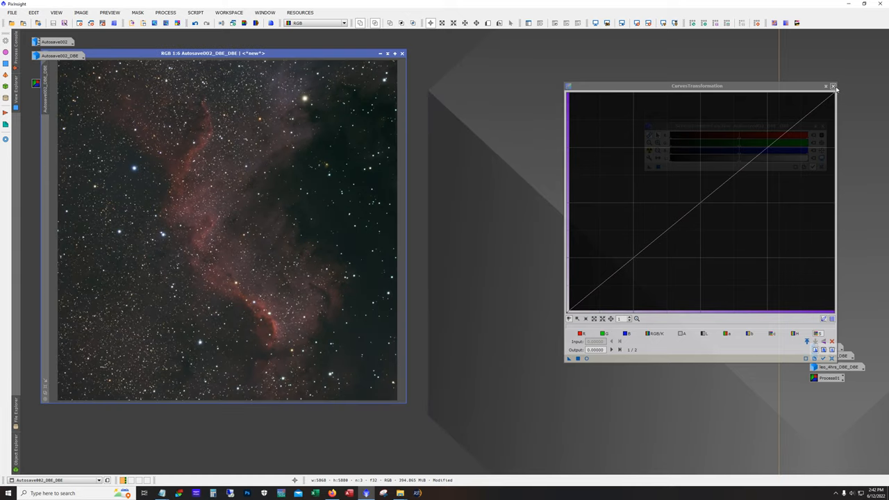
Close CurvesTransformation and open the RangeSelection mask tool.
{"action": "left_click", "coordinate": [833, 85]}
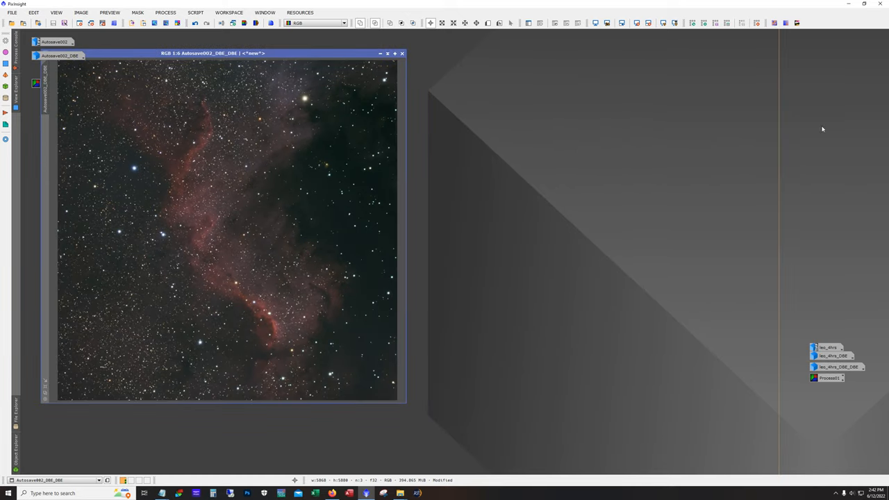
{"action": "left_click", "coordinate": [165, 13]}
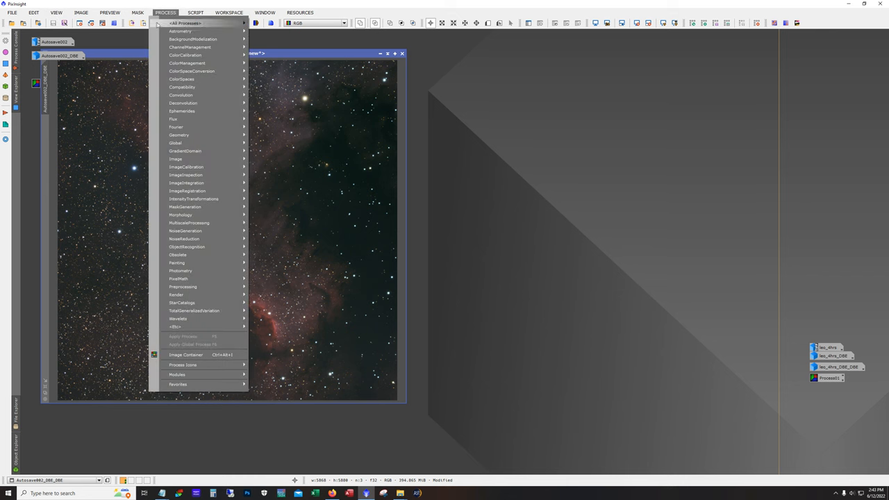
{"action": "mouse_move", "coordinate": [184, 207]}
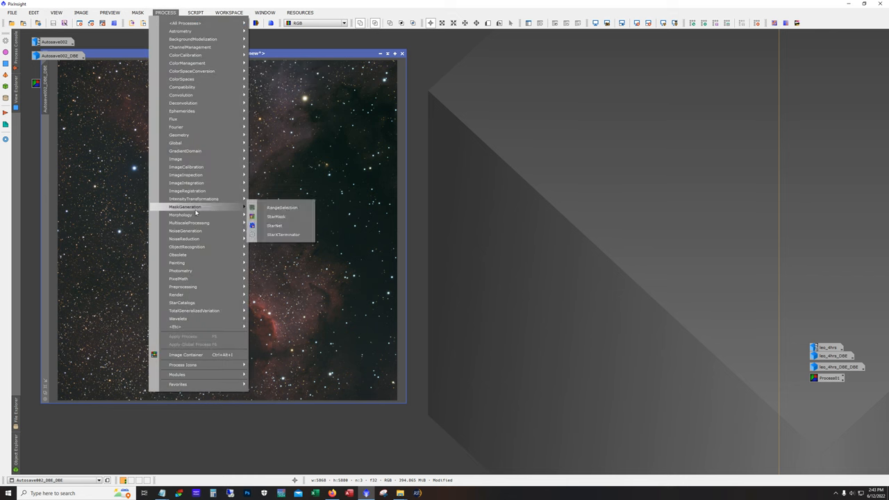
{"action": "left_click", "coordinate": [282, 207]}
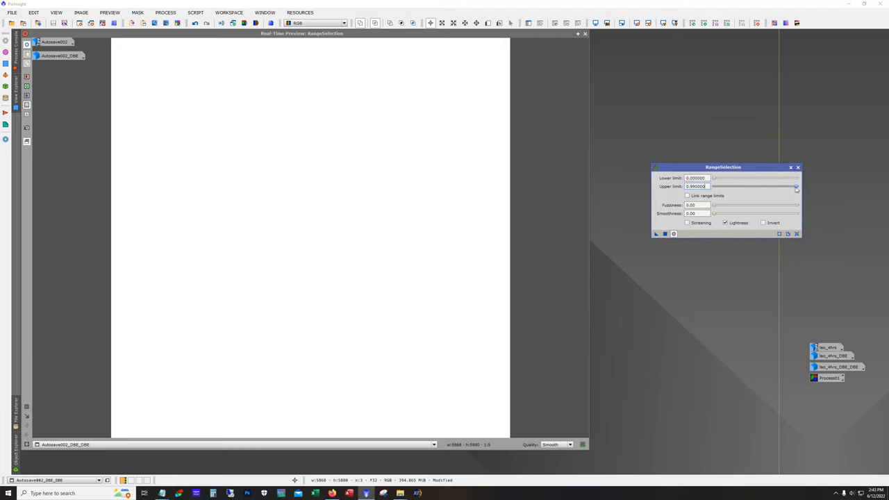
Lower the RangeSelection upper limit to 0.22 to separate the nebula from the sky.
{"action": "left_click_drag", "start_coordinate": [795, 186], "coordinate": [777, 186]}
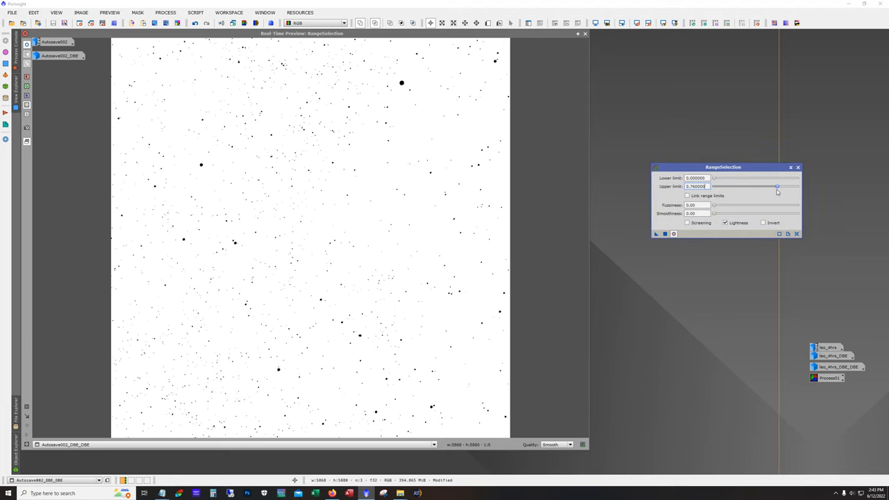
{"action": "left_click_drag", "start_coordinate": [777, 186], "coordinate": [746, 186]}
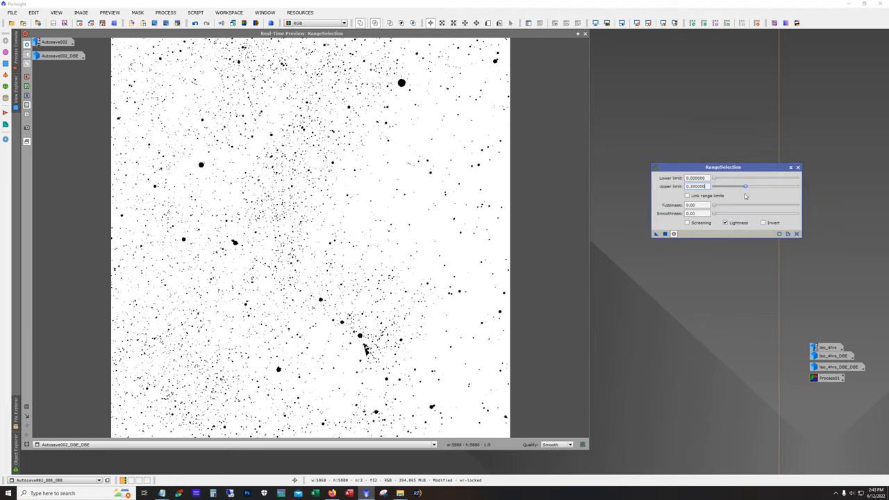
{"action": "left_click_drag", "start_coordinate": [745, 186], "coordinate": [731, 186]}
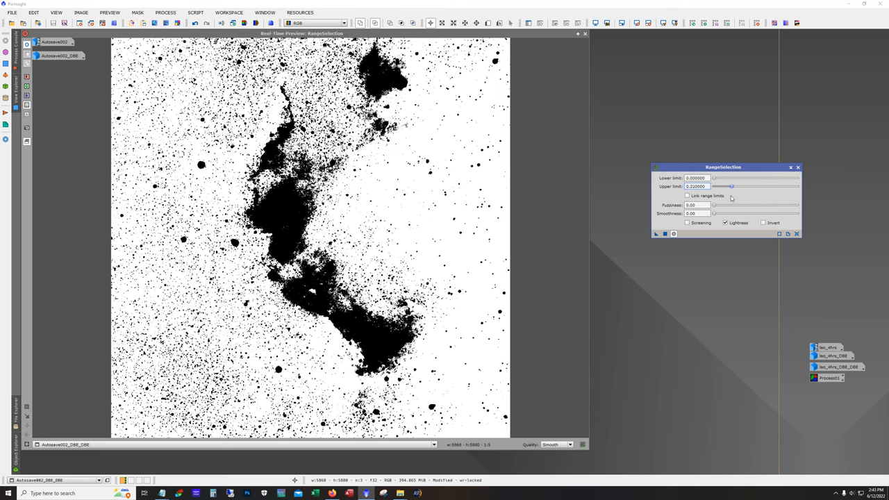
{"action": "left_click_drag", "start_coordinate": [731, 186], "coordinate": [715, 186]}
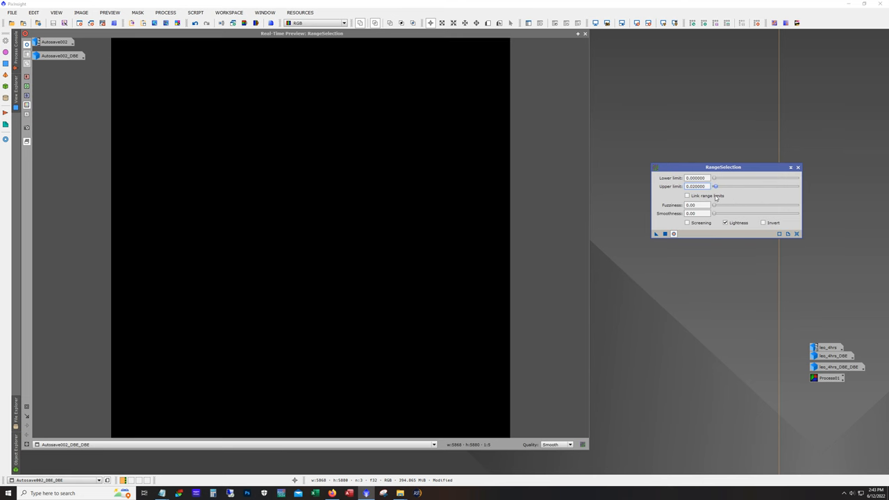
{"action": "left_click_drag", "start_coordinate": [716, 186], "coordinate": [731, 186]}
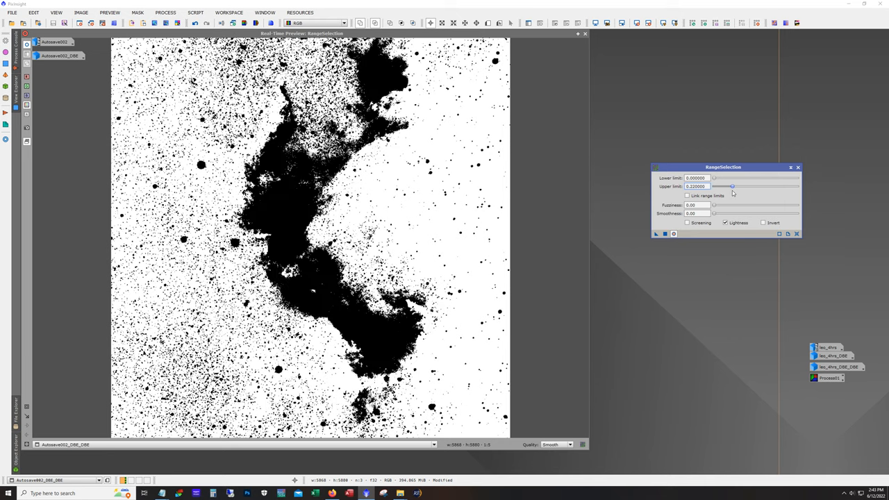
{"action": "left_click_drag", "start_coordinate": [730, 186], "coordinate": [733, 186]}
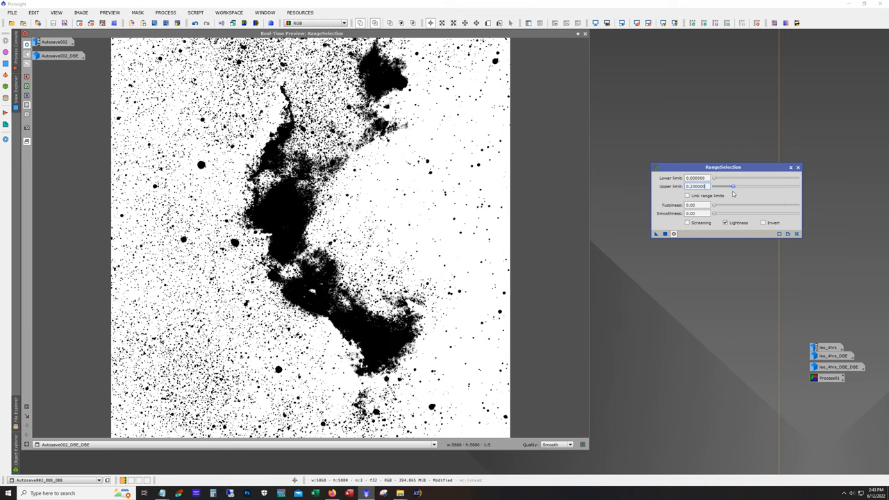
{"action": "left_click_drag", "start_coordinate": [732, 186], "coordinate": [730, 186]}
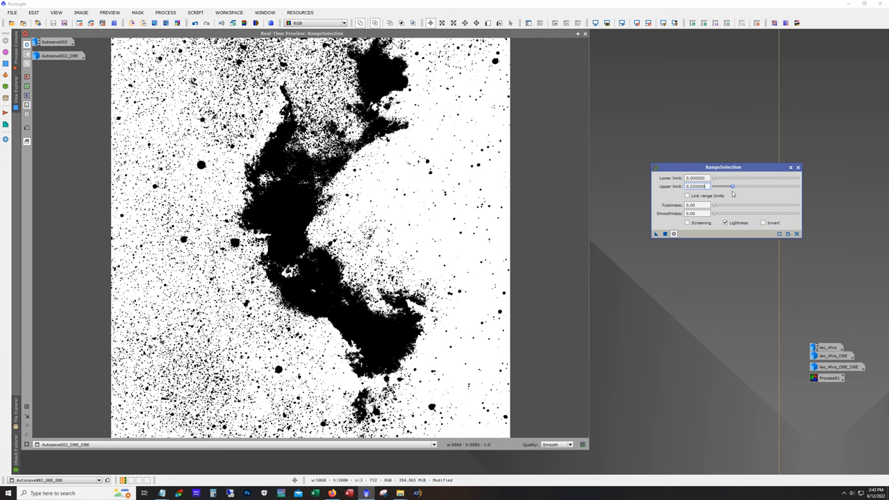
{"action": "mouse_move", "coordinate": [674, 225]}
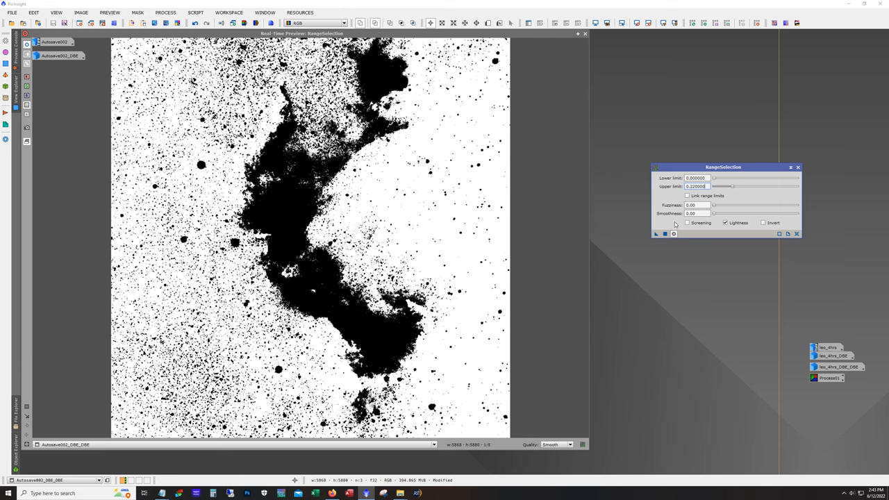
Raise RangeSelection smoothness step by step to its maximum of 100.
{"action": "left_click_drag", "start_coordinate": [714, 213], "coordinate": [724, 213]}
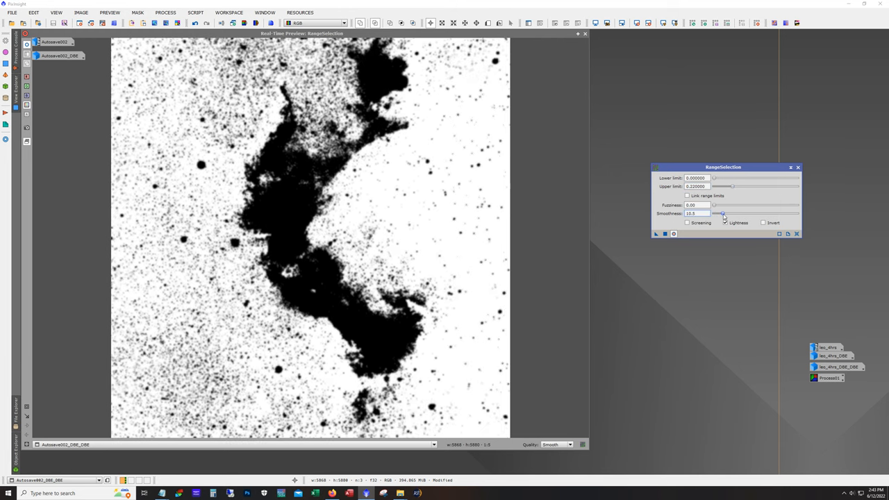
{"action": "left_click_drag", "start_coordinate": [723, 213], "coordinate": [748, 213]}
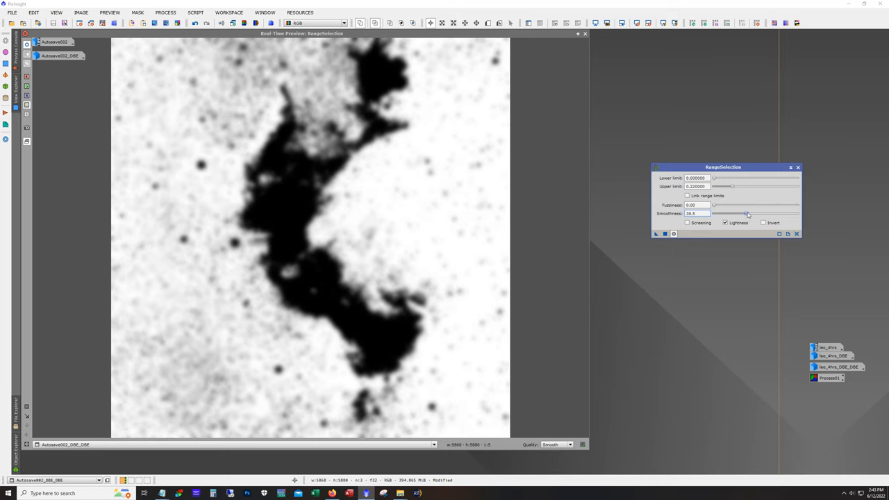
{"action": "left_click_drag", "start_coordinate": [747, 213], "coordinate": [767, 213]}
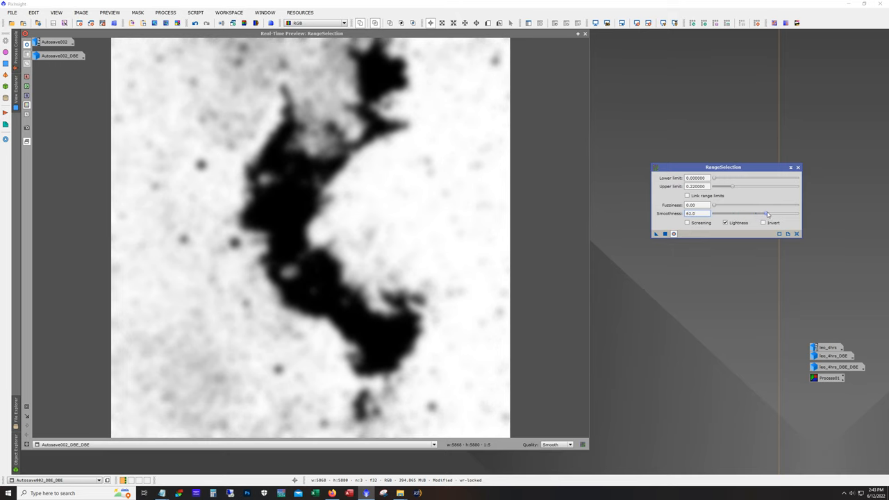
{"action": "left_click_drag", "start_coordinate": [767, 213], "coordinate": [797, 213]}
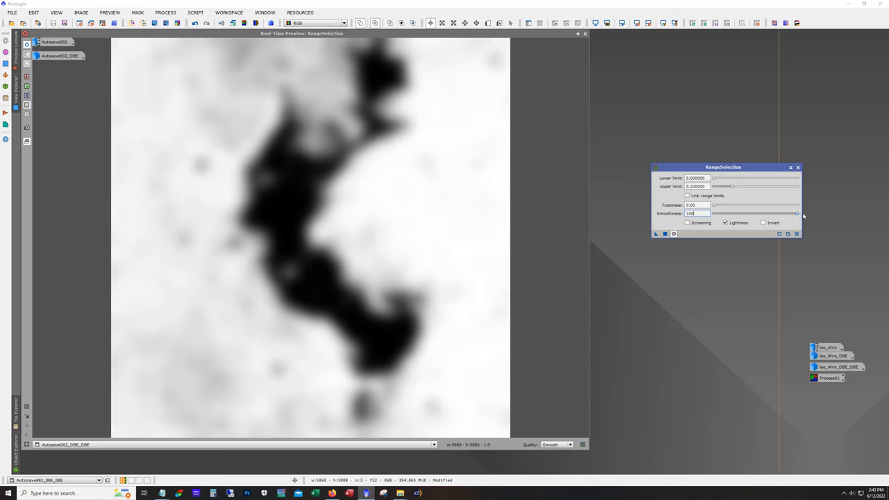
{"action": "mouse_move", "coordinate": [711, 245]}
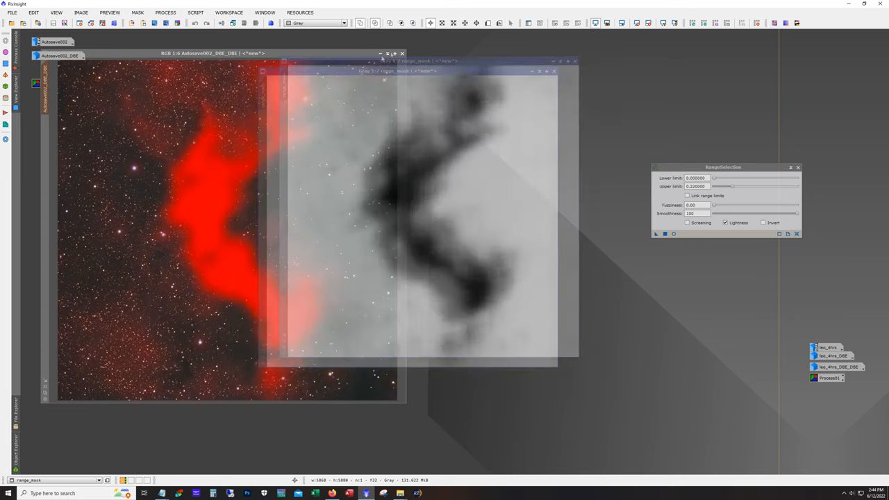
Move the new range_mask window aside and close the duplicate range_mask1 window.
{"action": "left_click_drag", "start_coordinate": [399, 71], "coordinate": [616, 48]}
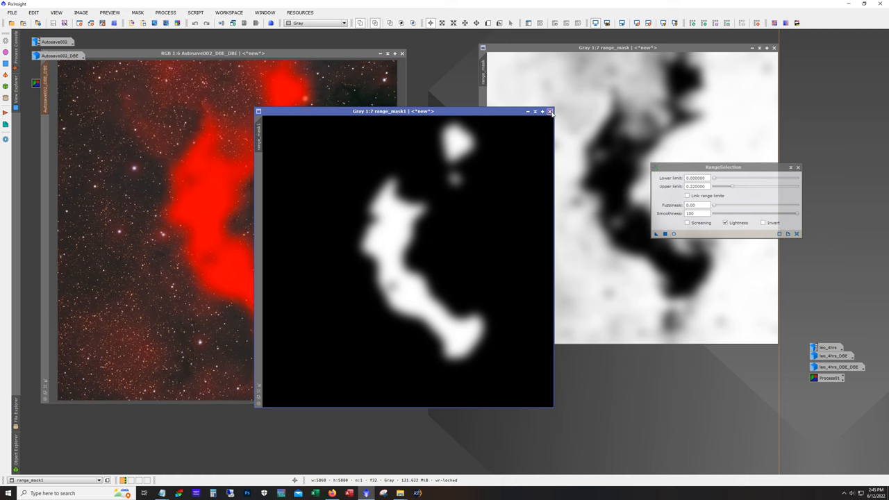
{"action": "left_click", "coordinate": [550, 111]}
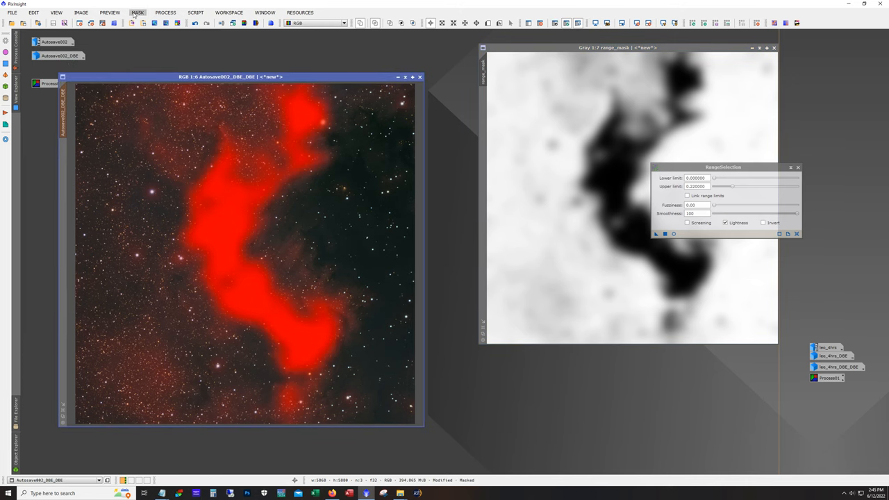
Invert the range_mask on Autosave002_DBE_DBE so red covers the background sky.
{"action": "left_click", "coordinate": [137, 12]}
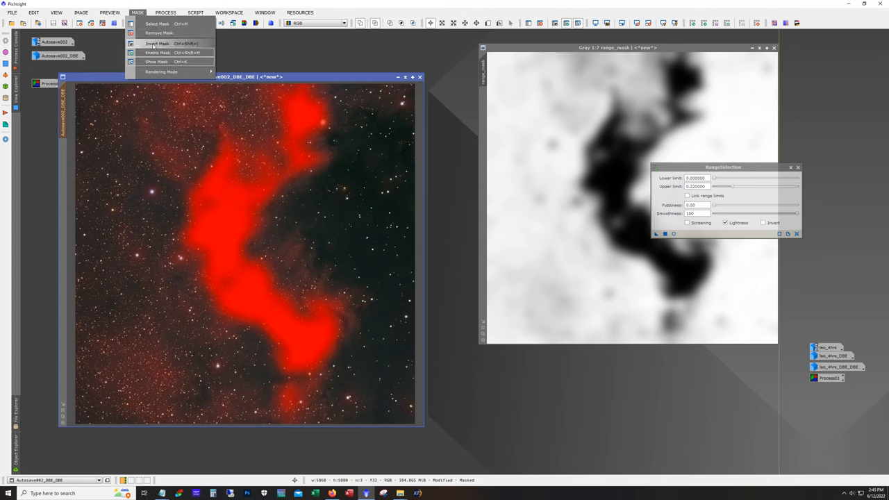
{"action": "left_click", "coordinate": [157, 43]}
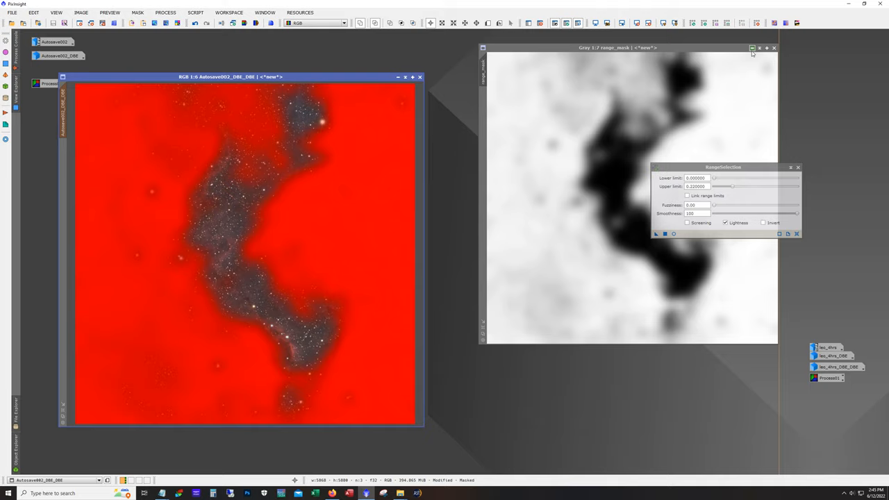
Iconize range_mask, create Preview01 over the nebula's centre, and hide the red mask overlay.
{"action": "left_click", "coordinate": [752, 47]}
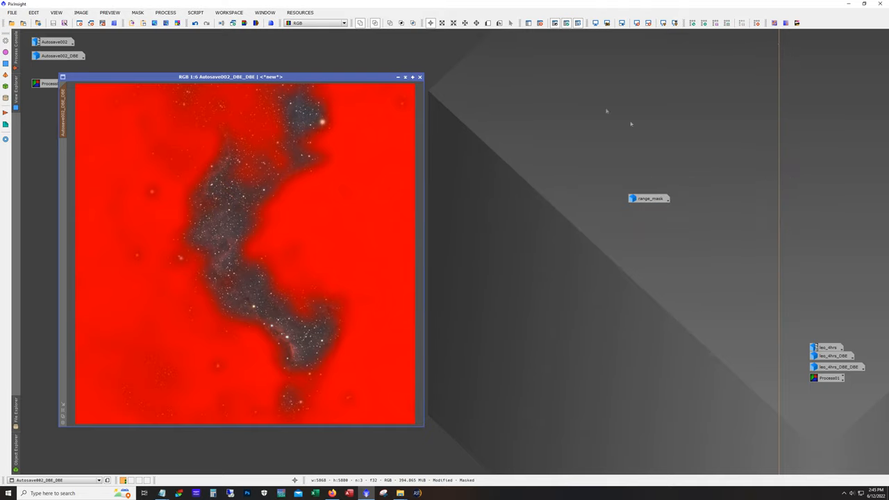
{"action": "mouse_move", "coordinate": [484, 192]}
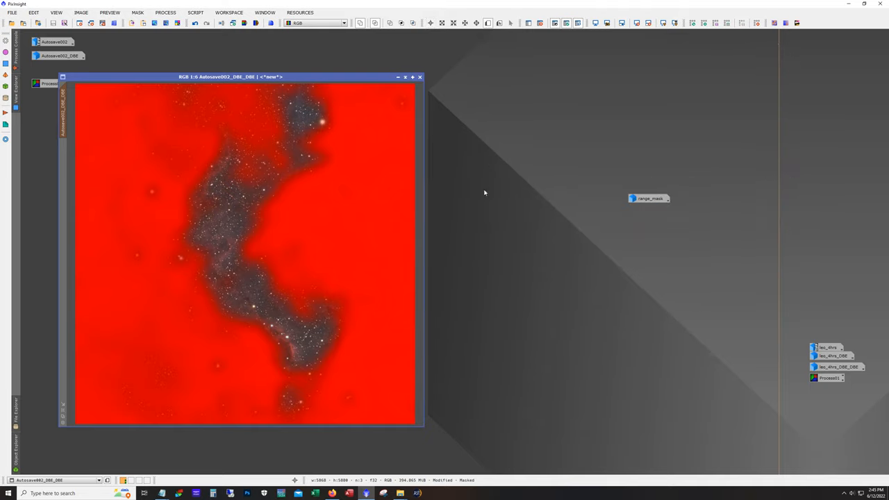
{"action": "left_click_drag", "start_coordinate": [158, 172], "coordinate": [270, 281]}
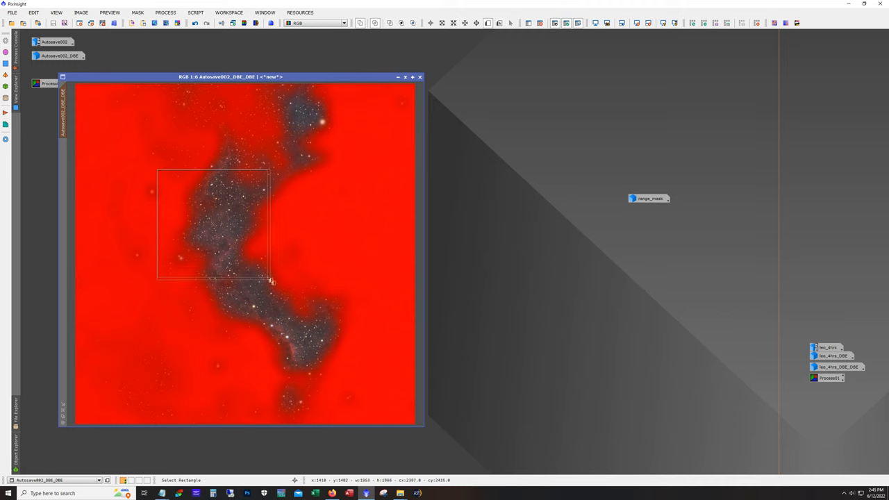
{"action": "left_click_drag", "start_coordinate": [269, 282], "coordinate": [292, 303]}
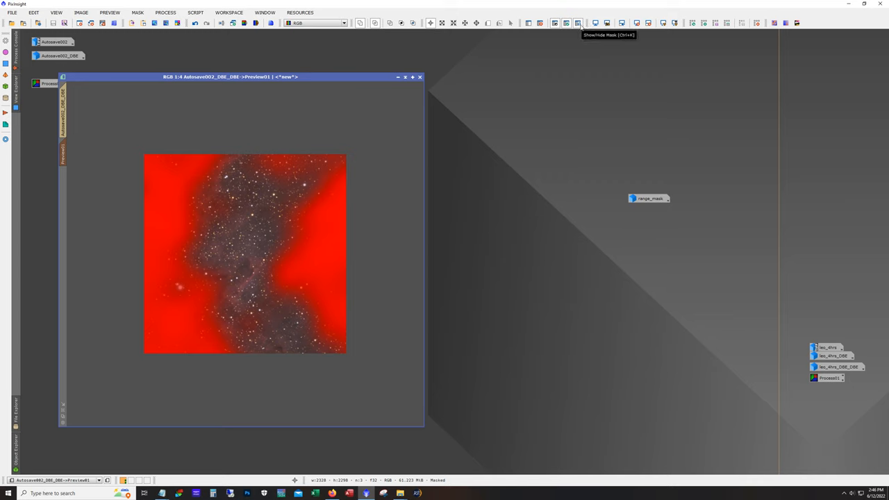
{"action": "left_click", "coordinate": [577, 23]}
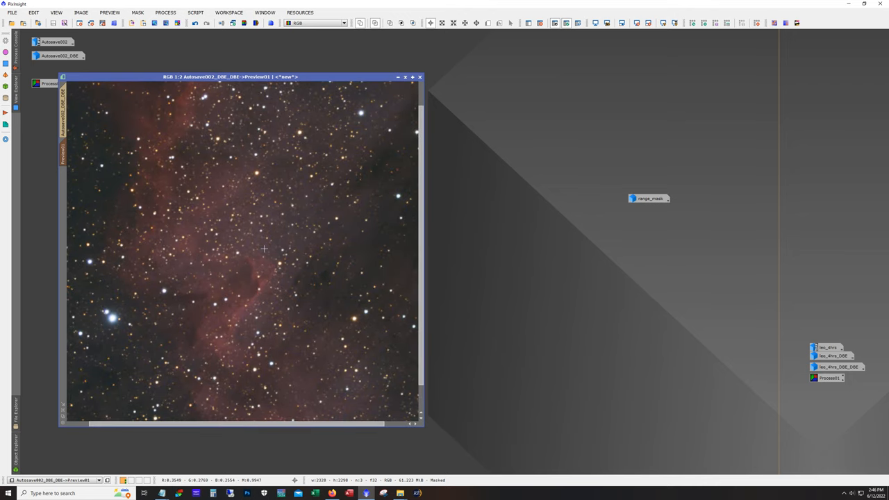
{"action": "mouse_move", "coordinate": [311, 287]}
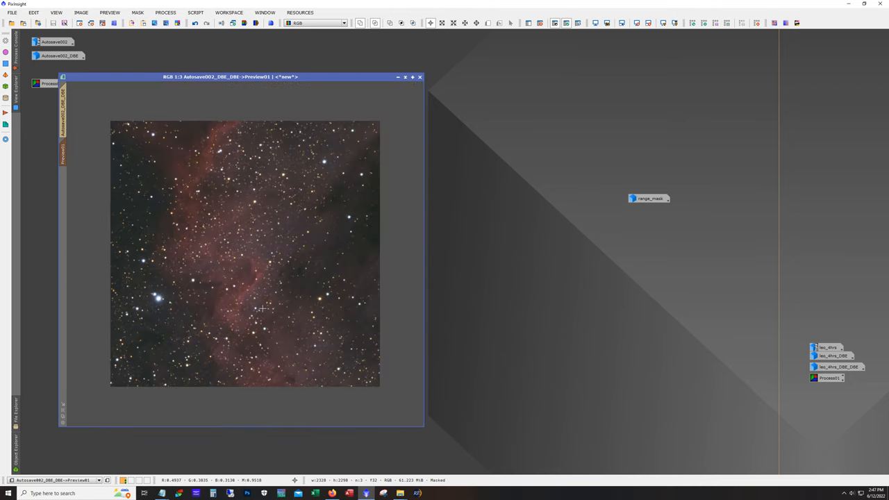
Add an RGB/K curve point dipping the midtones slightly, around 0.40 to 0.39.
{"action": "left_click", "coordinate": [165, 12]}
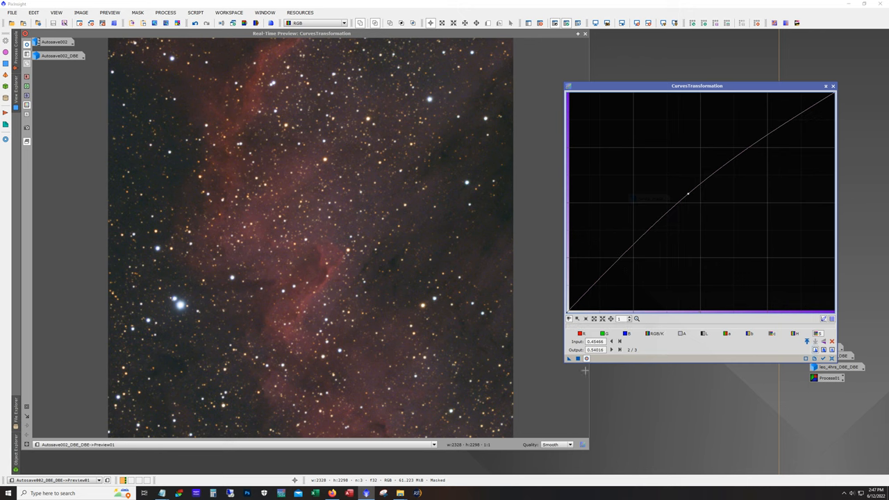
{"action": "mouse_move", "coordinate": [665, 204]}
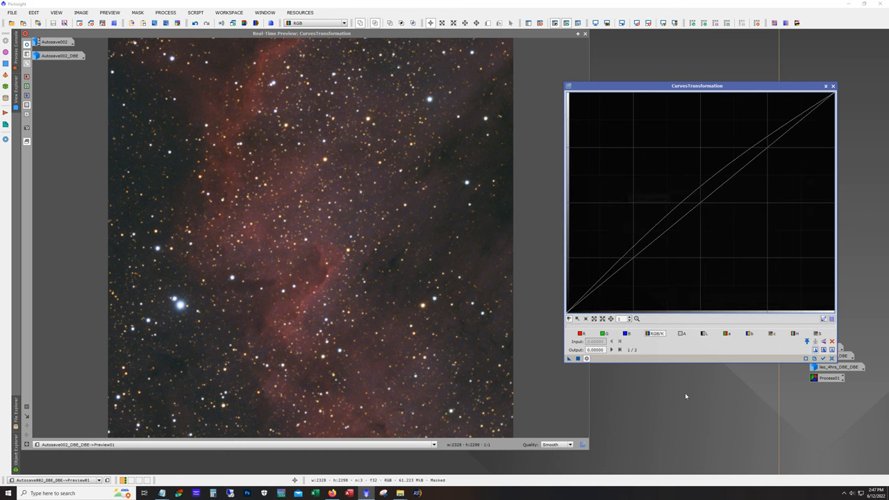
{"action": "mouse_move", "coordinate": [318, 264]}
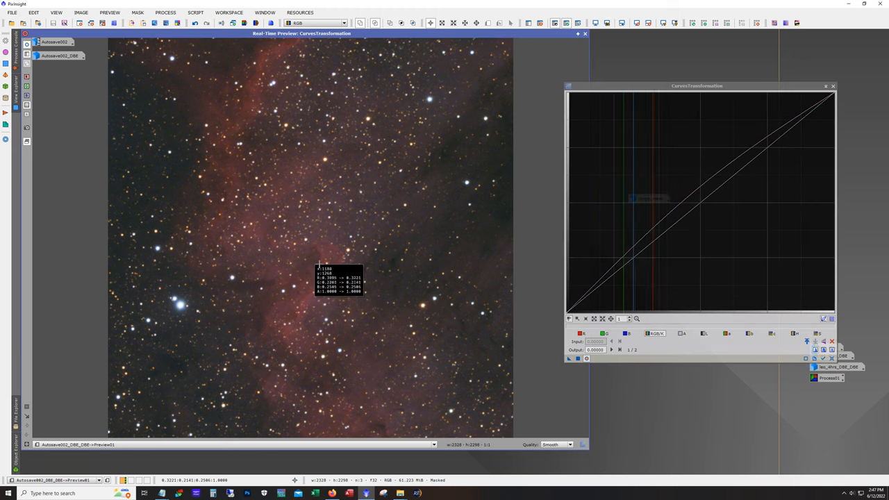
{"action": "mouse_move", "coordinate": [326, 265]}
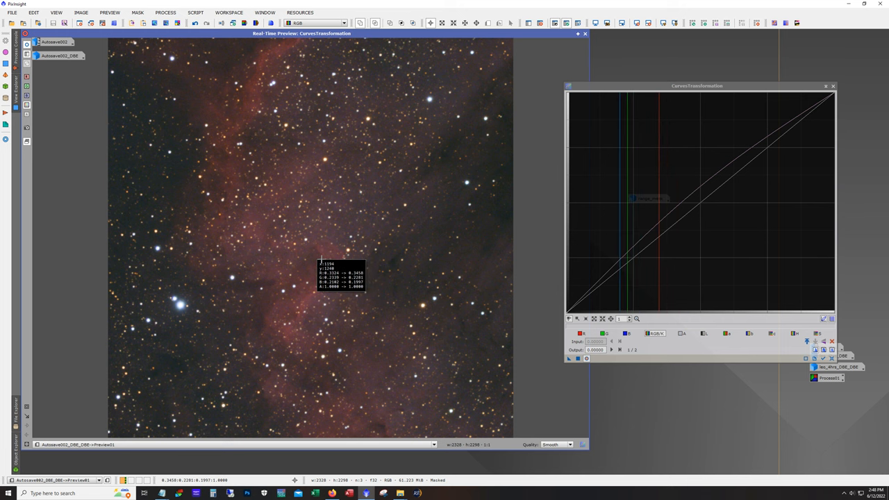
{"action": "mouse_move", "coordinate": [330, 260]}
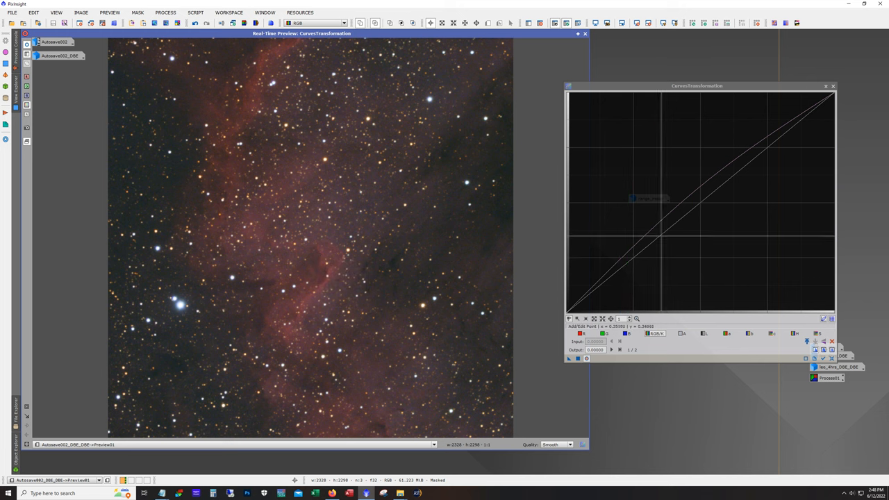
{"action": "left_click", "coordinate": [660, 236]}
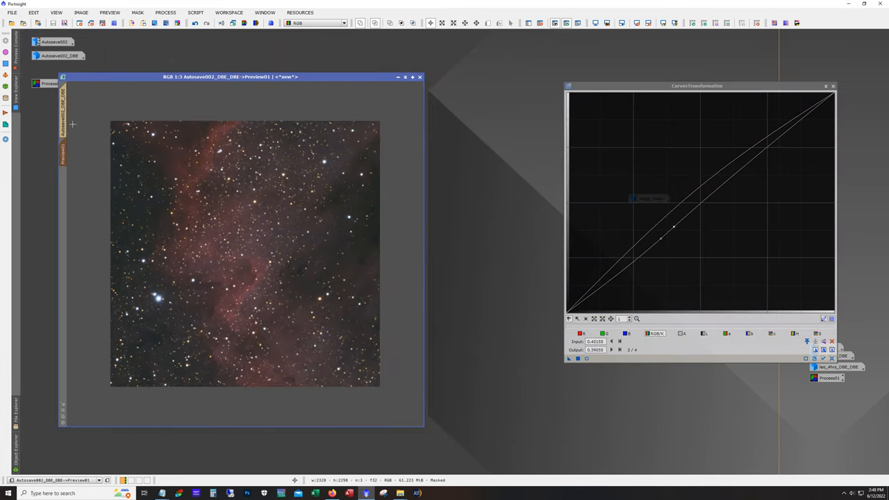
{"action": "mouse_move", "coordinate": [300, 271]}
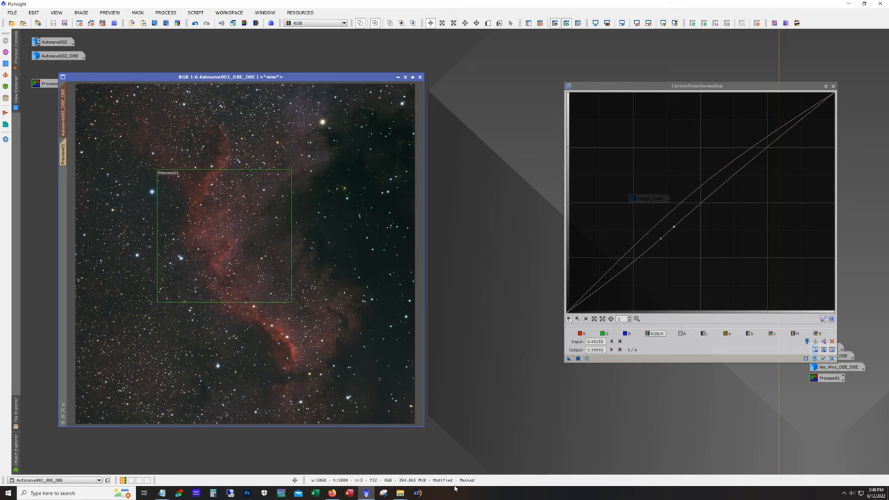
{"action": "mouse_move", "coordinate": [263, 46]}
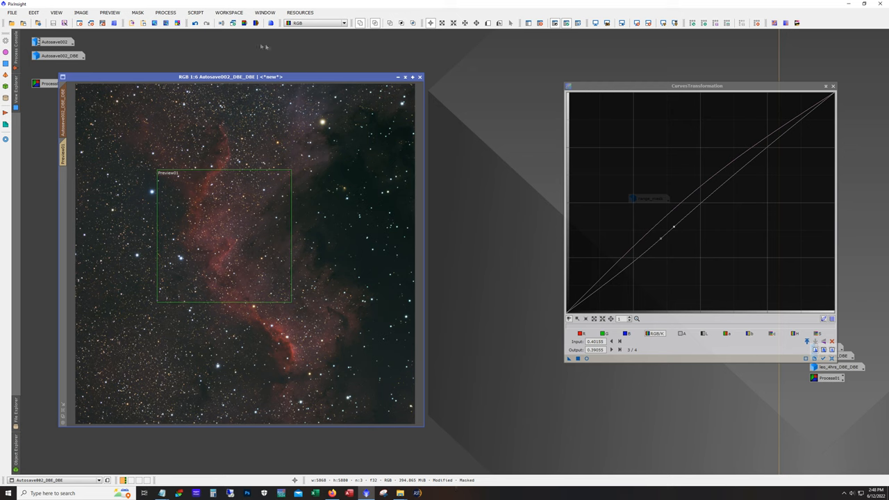
{"action": "mouse_move", "coordinate": [243, 256]}
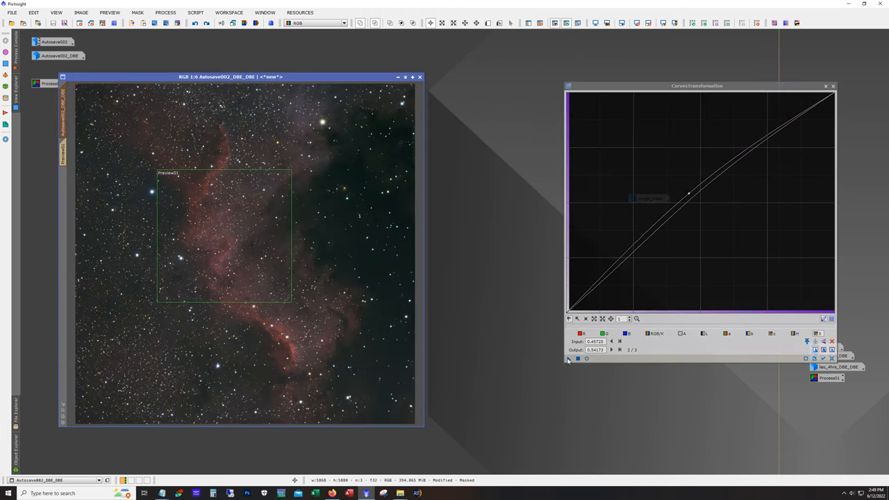
Apply the saturation curve lifted from about 0.46 to 0.54 to the Cygnus Wall image.
{"action": "left_click", "coordinate": [569, 359]}
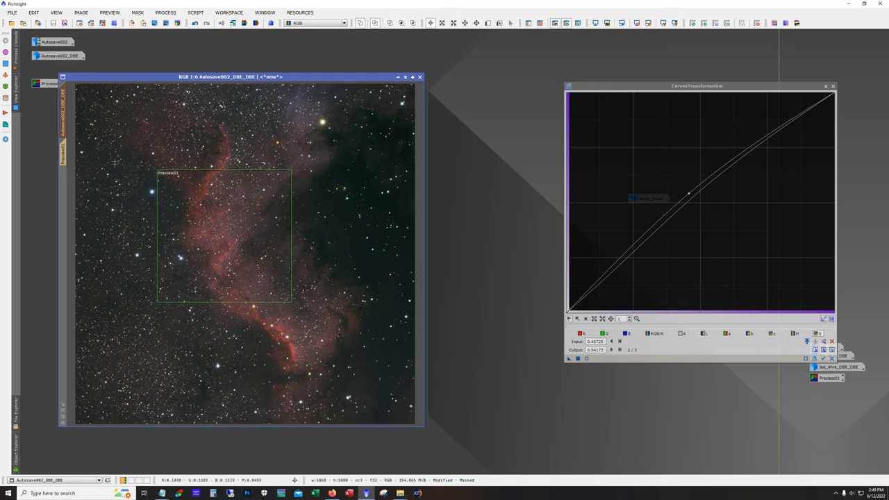
{"action": "mouse_move", "coordinate": [342, 293]}
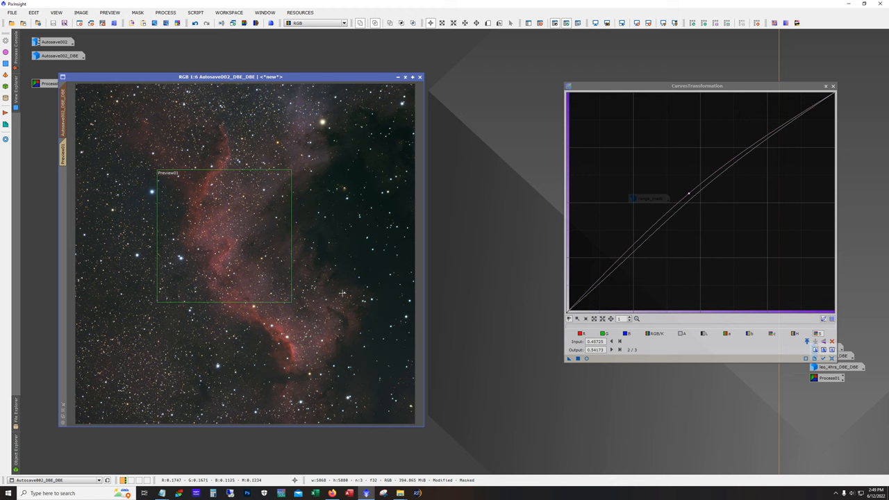
Trial a raised curve midpoint around 0.48–0.53 in CurvesTransformation, placed beside the image.
{"action": "left_click", "coordinate": [137, 13]}
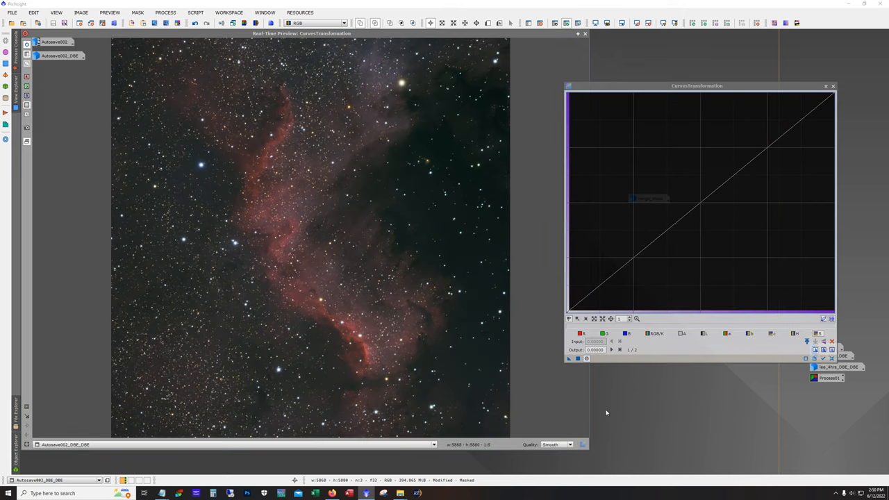
{"action": "left_click", "coordinate": [654, 334]}
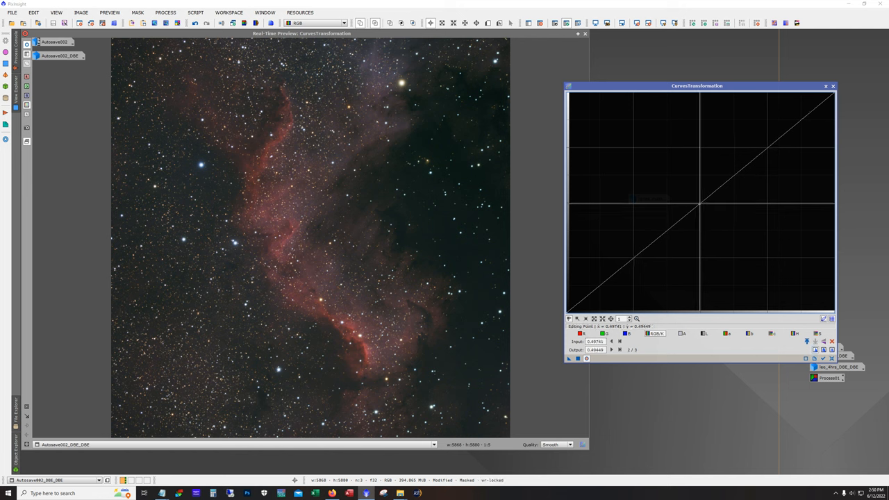
{"action": "left_click", "coordinate": [697, 199]}
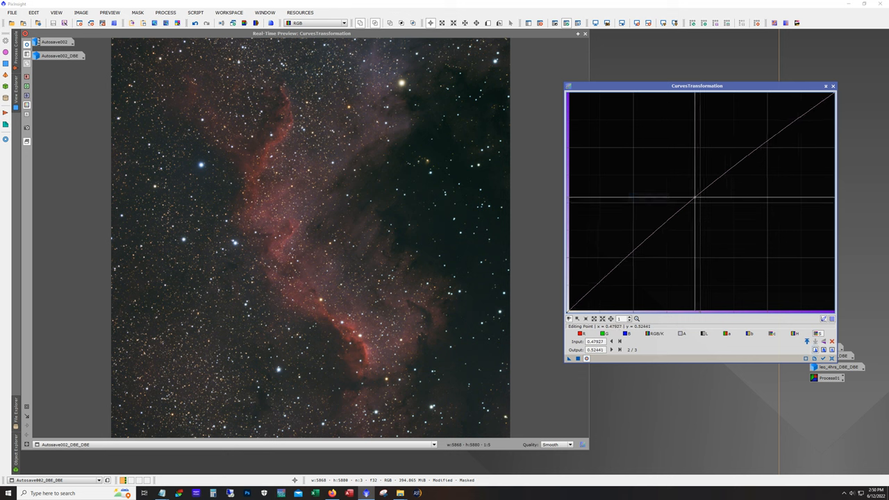
{"action": "left_click_drag", "start_coordinate": [692, 199], "coordinate": [692, 187]}
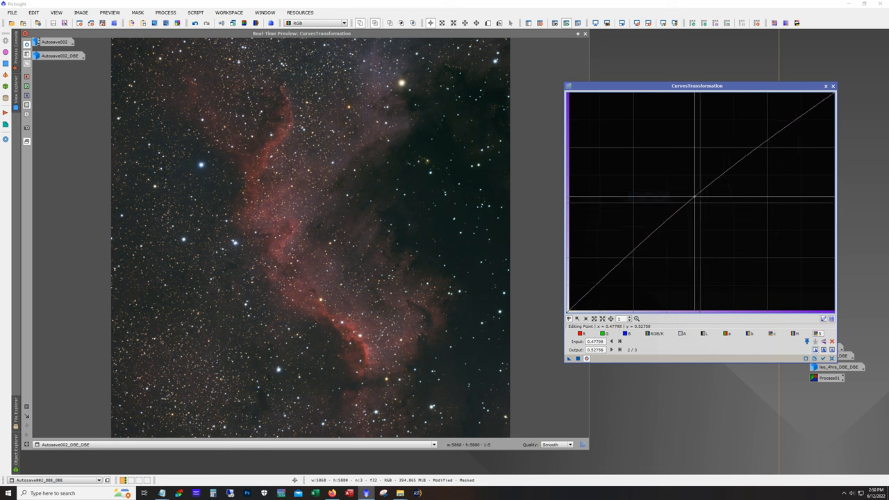
{"action": "left_click_drag", "start_coordinate": [700, 204], "coordinate": [674, 182]}
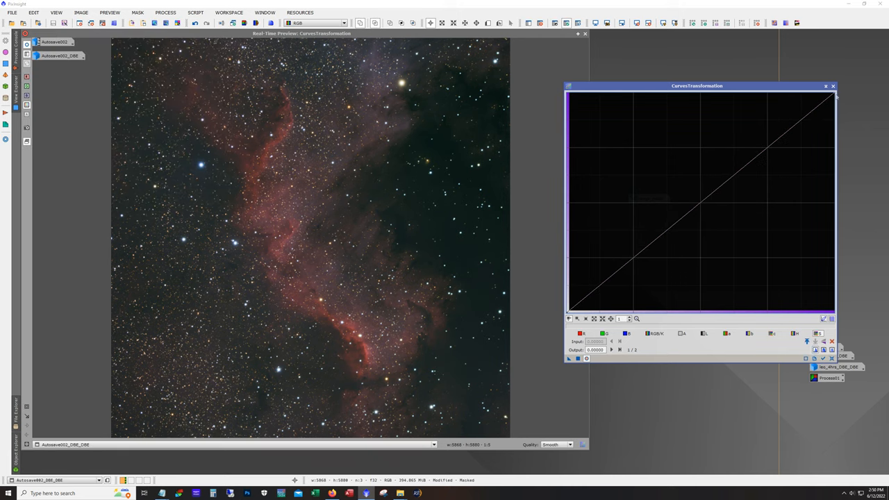
{"action": "left_click_drag", "start_coordinate": [696, 86], "coordinate": [727, 88]}
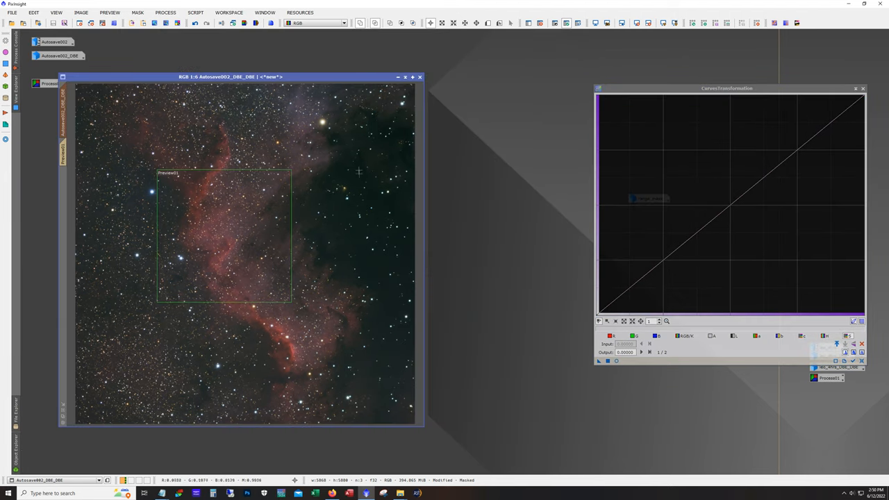
{"action": "mouse_move", "coordinate": [379, 195]}
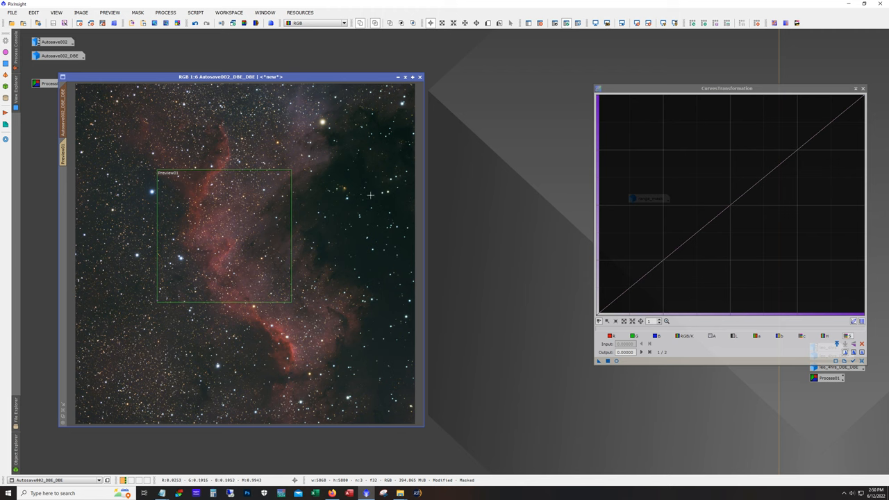
{"action": "mouse_move", "coordinate": [359, 250]}
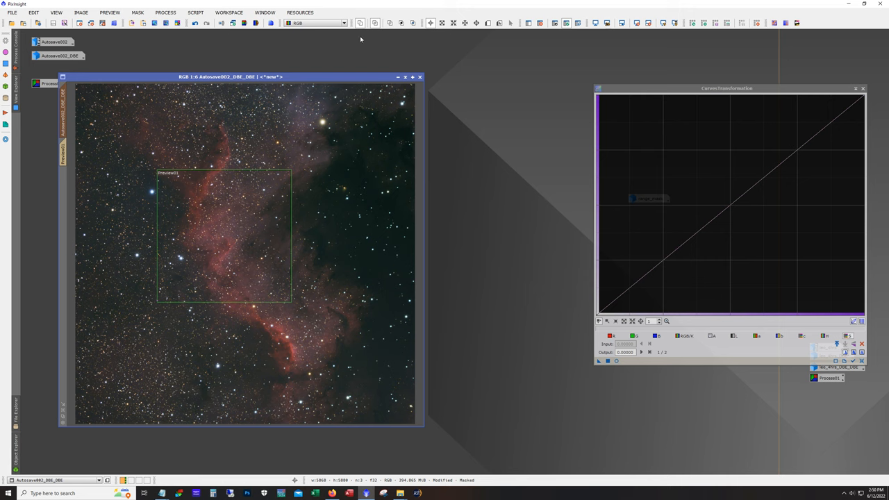
{"action": "mouse_move", "coordinate": [383, 131]}
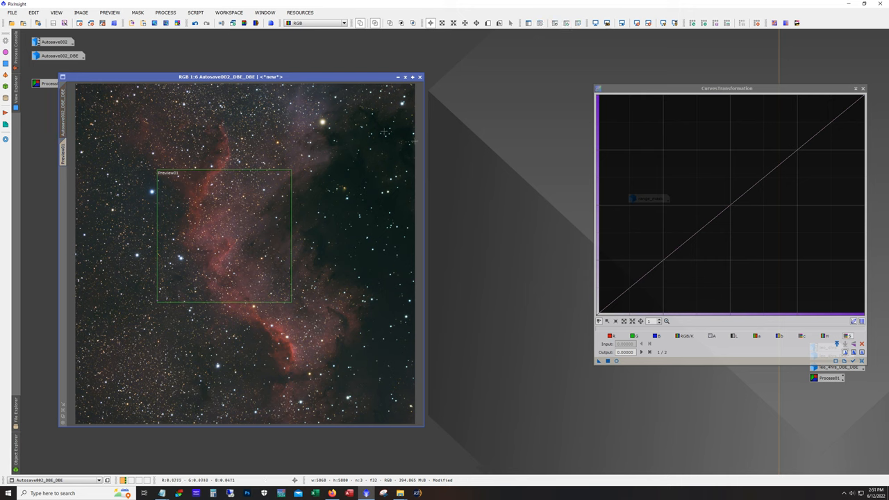
{"action": "mouse_move", "coordinate": [80, 146]}
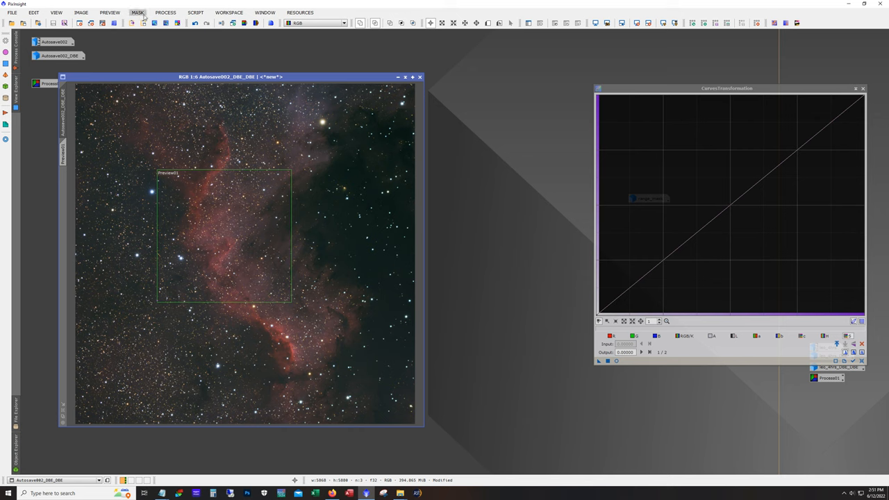
Build a RangeSelection mask with Upper limit near 0.14 and apply it to the image.
{"action": "left_click", "coordinate": [165, 12]}
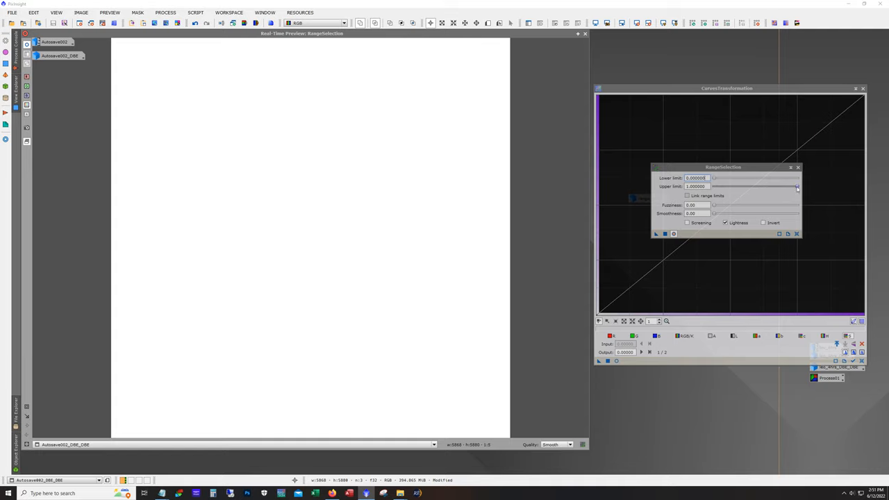
{"action": "left_click_drag", "start_coordinate": [797, 186], "coordinate": [736, 186]}
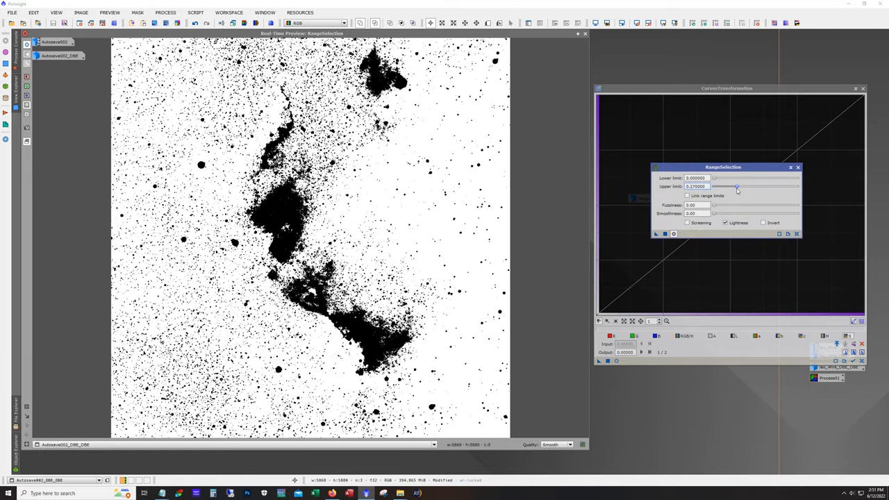
{"action": "left_click_drag", "start_coordinate": [736, 187], "coordinate": [725, 187]}
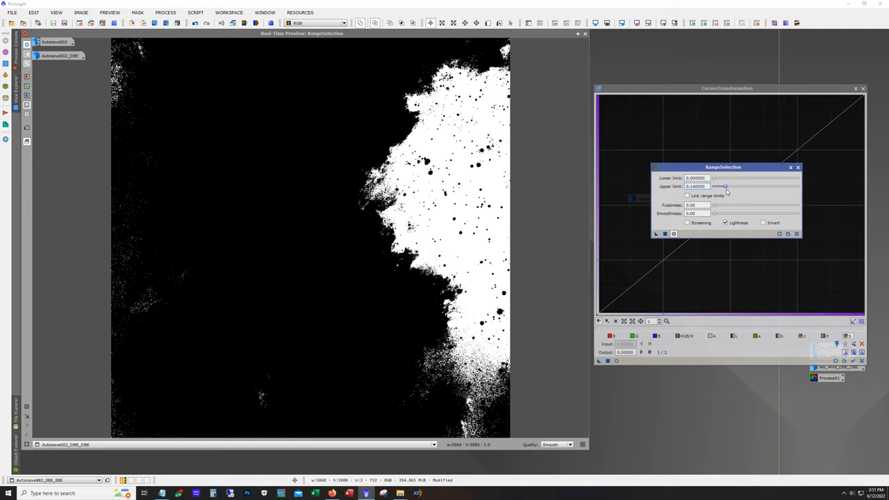
{"action": "left_click_drag", "start_coordinate": [725, 186], "coordinate": [718, 186]}
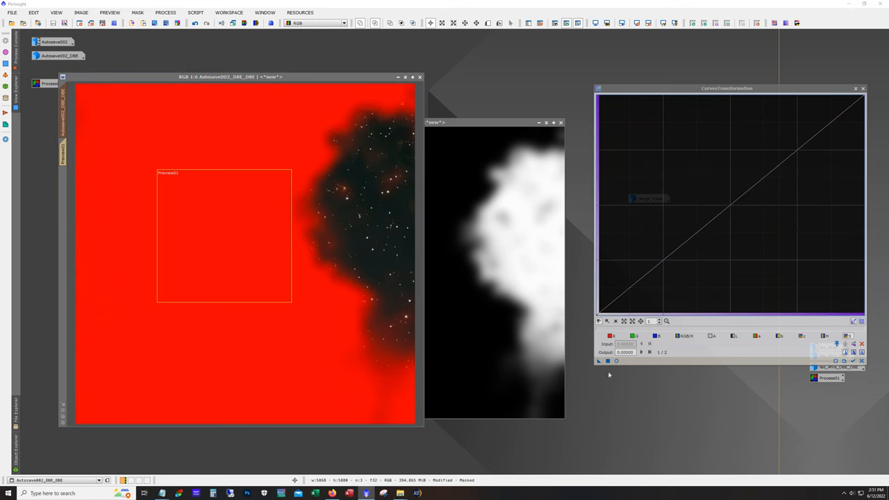
{"action": "mouse_move", "coordinate": [182, 92]}
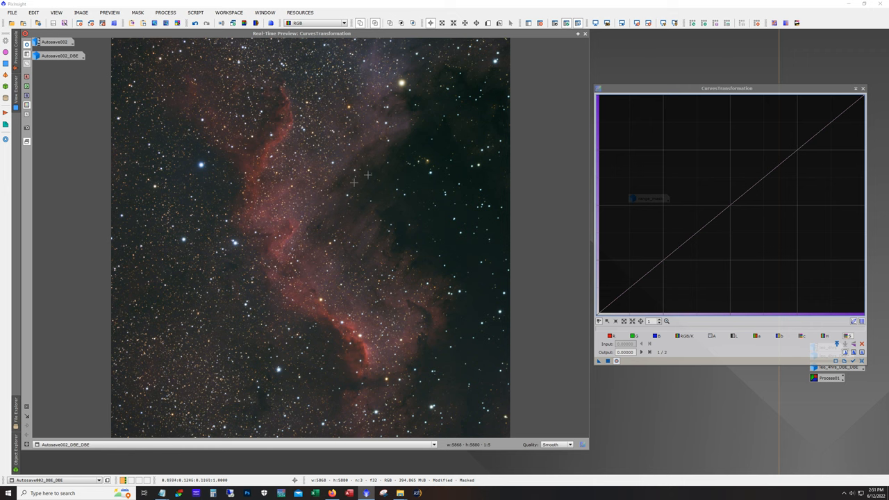
{"action": "mouse_move", "coordinate": [463, 193]}
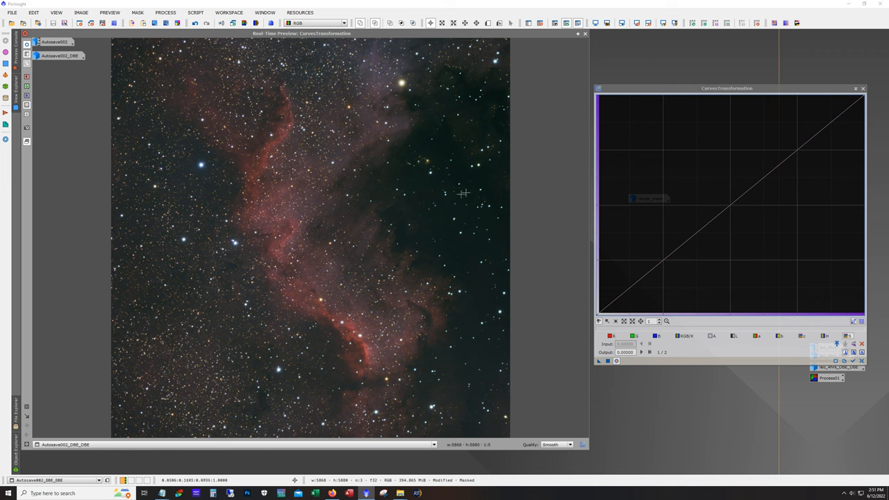
{"action": "mouse_move", "coordinate": [552, 382]}
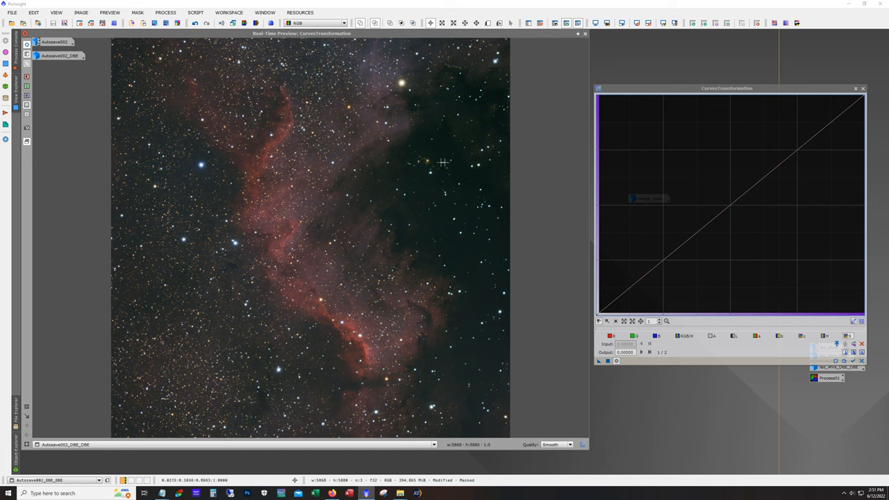
{"action": "mouse_move", "coordinate": [436, 186]}
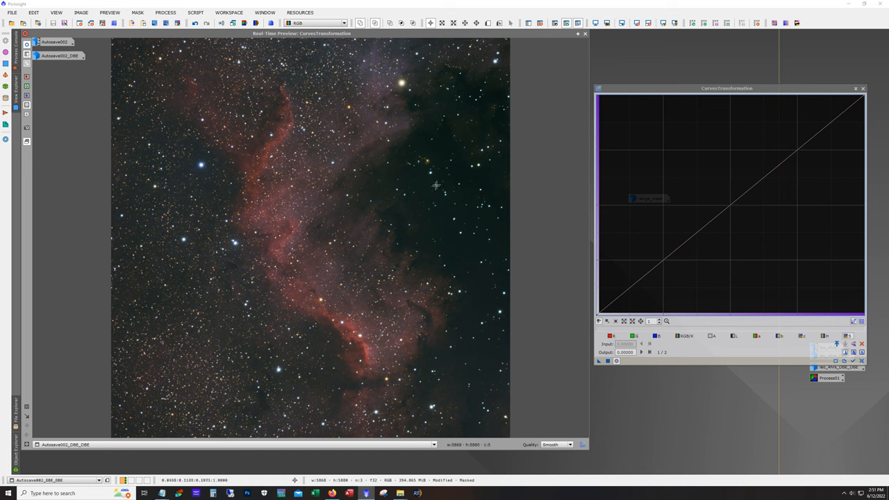
{"action": "mouse_move", "coordinate": [453, 231]}
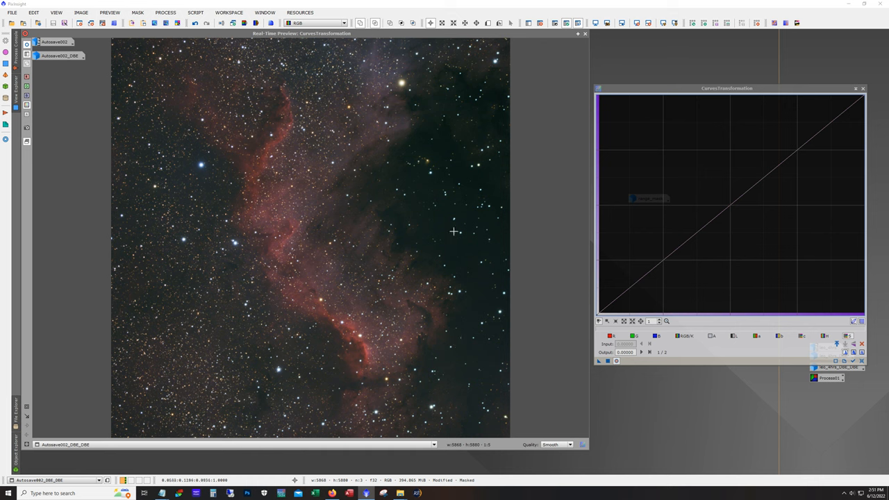
{"action": "mouse_move", "coordinate": [441, 236]}
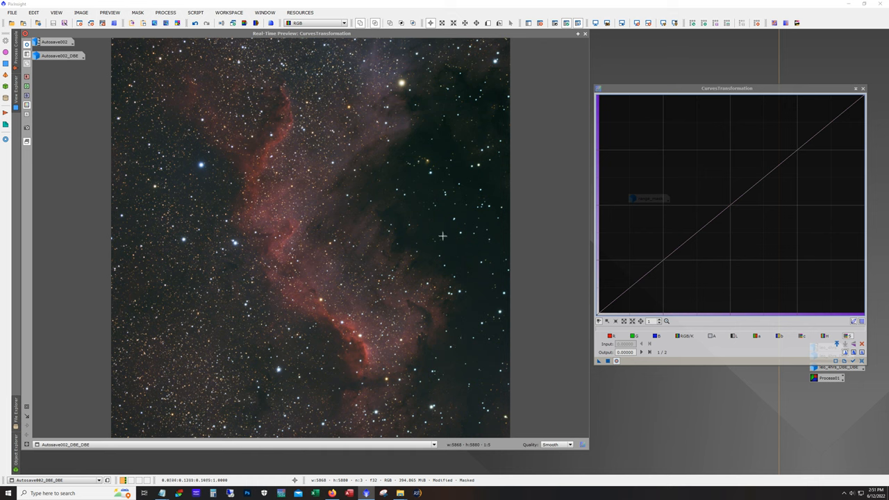
{"action": "mouse_move", "coordinate": [313, 224]}
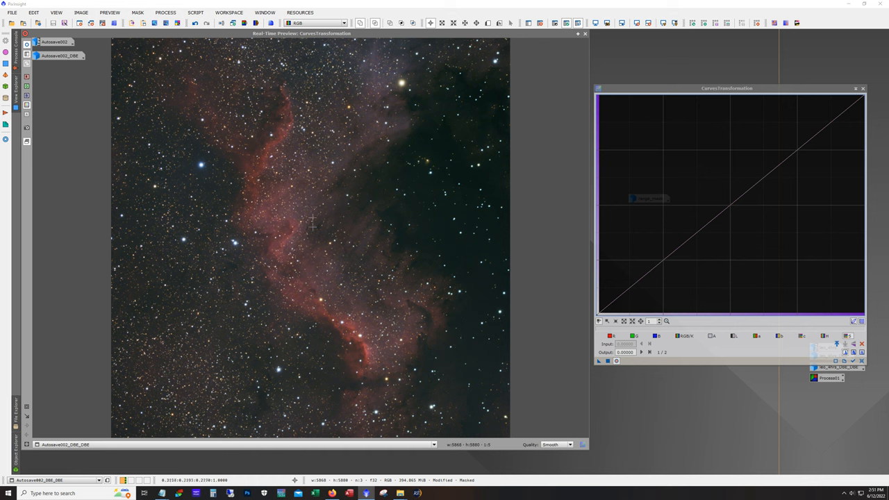
{"action": "mouse_move", "coordinate": [430, 150]}
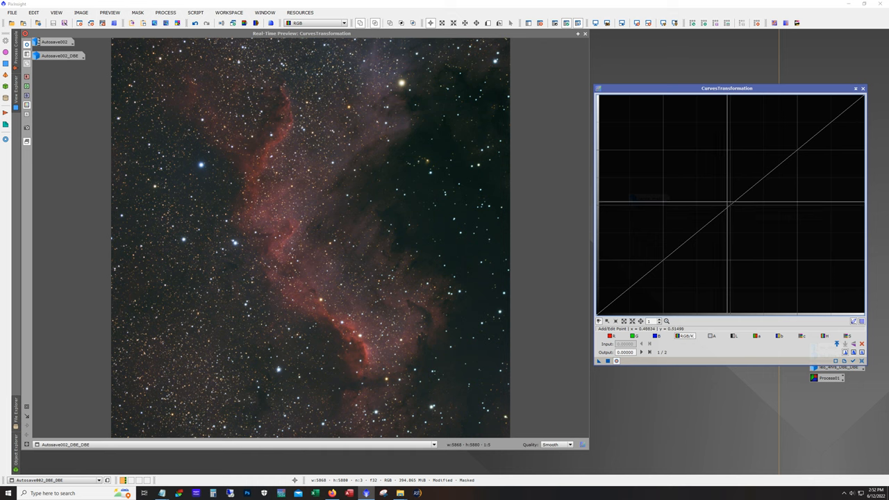
Test a sharply raised curve point in the real-time preview, then reset the curve.
{"action": "left_click", "coordinate": [729, 206]}
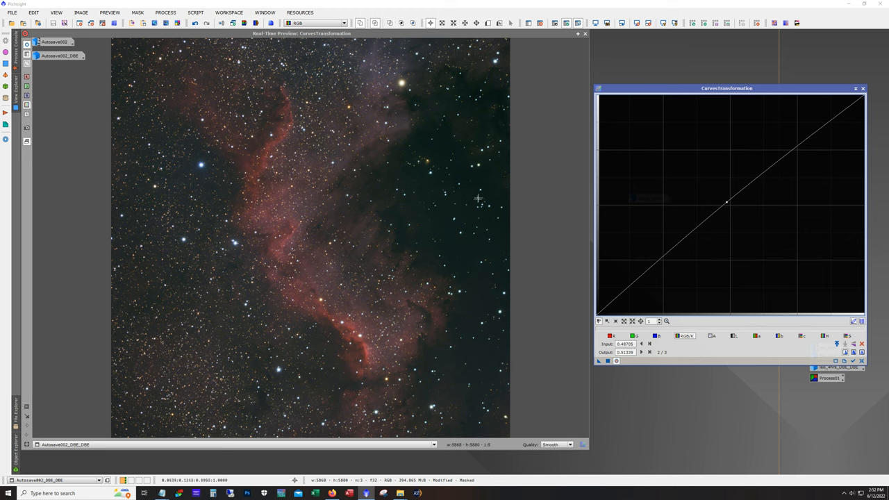
{"action": "mouse_move", "coordinate": [453, 246]}
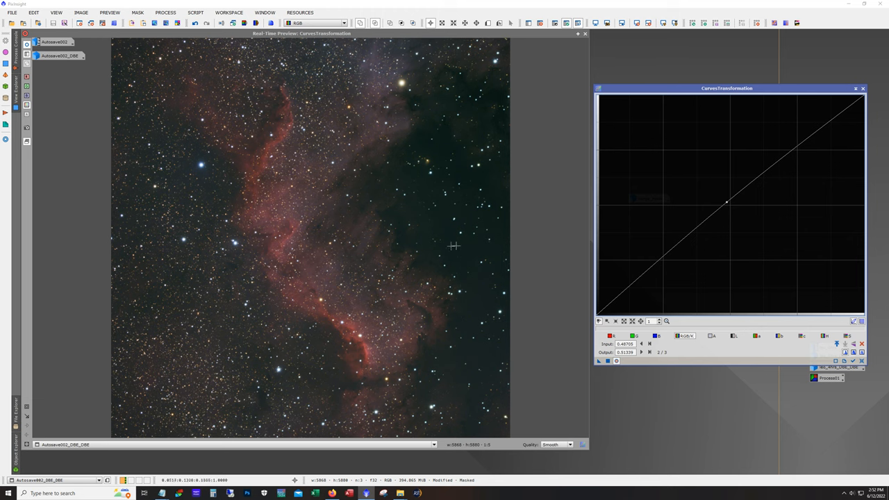
{"action": "mouse_move", "coordinate": [479, 172]}
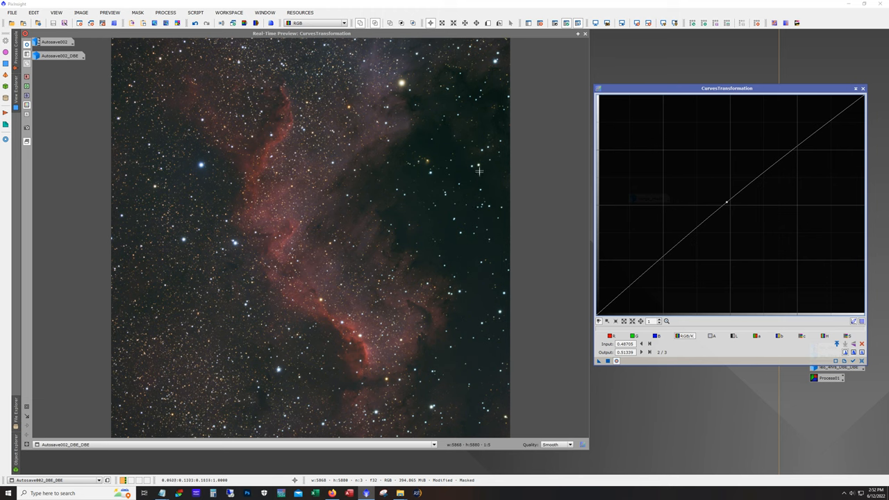
{"action": "mouse_move", "coordinate": [455, 168]}
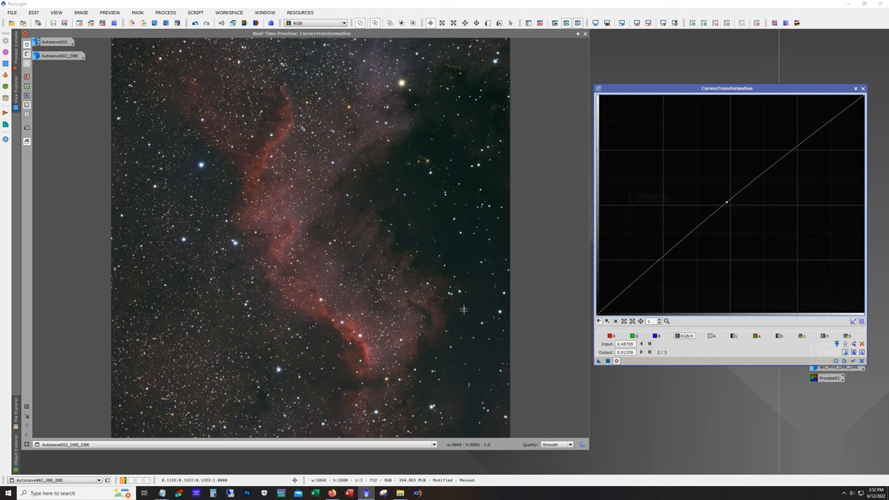
{"action": "mouse_move", "coordinate": [487, 297]}
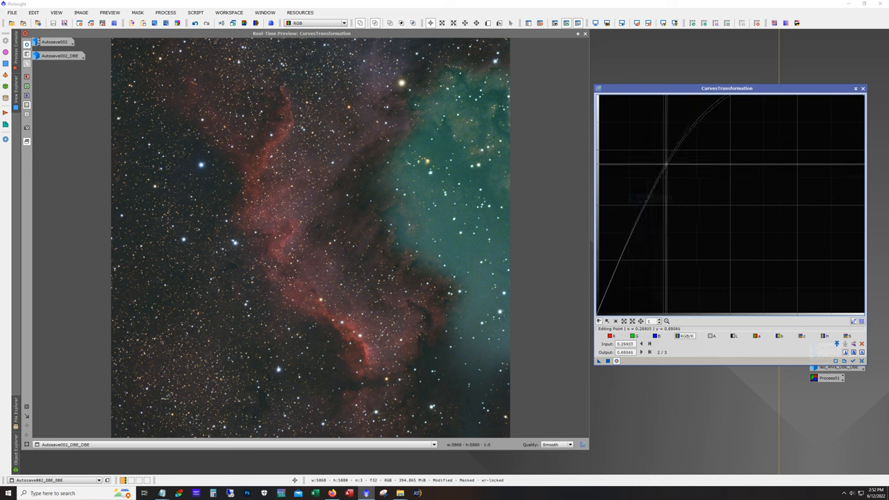
{"action": "left_click_drag", "start_coordinate": [669, 166], "coordinate": [686, 182]}
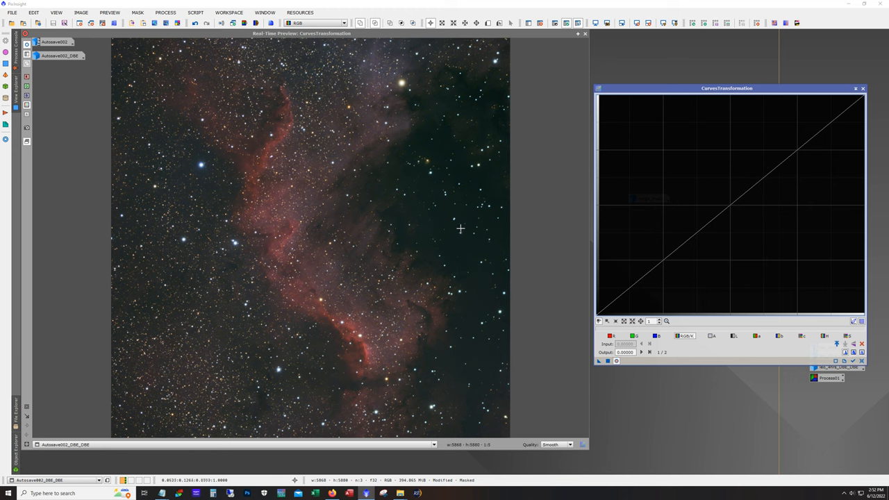
{"action": "mouse_move", "coordinate": [467, 244]}
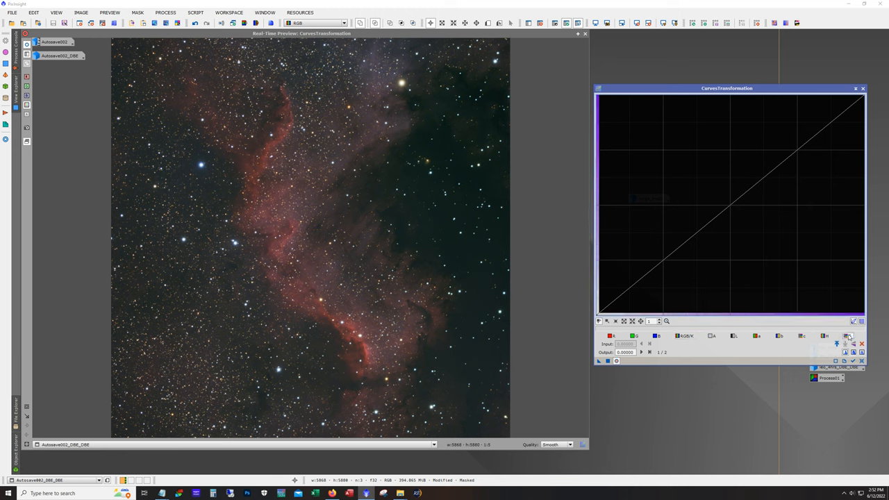
{"action": "mouse_move", "coordinate": [729, 205]}
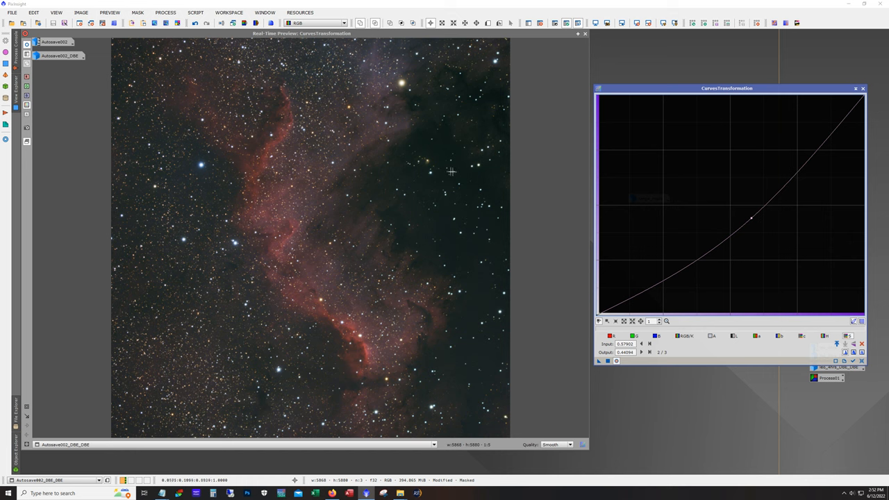
{"action": "mouse_move", "coordinate": [484, 310]}
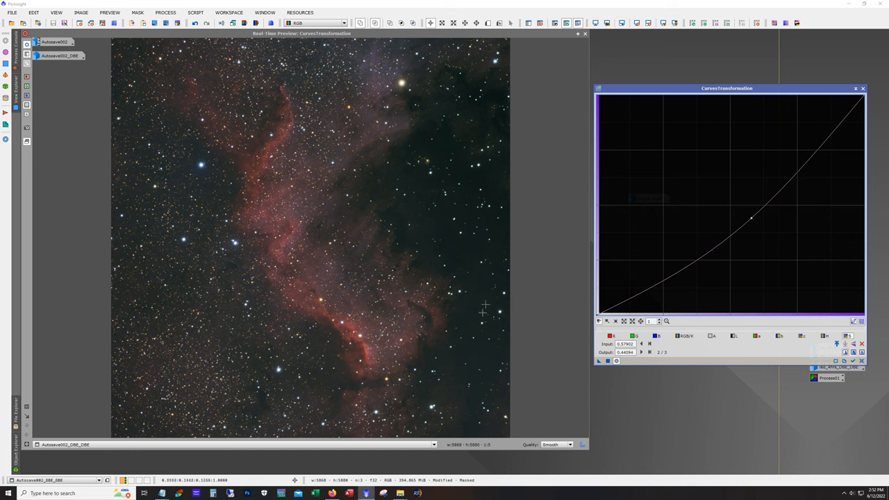
{"action": "mouse_move", "coordinate": [500, 196]}
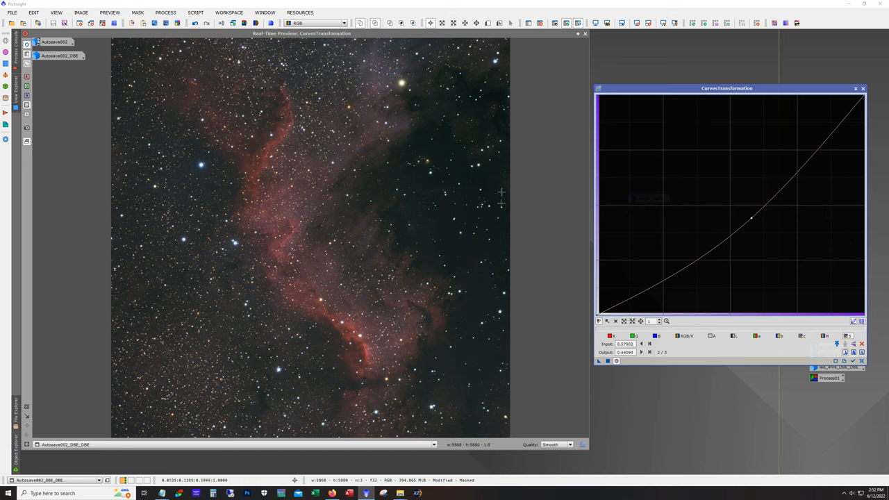
{"action": "mouse_move", "coordinate": [609, 372]}
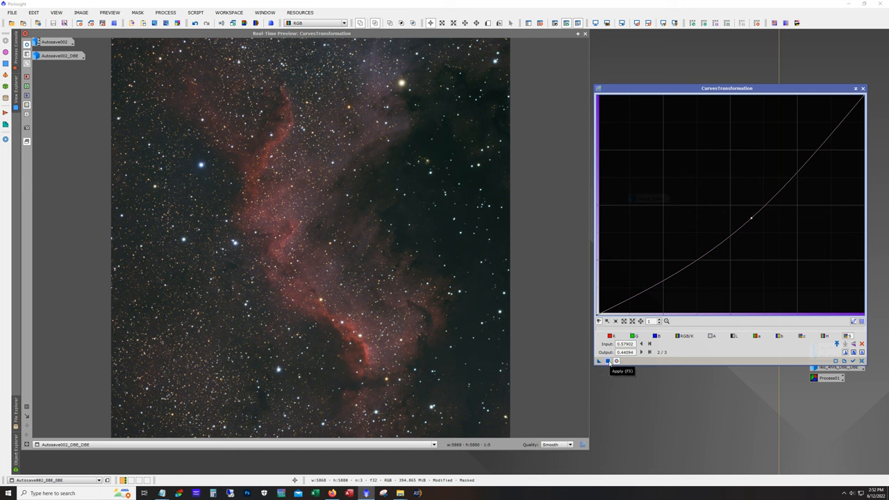
Apply the curve point at about 0.38 / 0.44 to the masked background, then reset.
{"action": "left_click", "coordinate": [608, 361]}
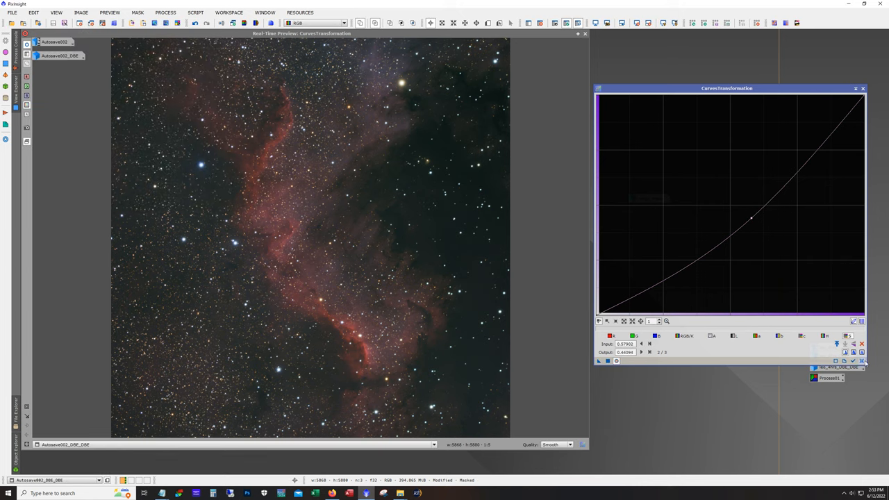
{"action": "left_click", "coordinate": [861, 360]}
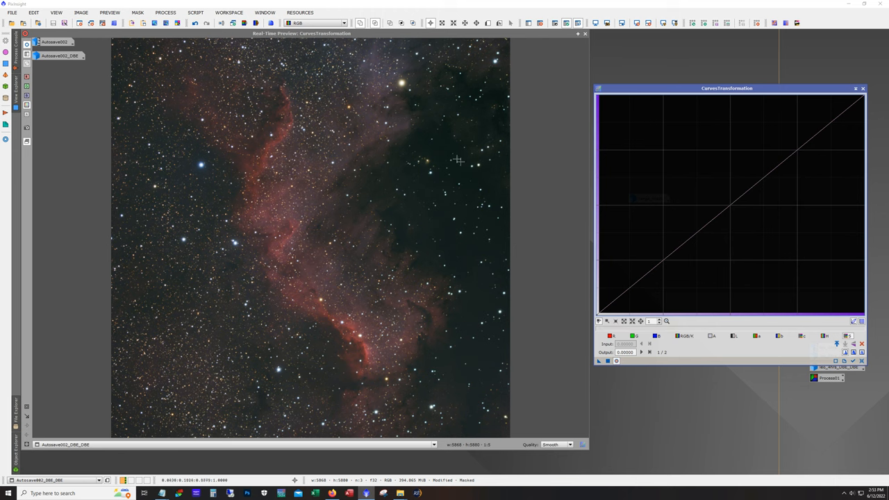
{"action": "mouse_move", "coordinate": [515, 290]}
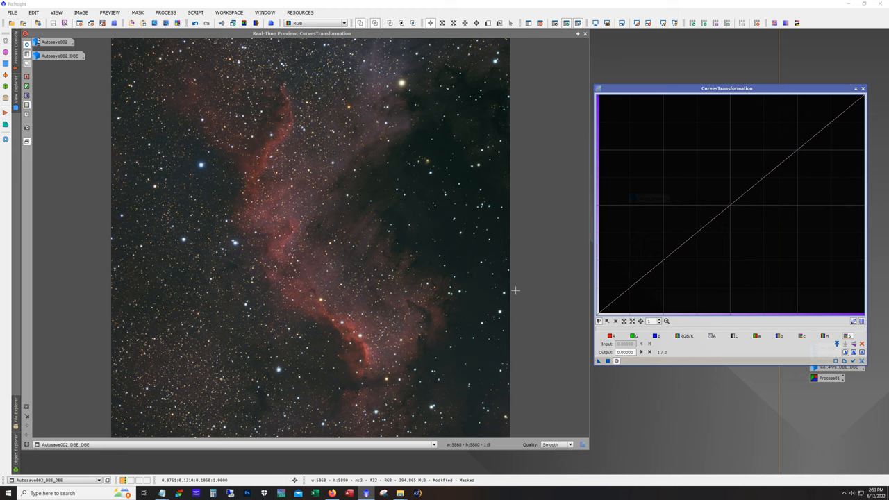
{"action": "mouse_move", "coordinate": [553, 283]}
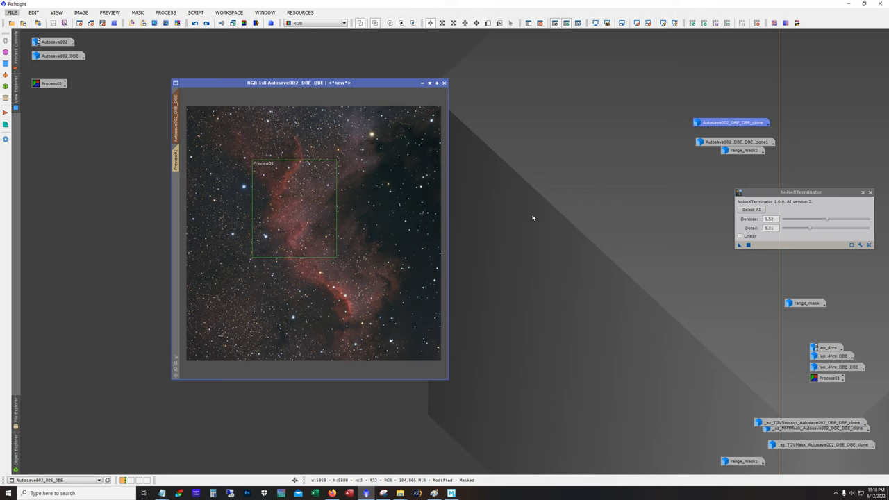
Launch EZ Denoise on Autosave002_DBE_DBE, glance at MMT settings, return to TGV settings.
{"action": "left_click", "coordinate": [196, 13]}
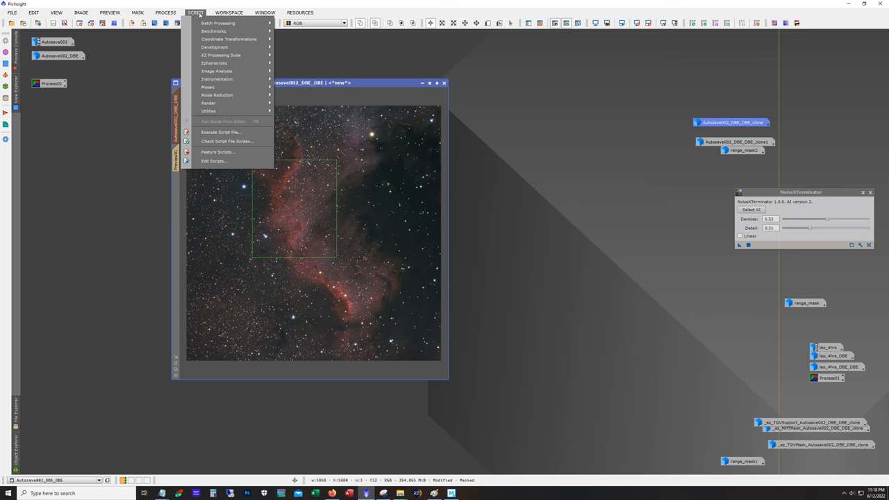
{"action": "mouse_move", "coordinate": [220, 55]}
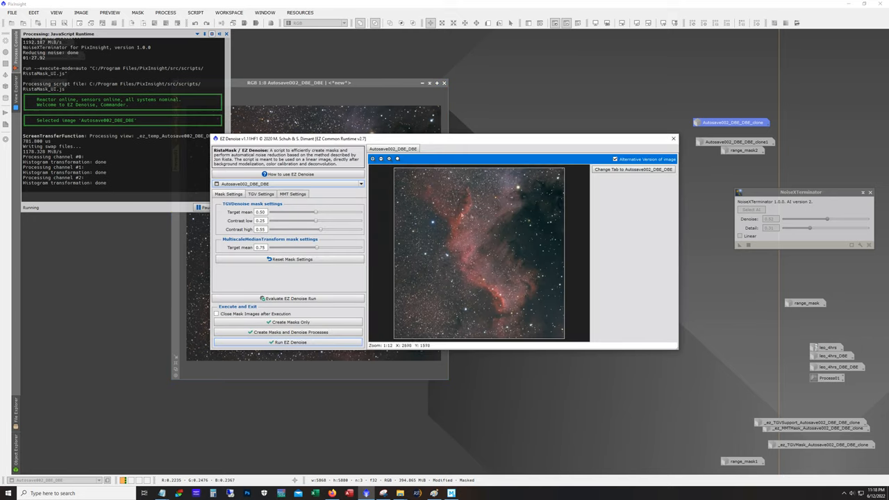
{"action": "left_click", "coordinate": [260, 194]}
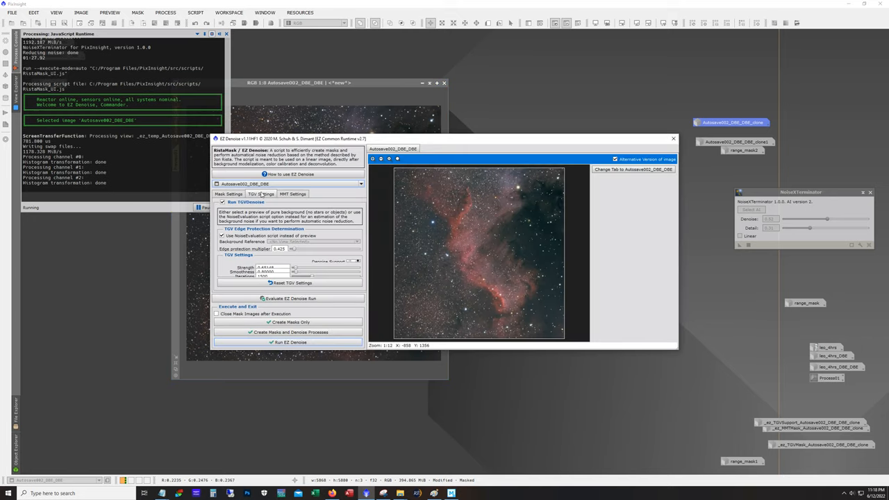
{"action": "left_click", "coordinate": [293, 194]}
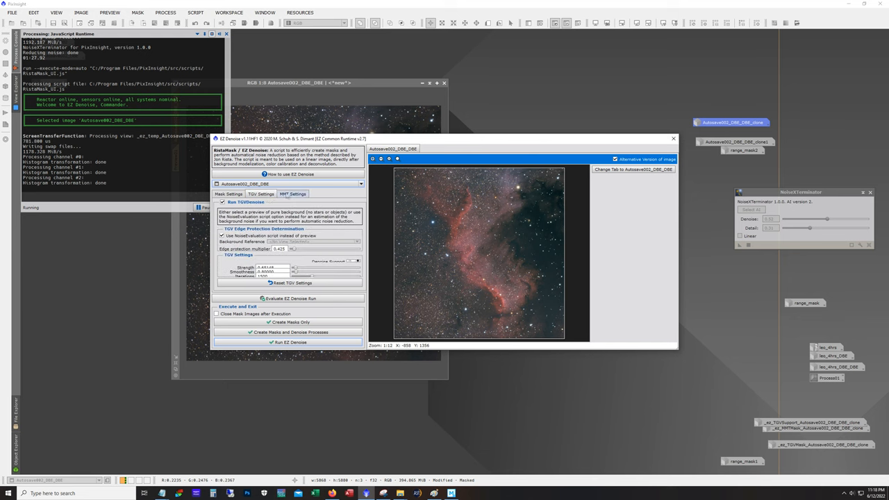
{"action": "left_click", "coordinate": [292, 193]}
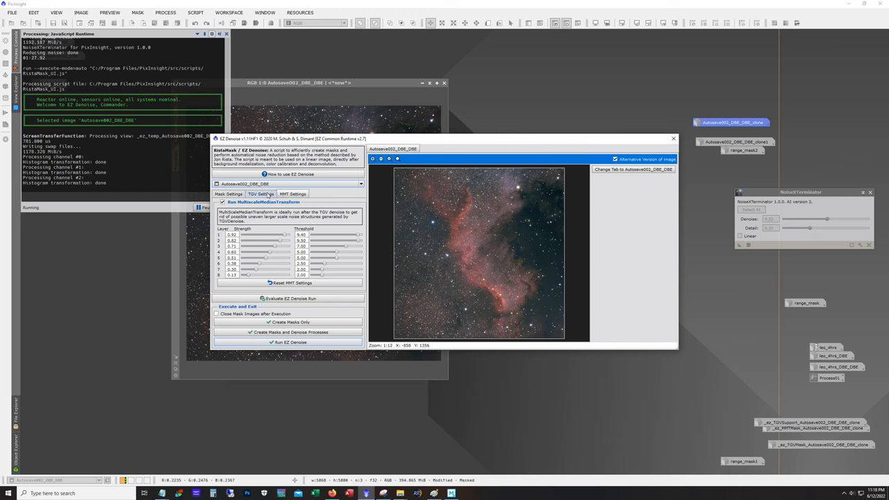
{"action": "left_click", "coordinate": [261, 193]}
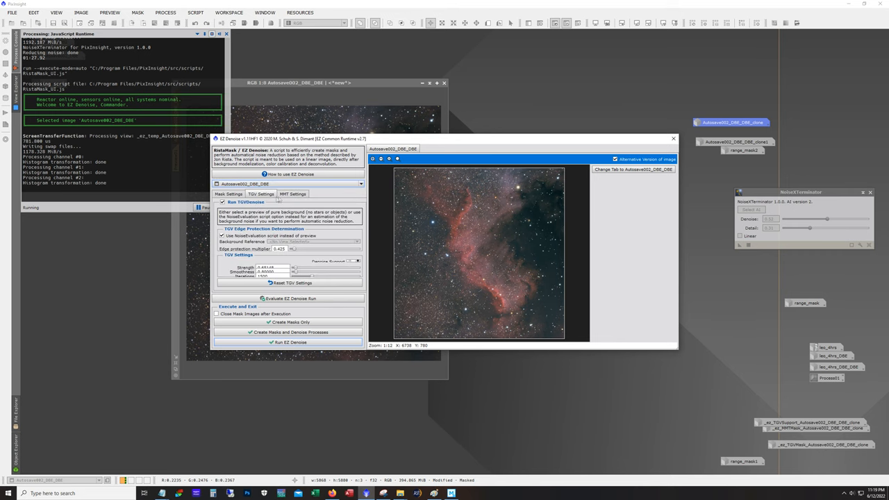
Review EZ Denoise's Mask and TGV settings, finishing on the MultiscaleMedianTransform strength and thresholds.
{"action": "left_click", "coordinate": [228, 194]}
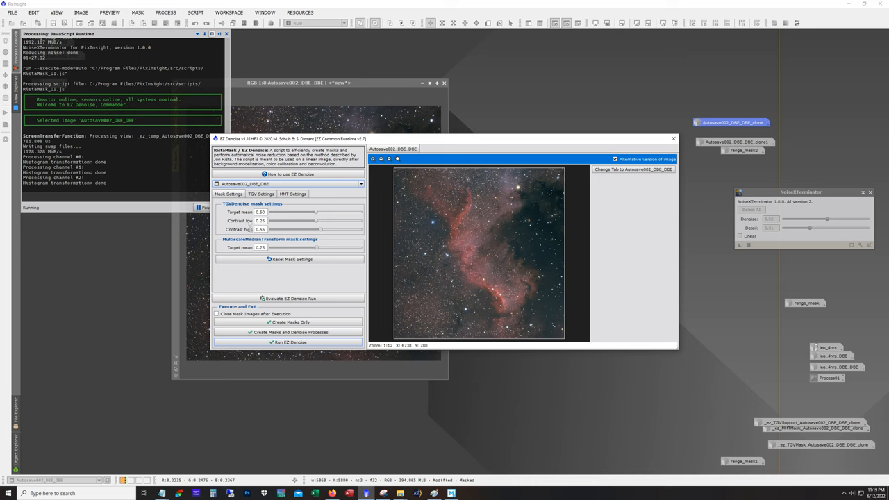
{"action": "mouse_move", "coordinate": [290, 259]}
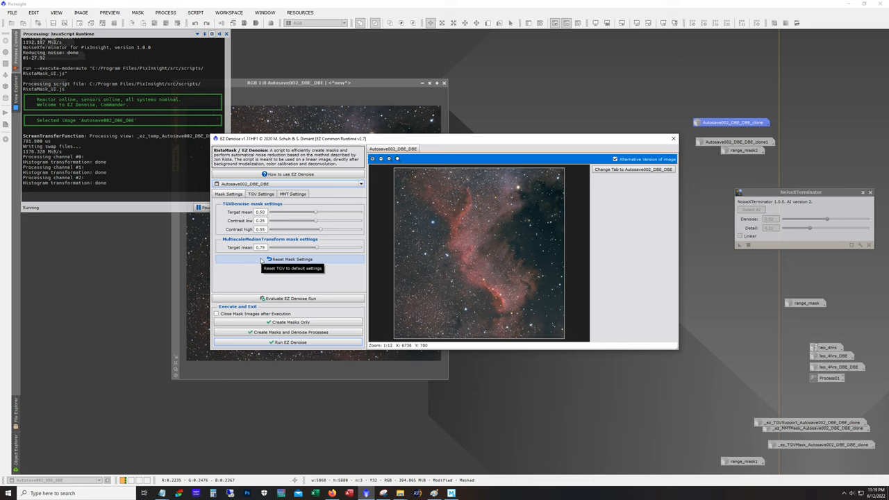
{"action": "mouse_move", "coordinate": [424, 235]}
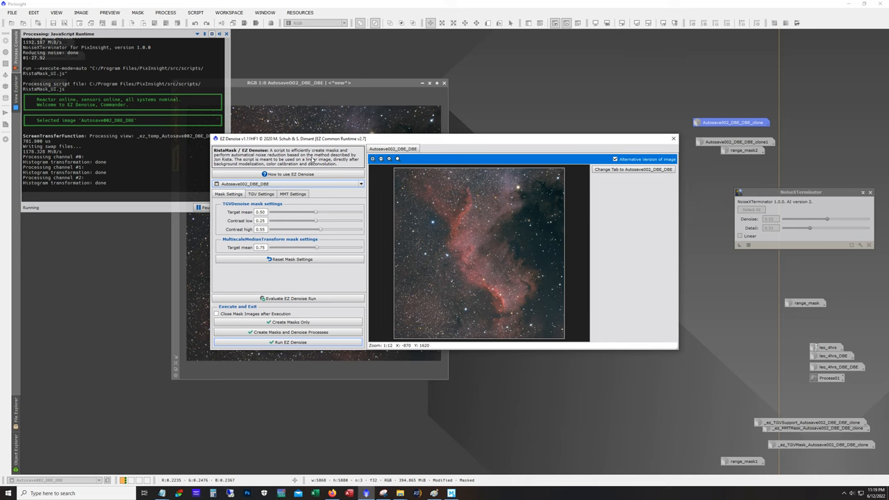
{"action": "left_click", "coordinate": [261, 193]}
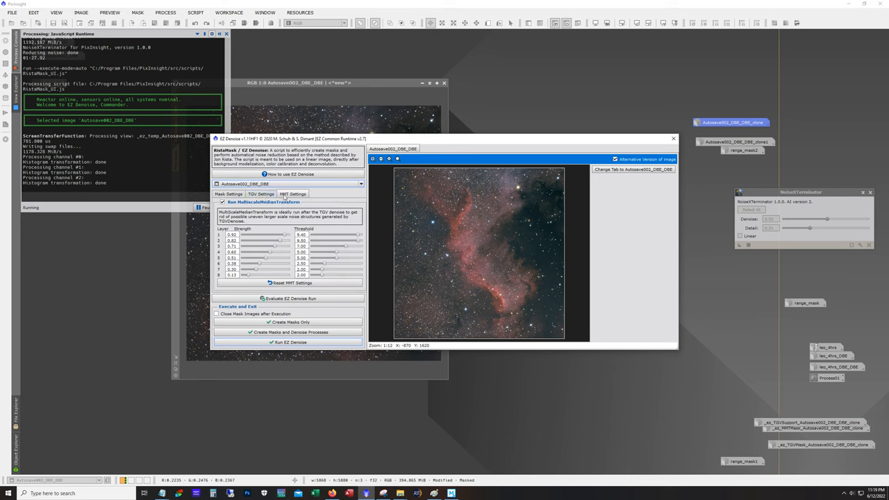
{"action": "left_click", "coordinate": [292, 194]}
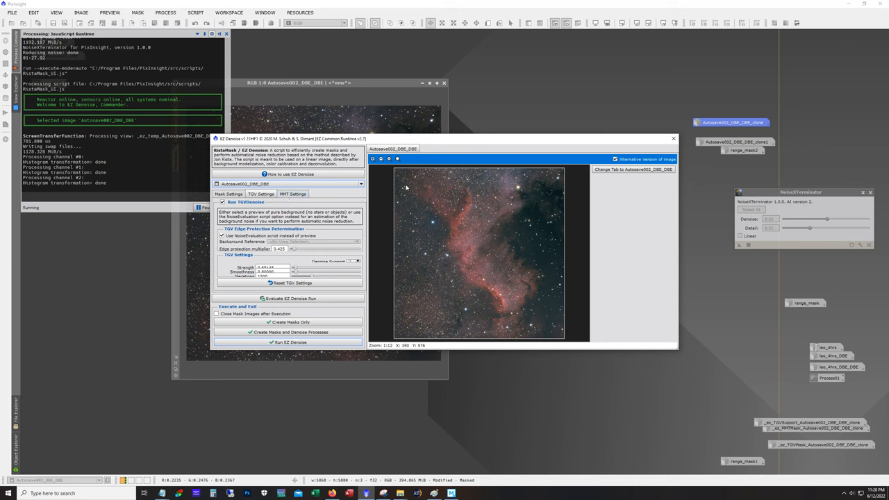
{"action": "left_click", "coordinate": [292, 194]}
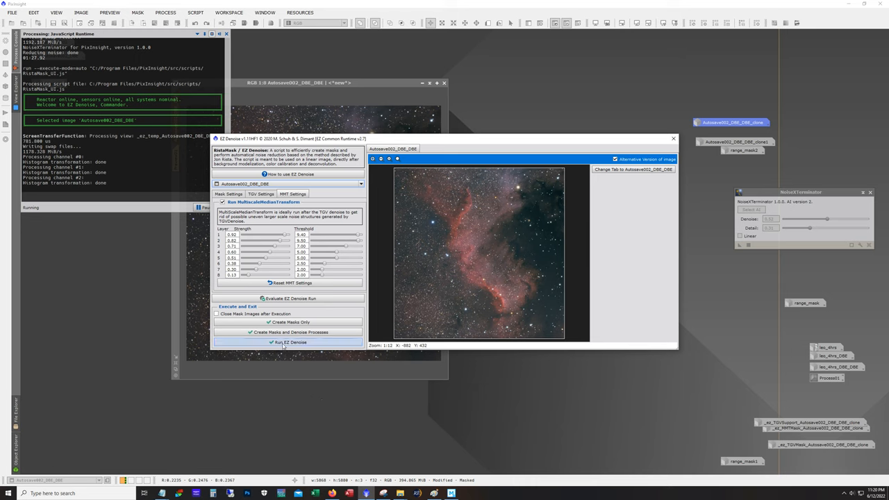
{"action": "mouse_move", "coordinate": [290, 342]}
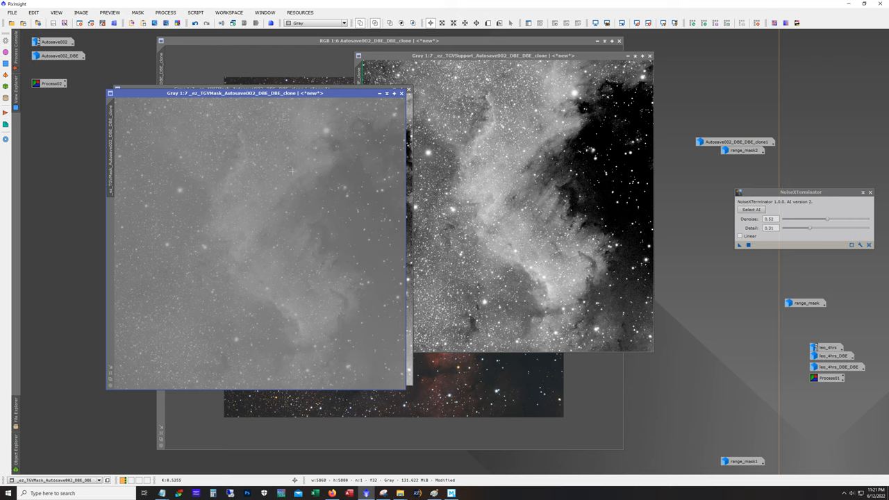
Minimize the TGV support mask and view the denoised clone at 1:1.
{"action": "left_click_drag", "start_coordinate": [236, 93], "coordinate": [322, 147]}
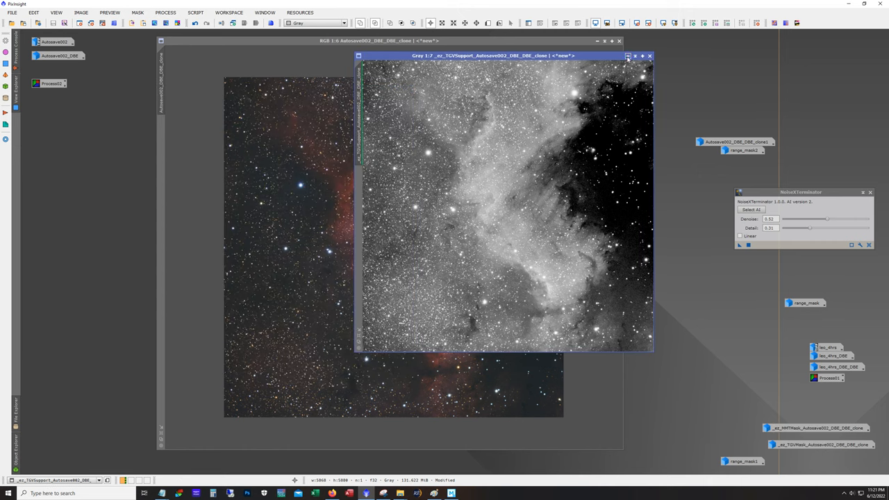
{"action": "left_click", "coordinate": [650, 56]}
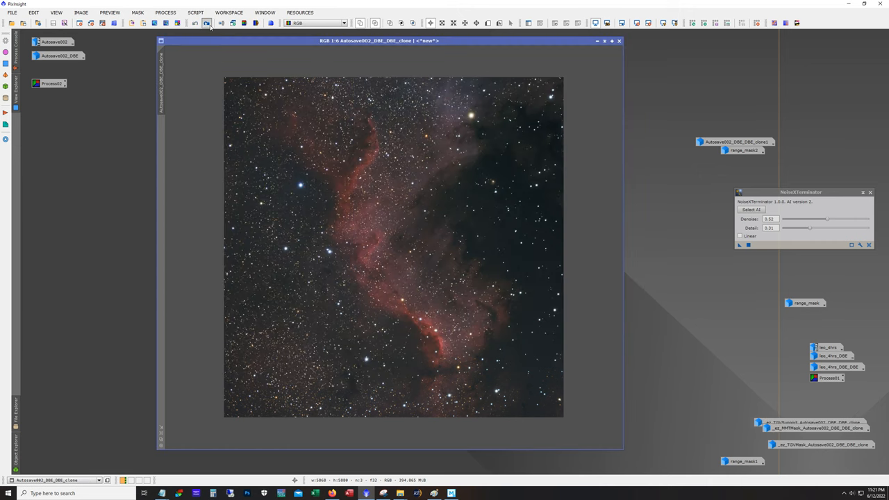
{"action": "left_click", "coordinate": [207, 23]}
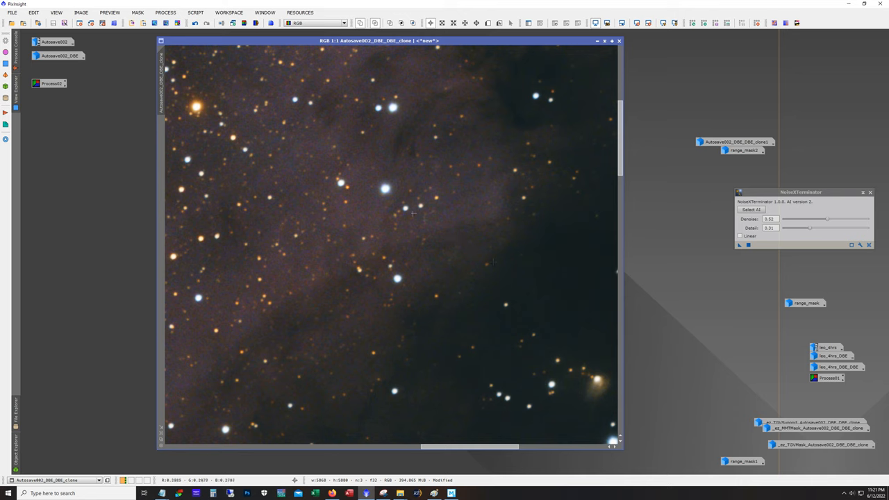
{"action": "mouse_move", "coordinate": [381, 247]}
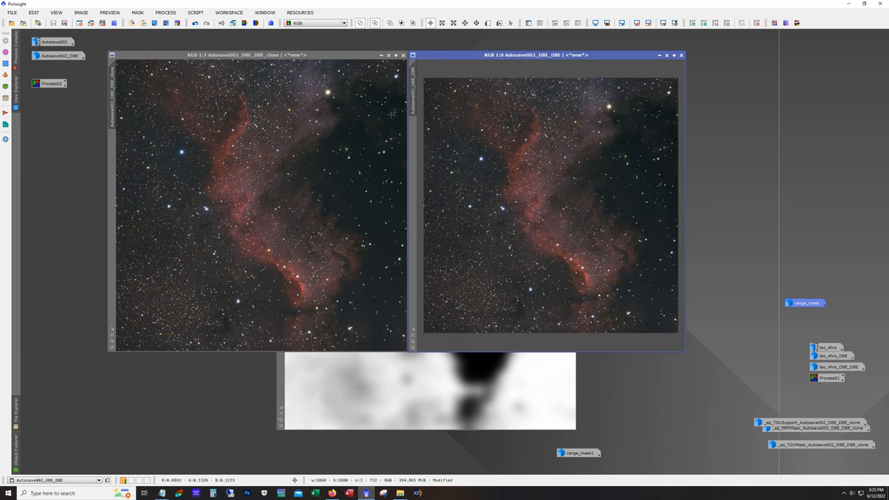
Clone the right-hand image and set NoiseXTerminator detail to 0.31.
{"action": "left_click_drag", "start_coordinate": [535, 55], "coordinate": [611, 55]}
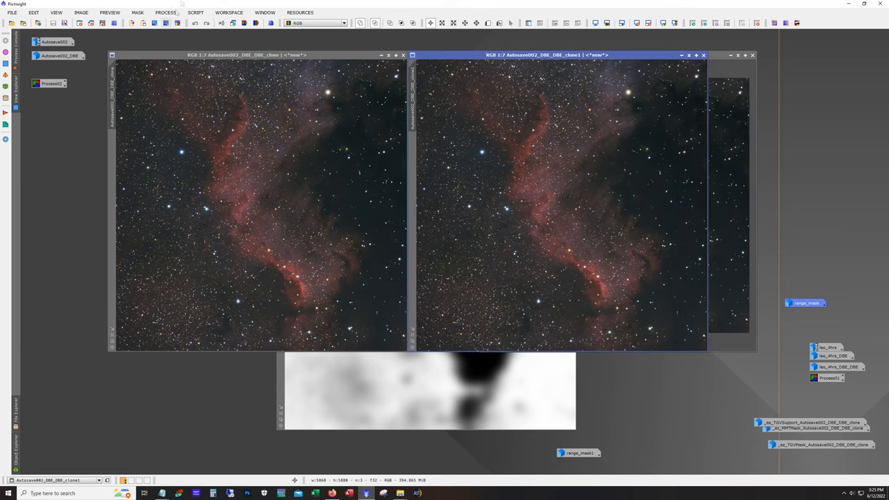
{"action": "left_click", "coordinate": [196, 13]}
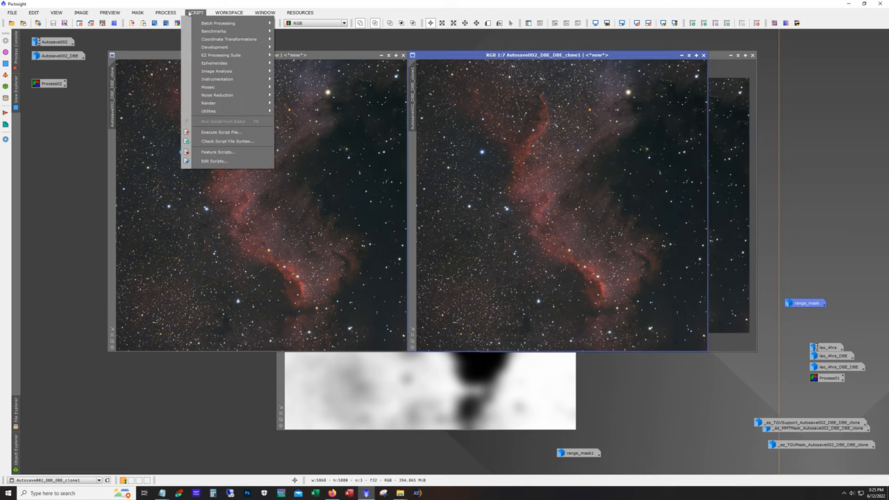
{"action": "left_click", "coordinate": [166, 12]}
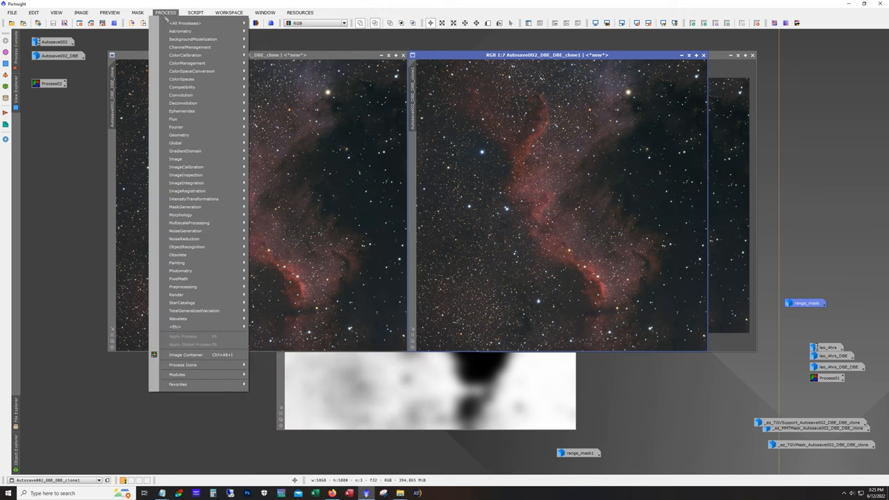
{"action": "left_click", "coordinate": [185, 23]}
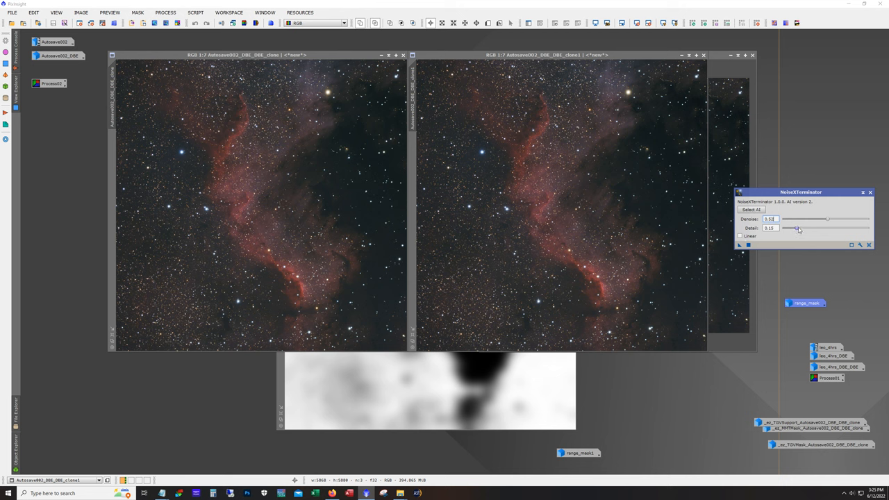
{"action": "left_click_drag", "start_coordinate": [785, 228], "coordinate": [802, 228]}
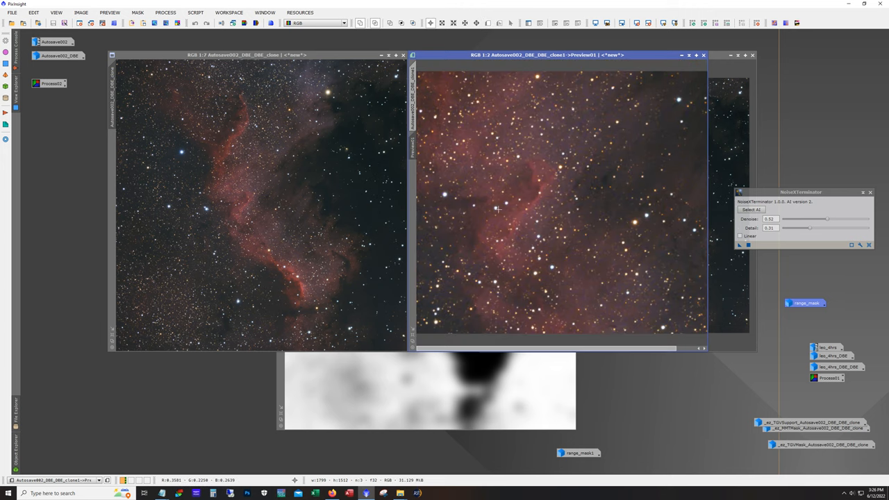
{"action": "mouse_move", "coordinate": [741, 248]}
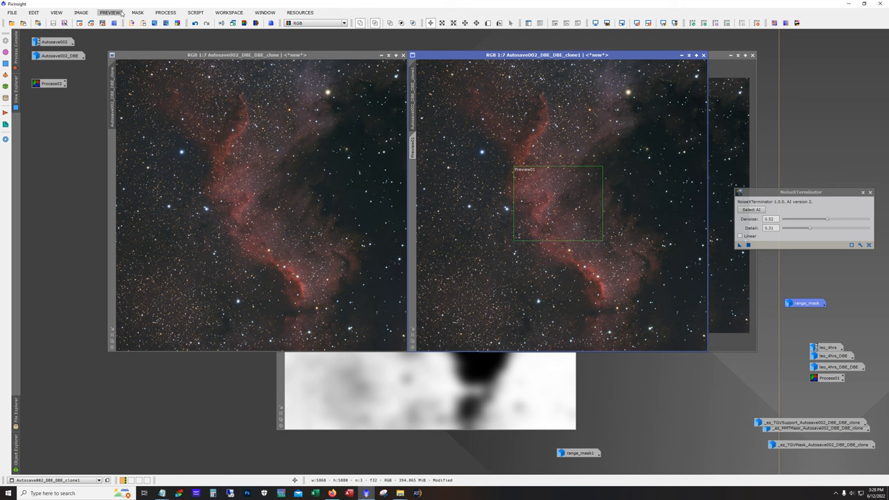
Open the Preview menu for the clone1 image.
{"action": "left_click", "coordinate": [109, 12]}
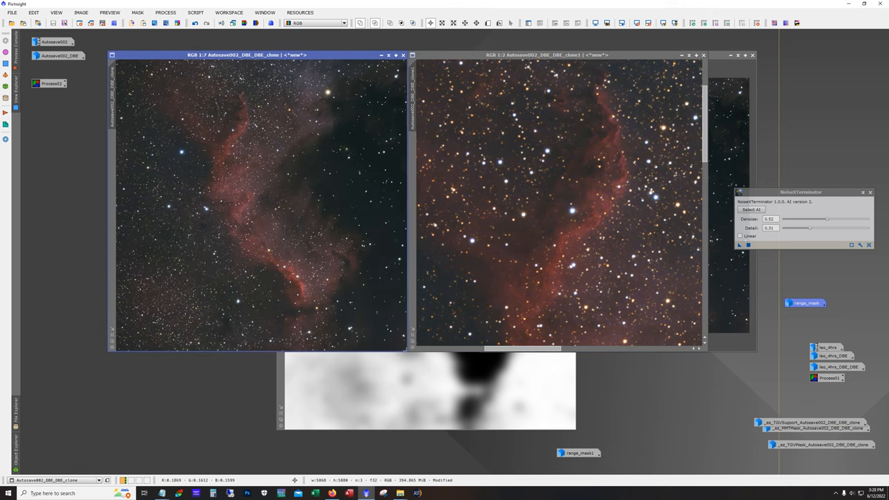
Maximize the left EZ Denoise clone and return range_mask1 icon to bottom right.
{"action": "left_click", "coordinate": [694, 55]}
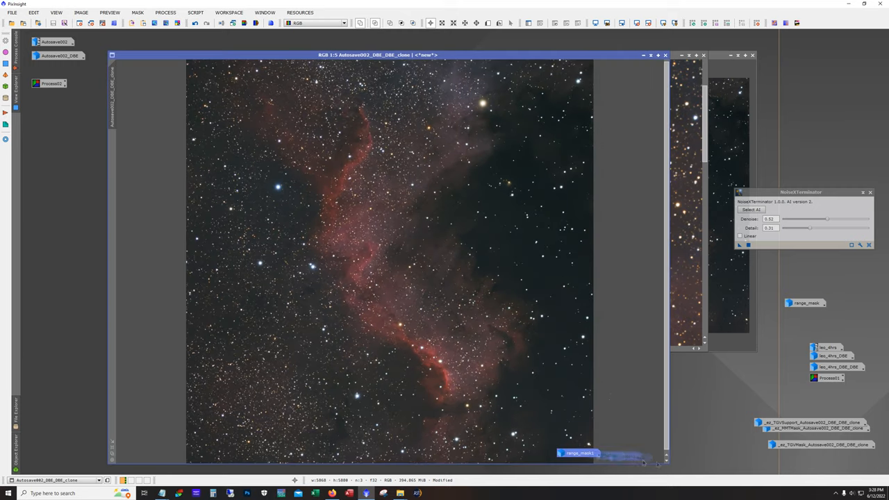
{"action": "left_click_drag", "start_coordinate": [577, 453], "coordinate": [743, 461]}
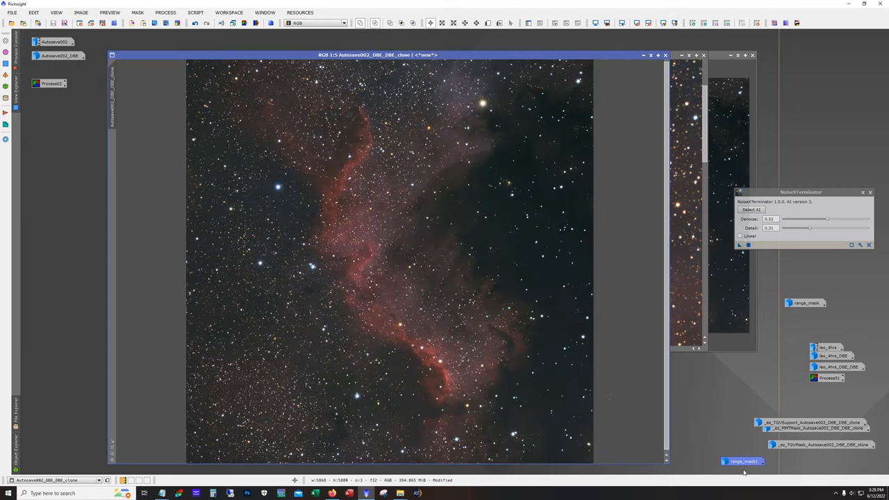